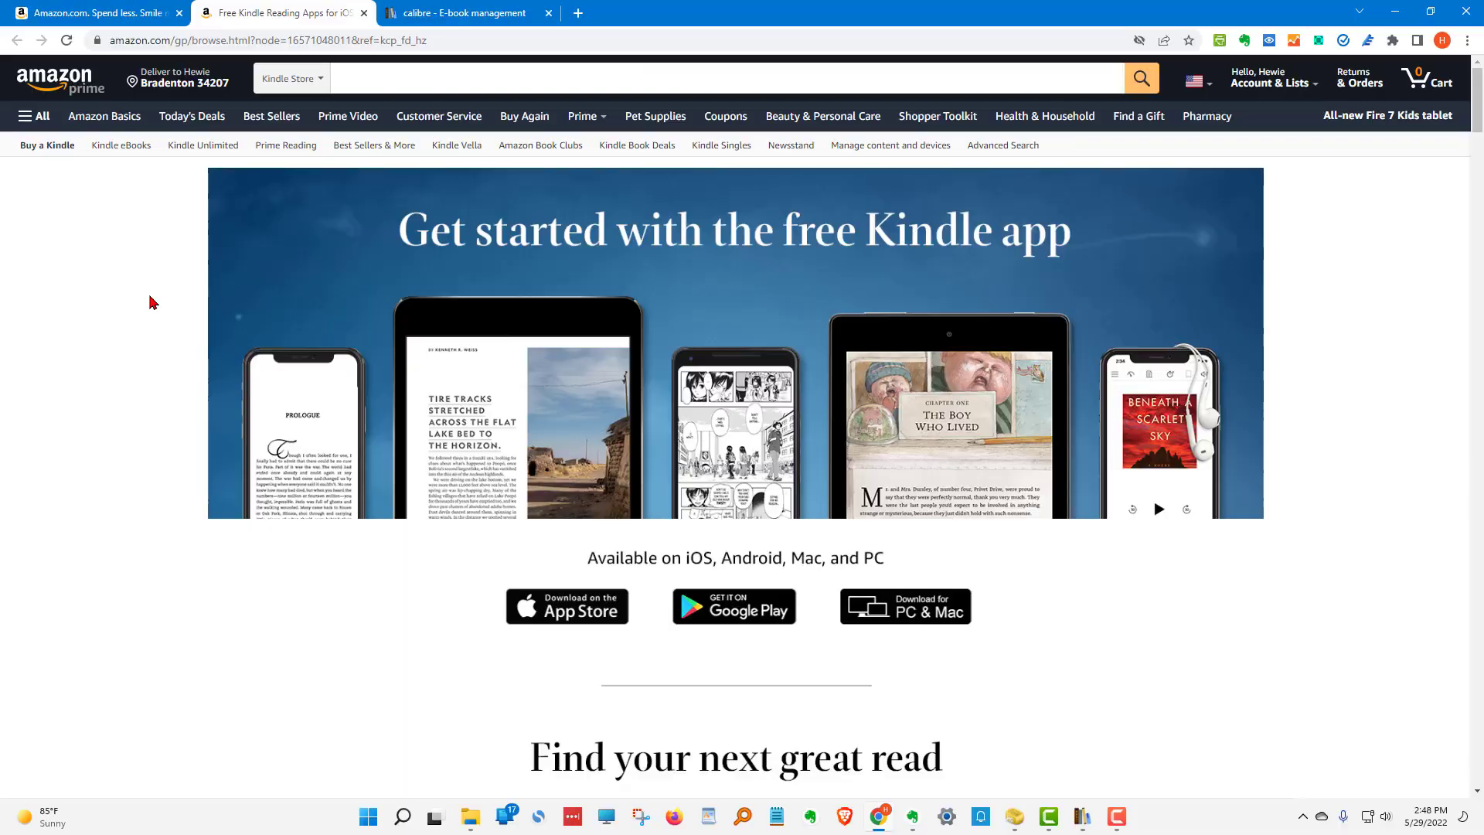
pyautogui.moveTo(327, 612)
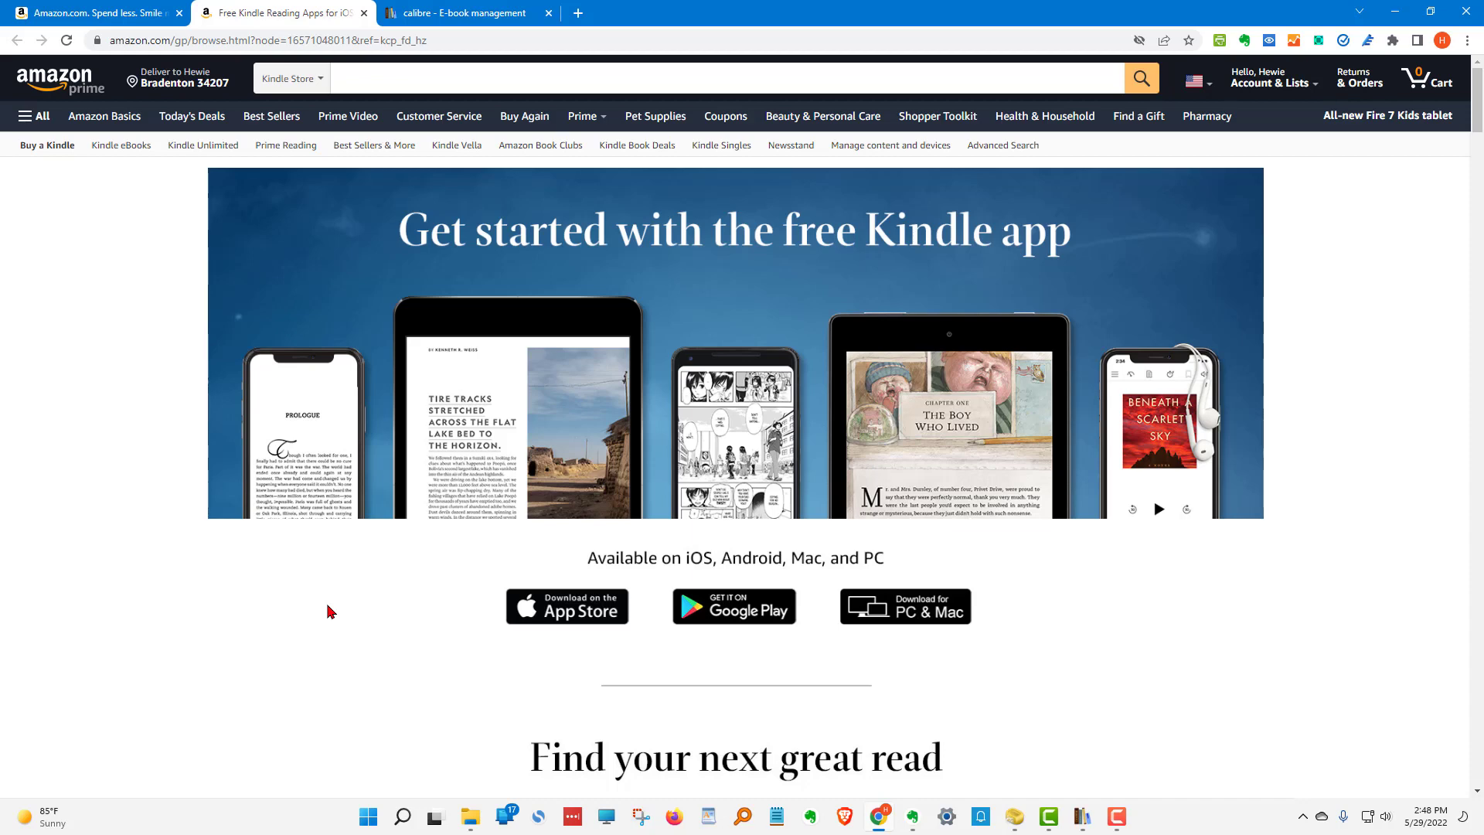
pyautogui.moveTo(357, 626)
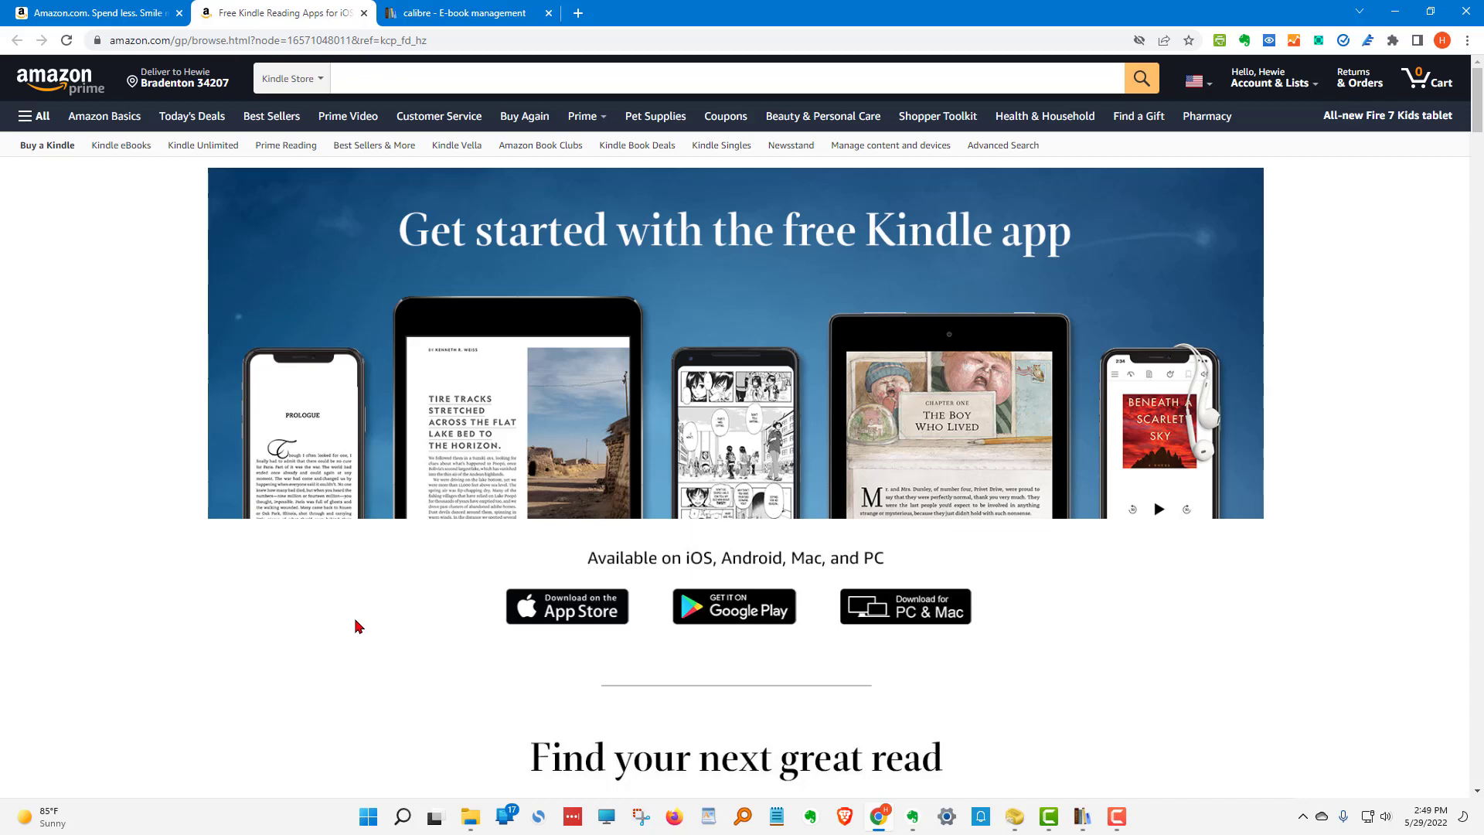
# View the calibre site, then return to the Amazon Smile home page.
pyautogui.click(466, 12)
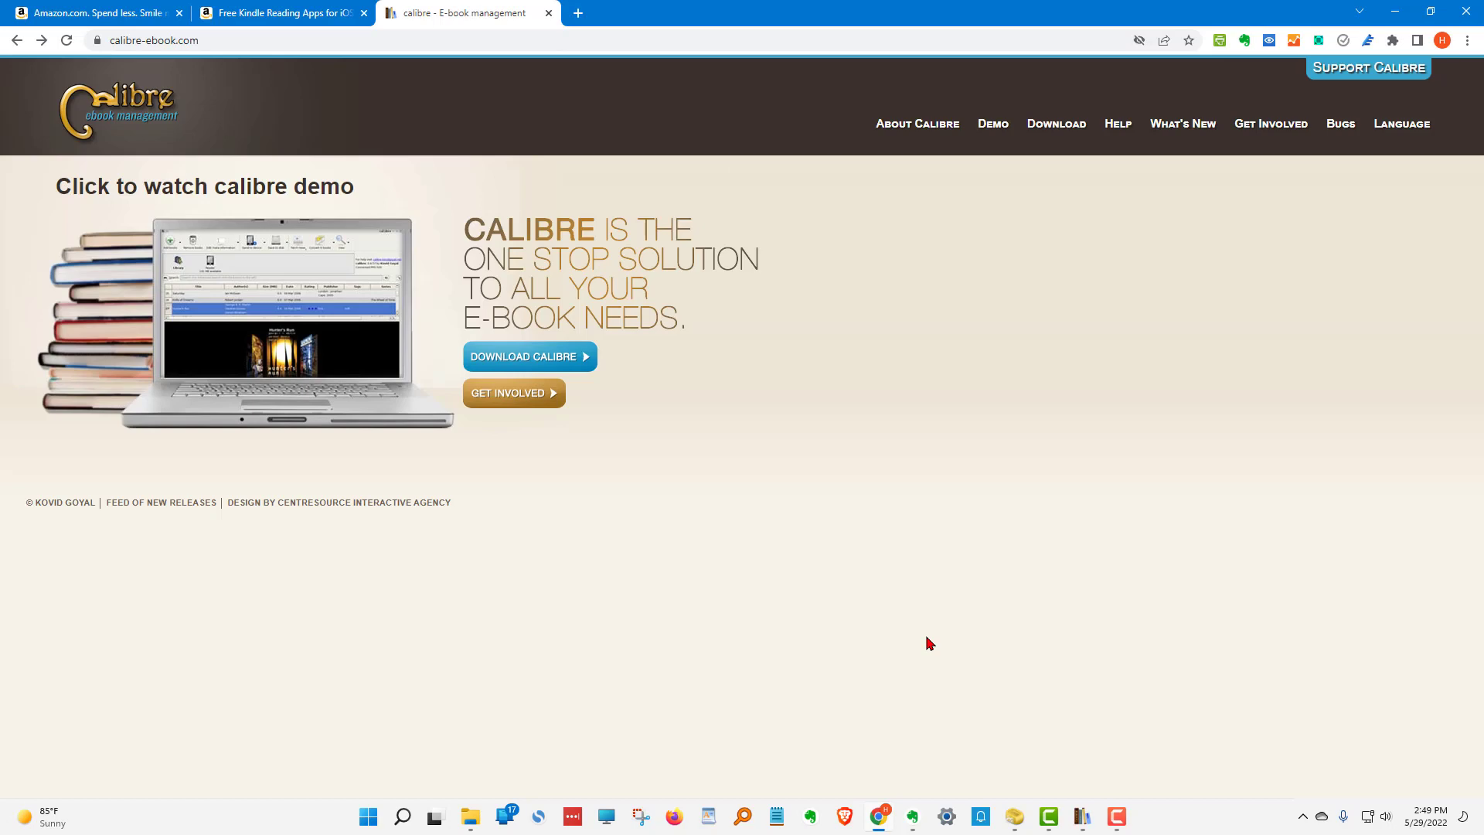
pyautogui.click(95, 12)
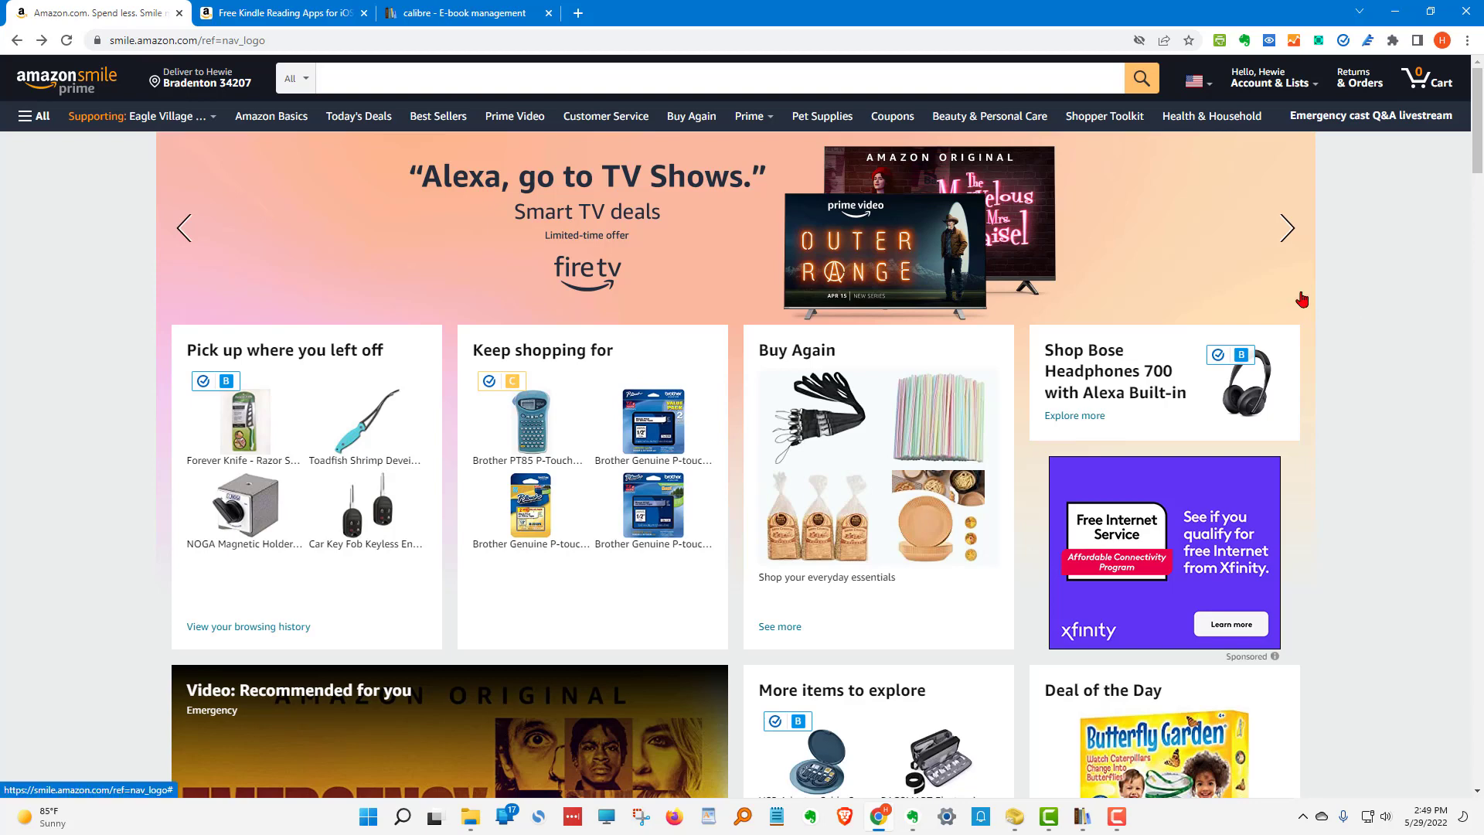
pyautogui.moveTo(1273, 79)
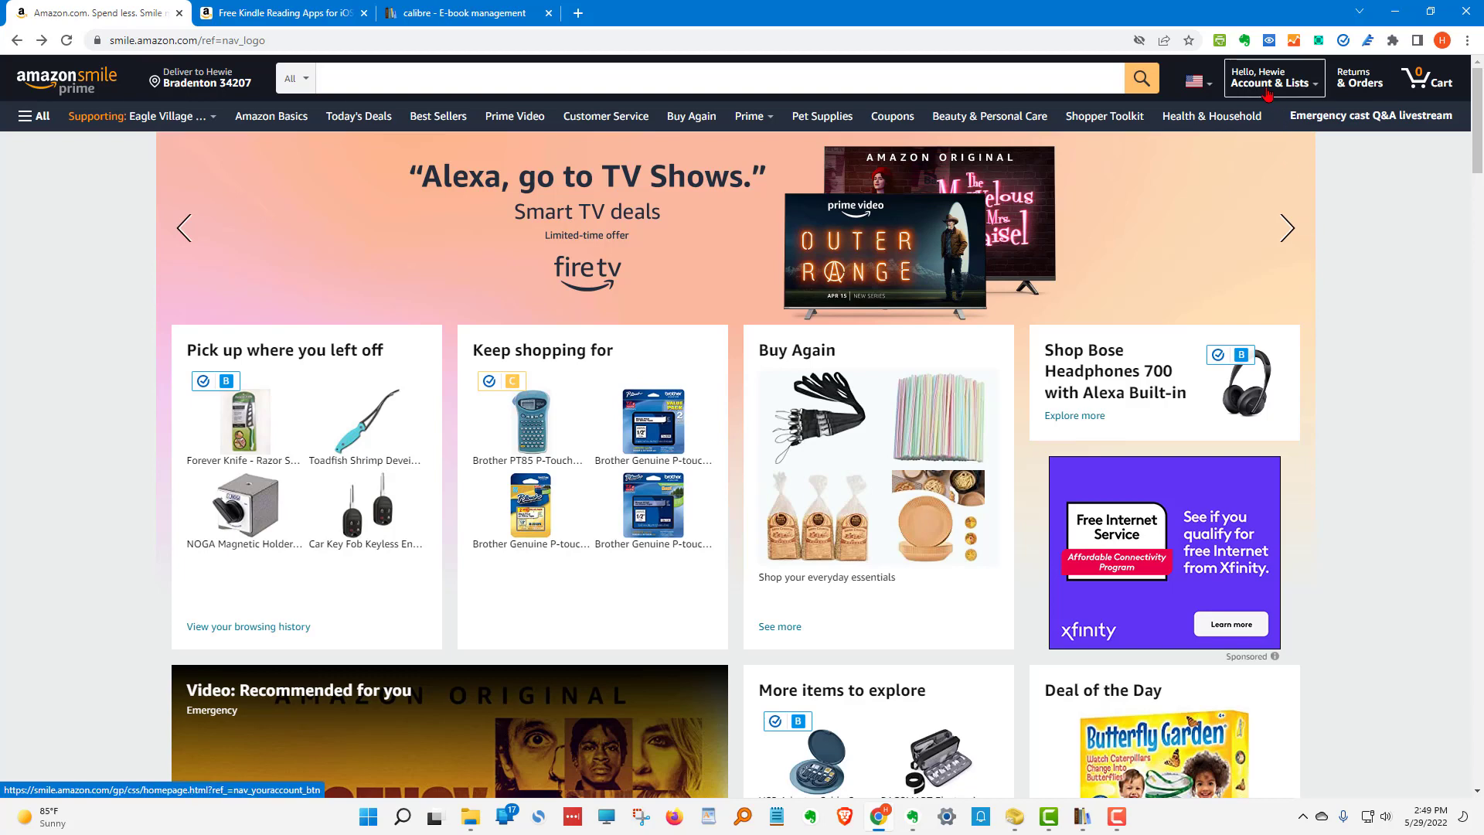
# Reach Manage Your Content and Devices via Account & Lists and Kindle Unlimited.
pyautogui.click(1272, 78)
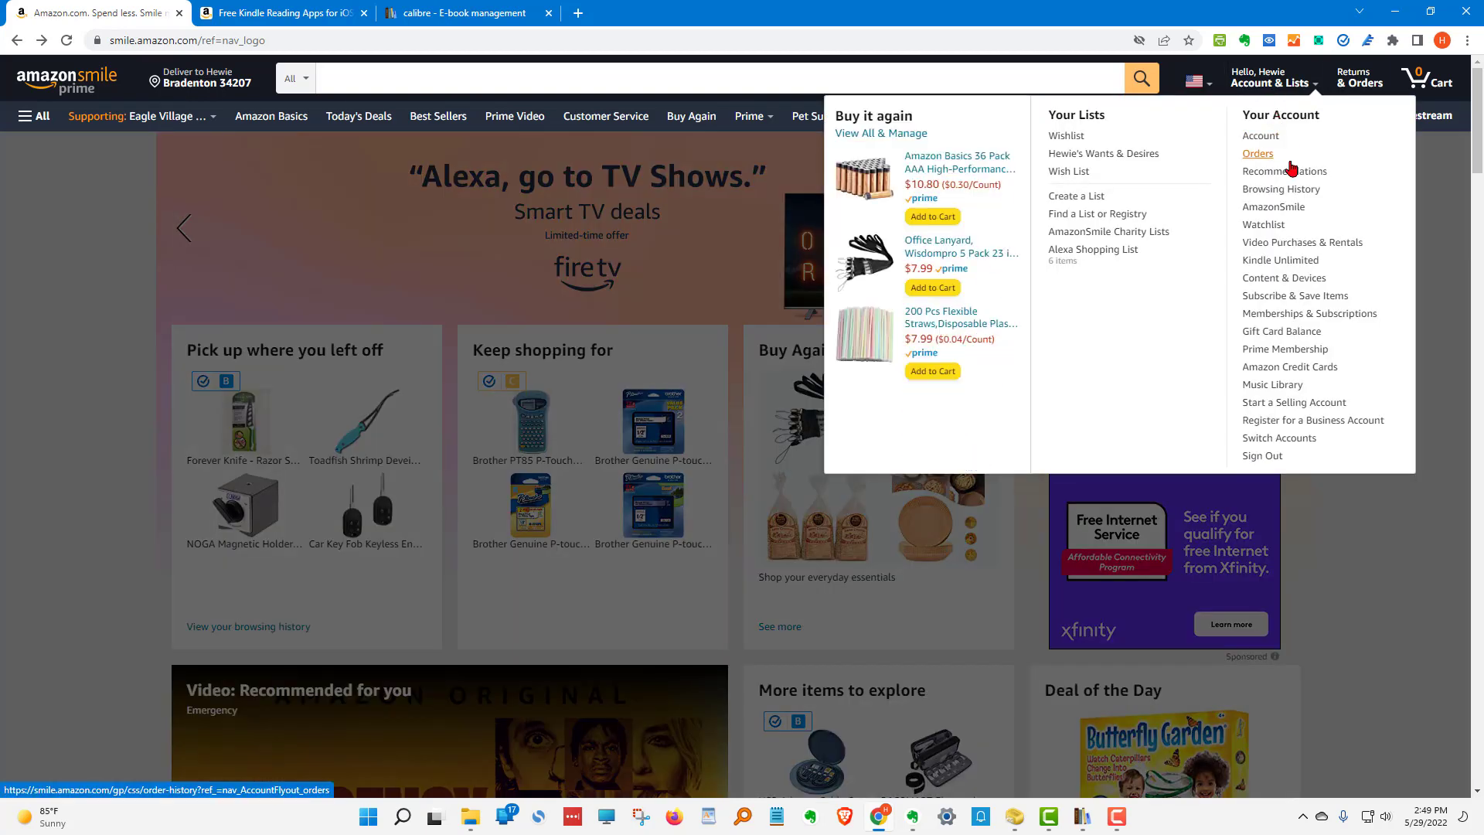
pyautogui.moveTo(1280, 260)
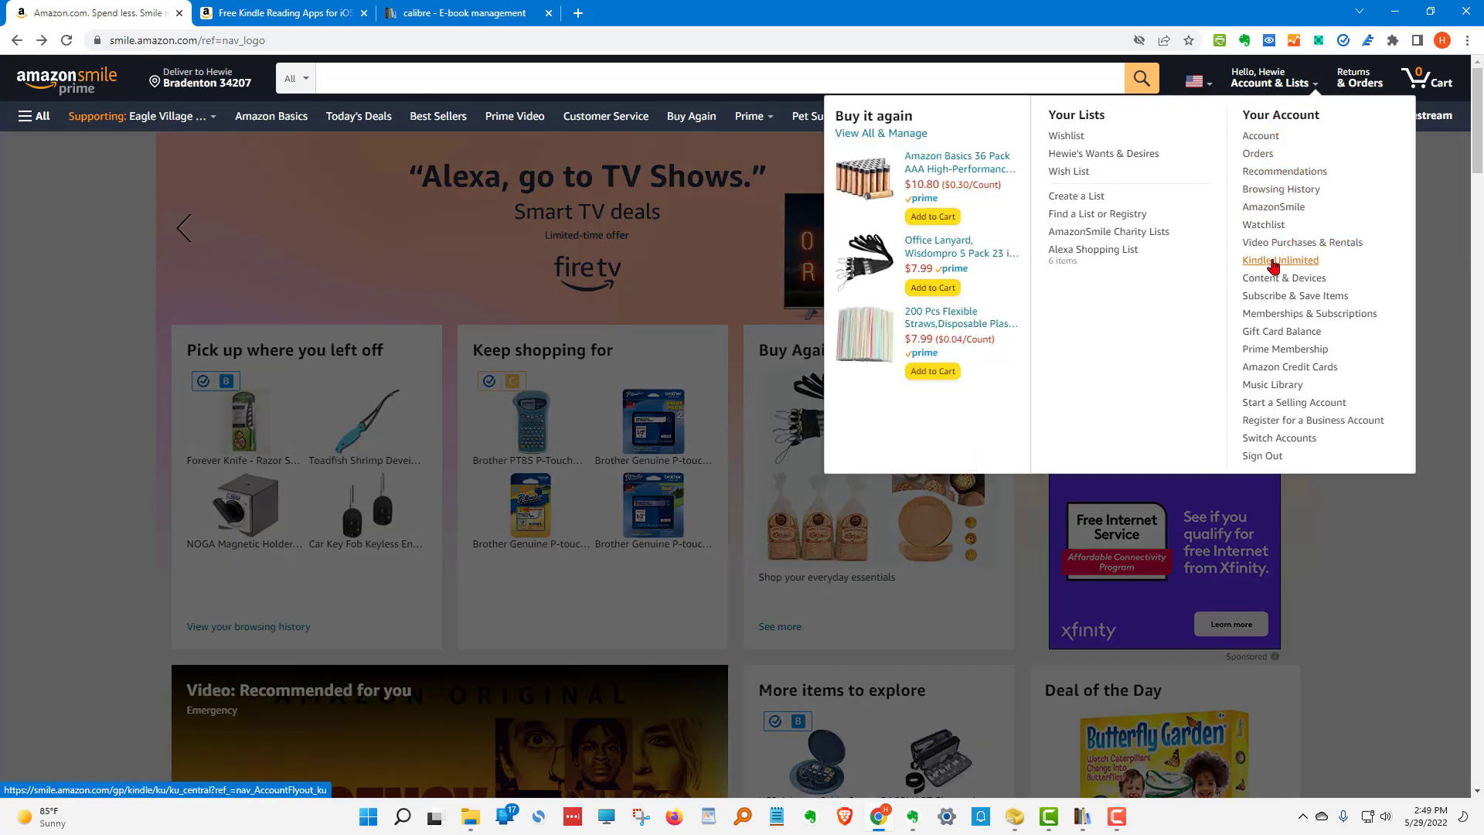
pyautogui.click(1280, 260)
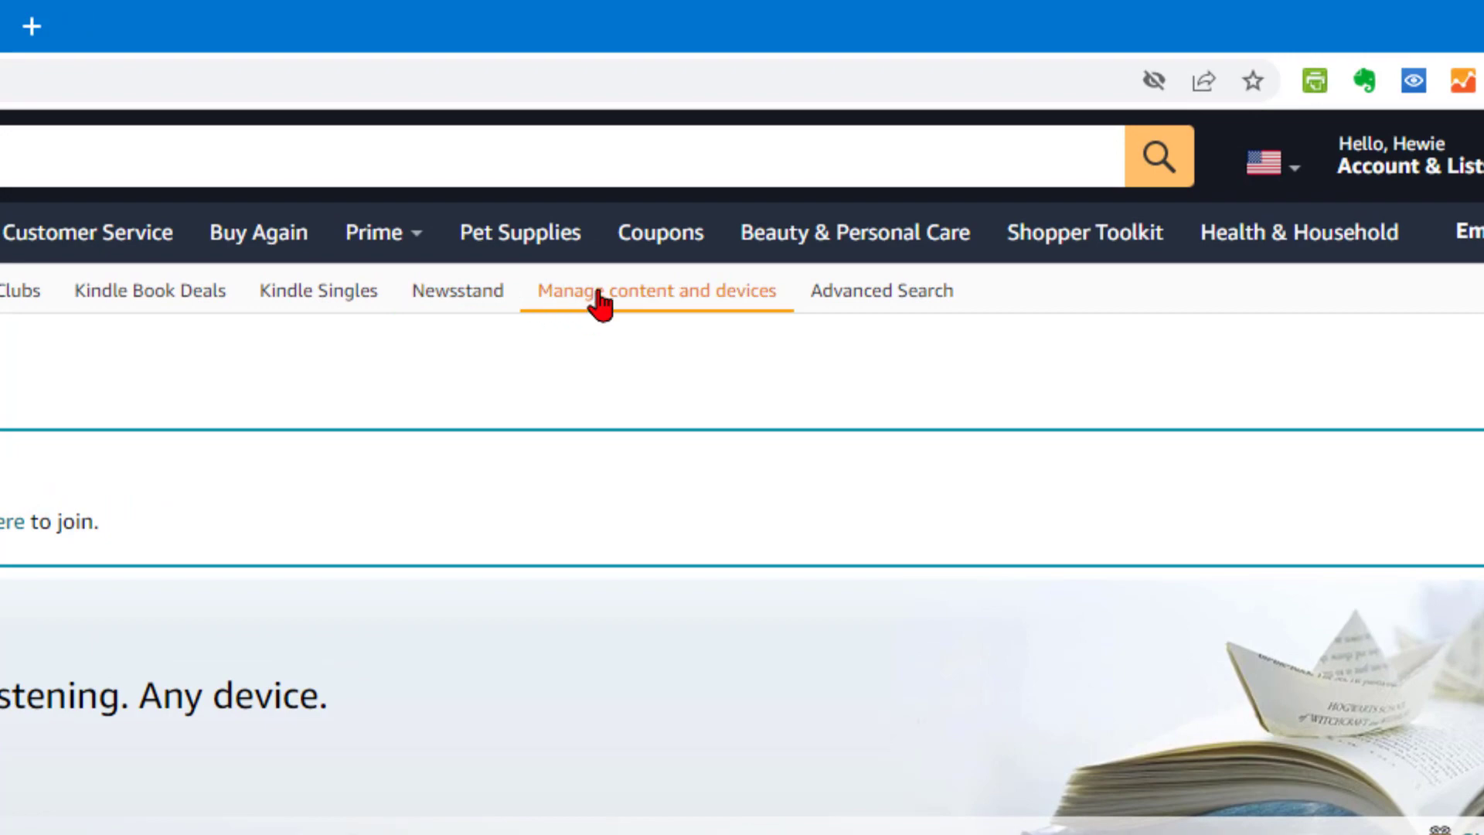
pyautogui.click(652, 290)
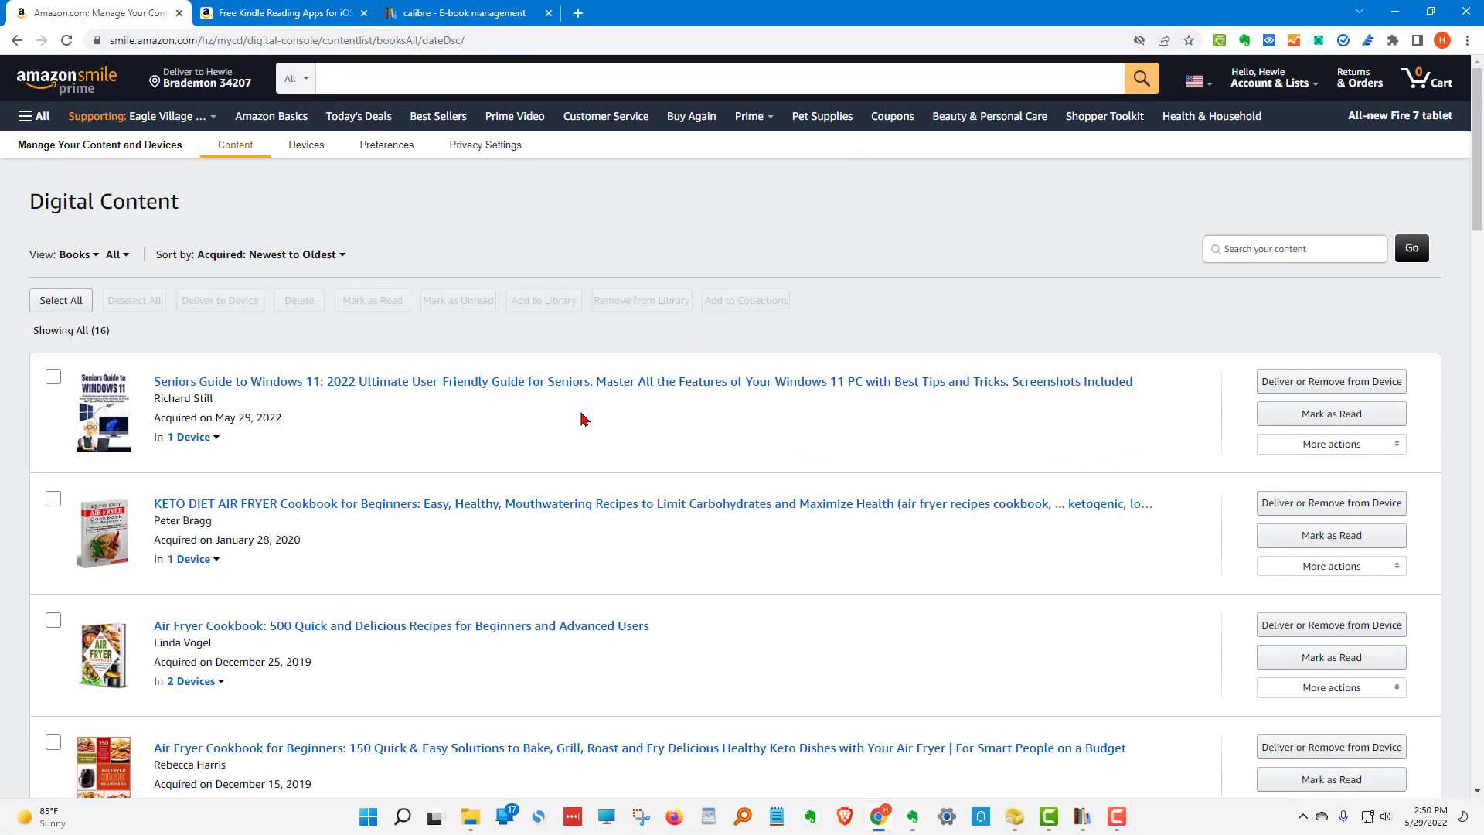
# Scroll through the Digital Content list of the account's 16 Kindle books.
pyautogui.scroll(-3)
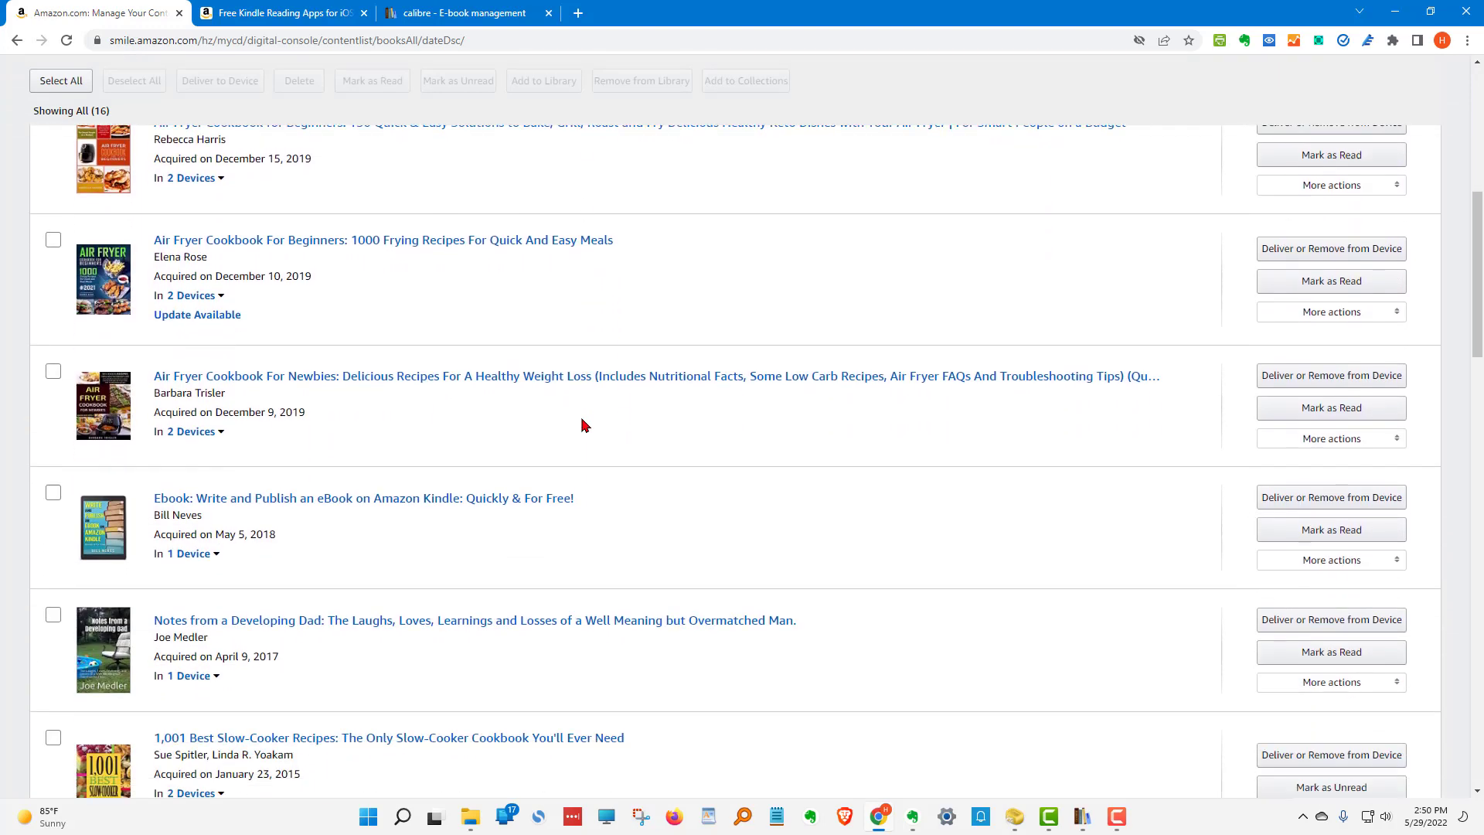
pyautogui.scroll(-3)
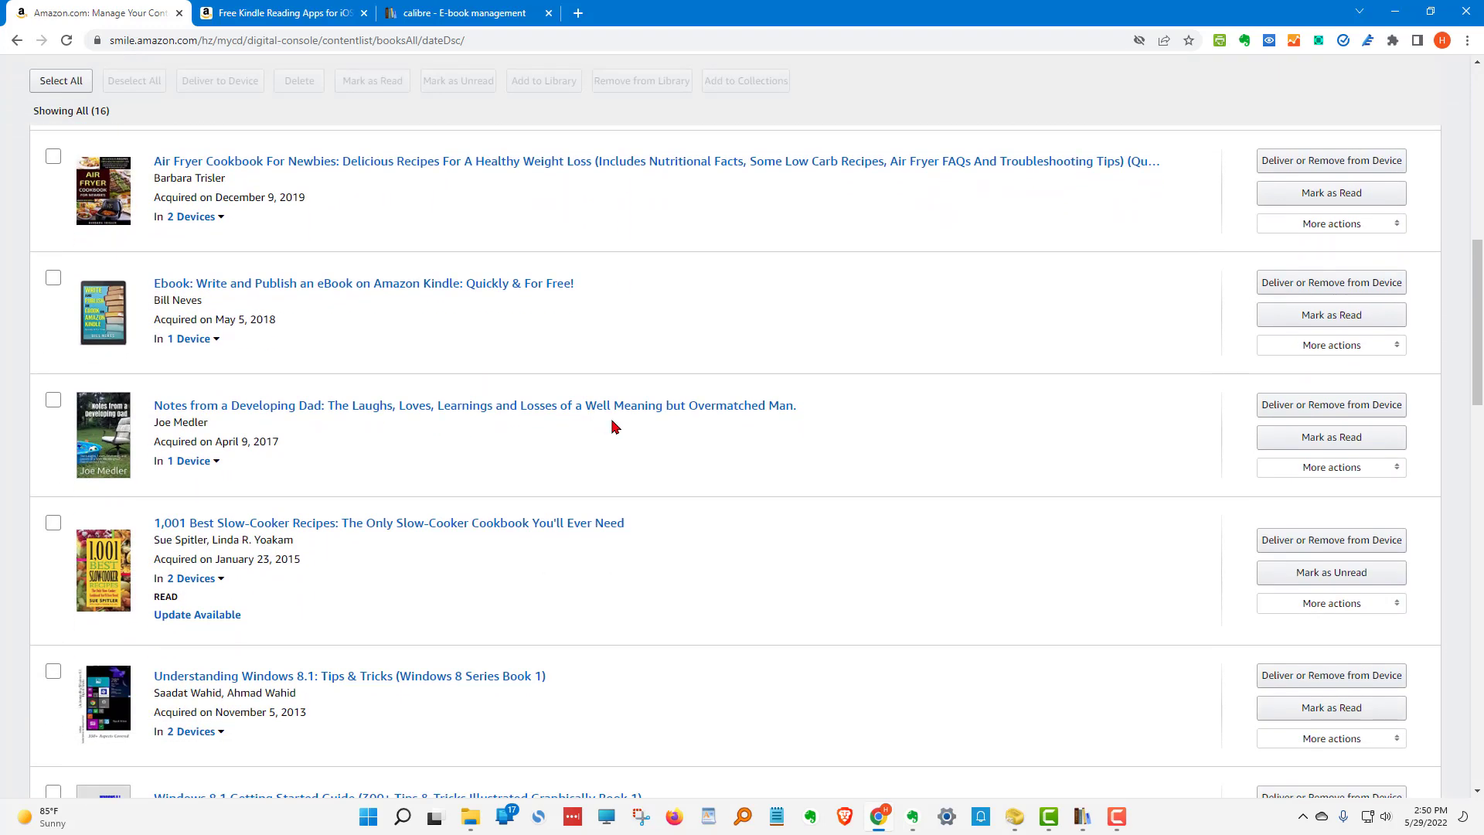
pyautogui.scroll(-3)
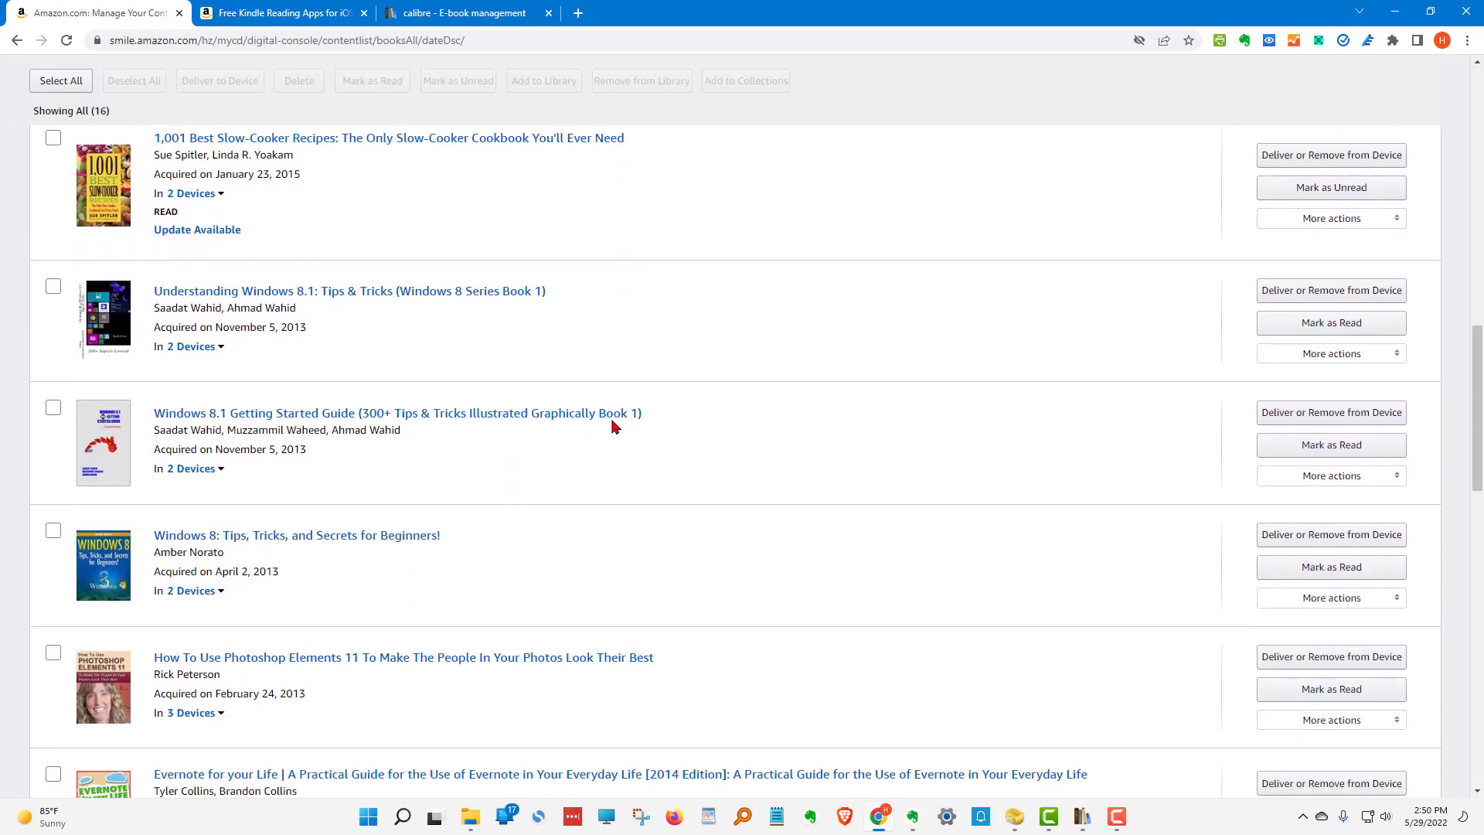
pyautogui.scroll(-3)
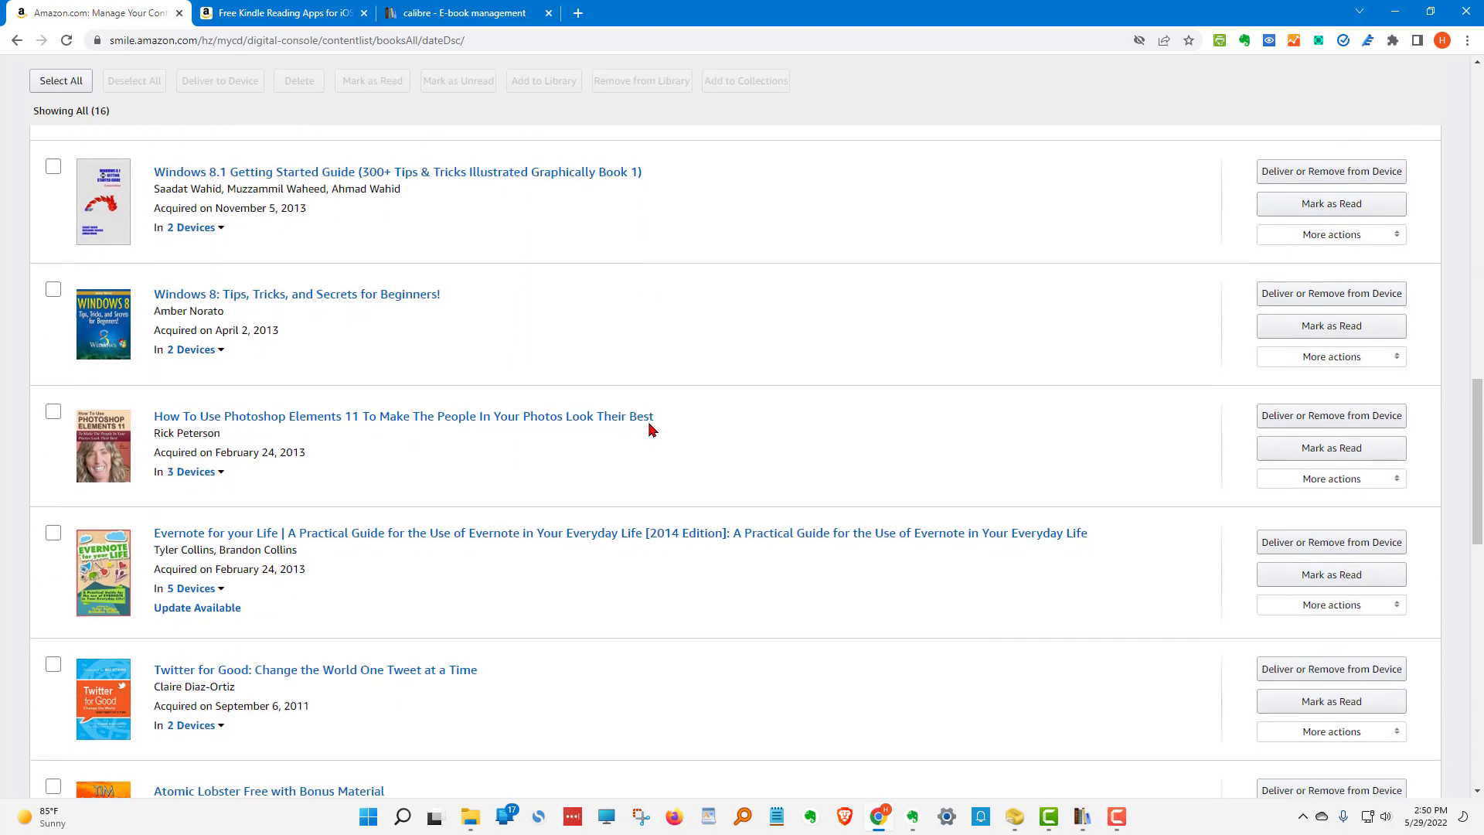
pyautogui.scroll(-3)
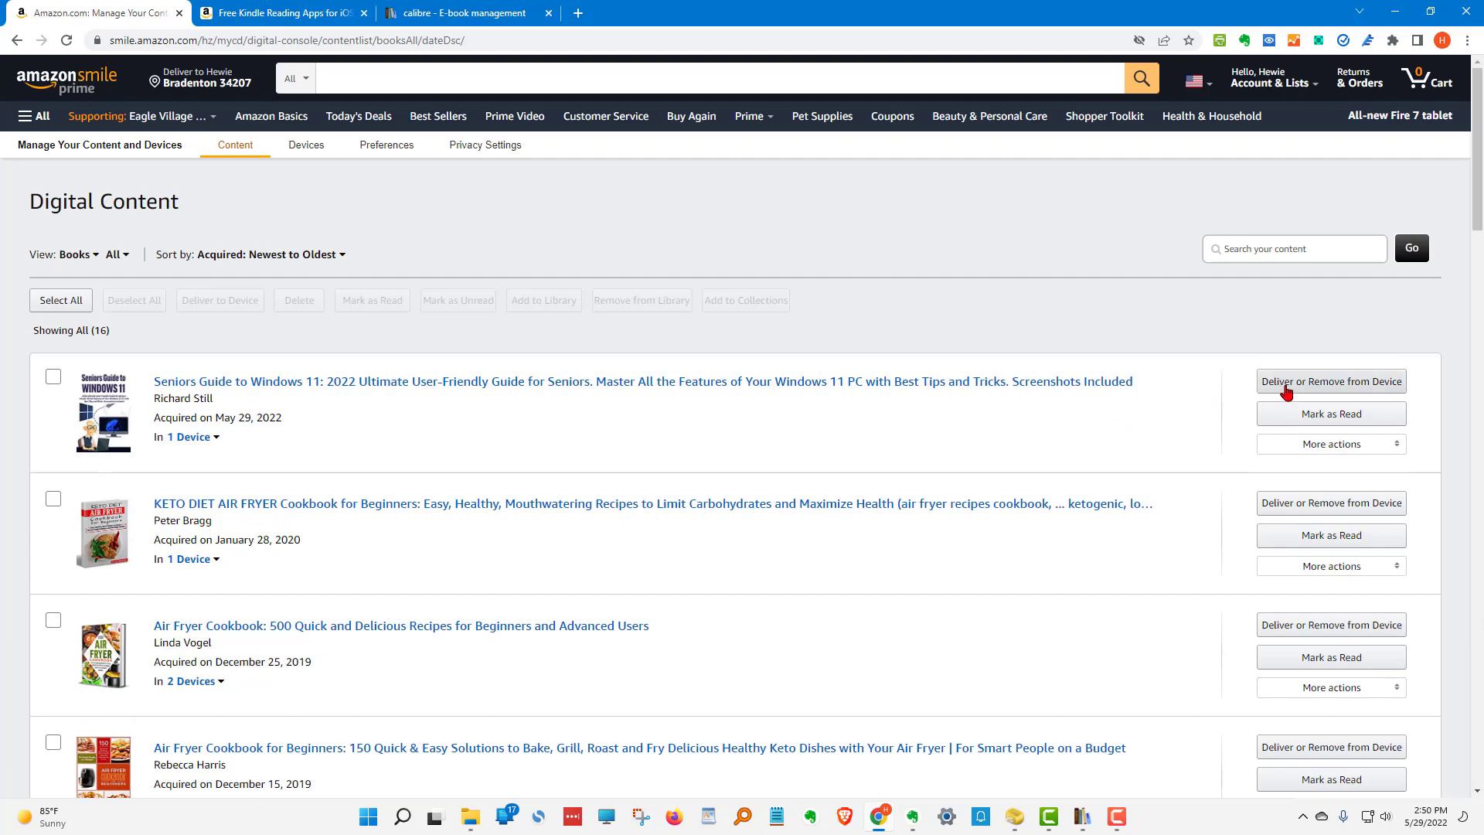
pyautogui.click(1331, 380)
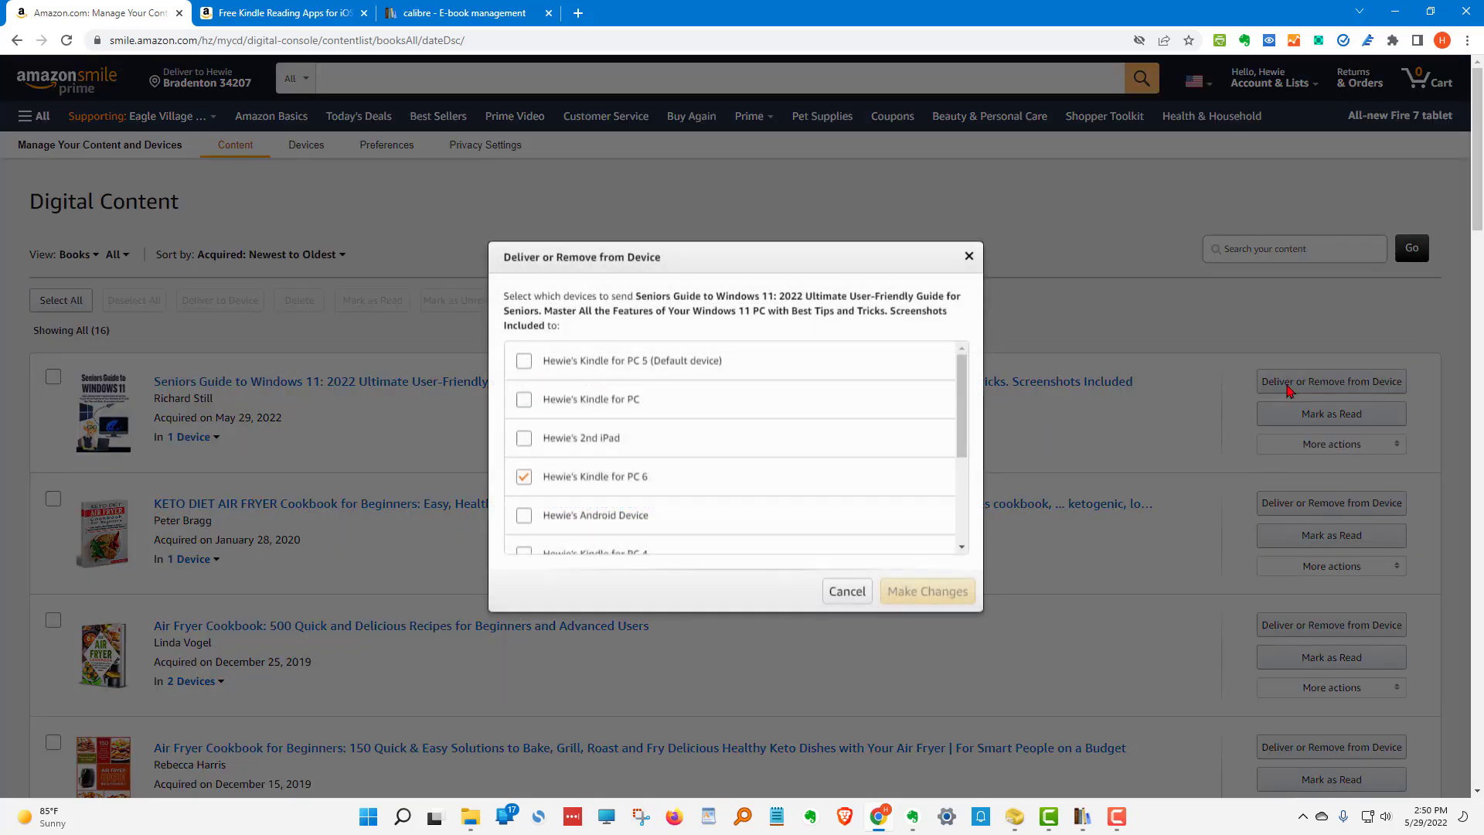
pyautogui.moveTo(634, 490)
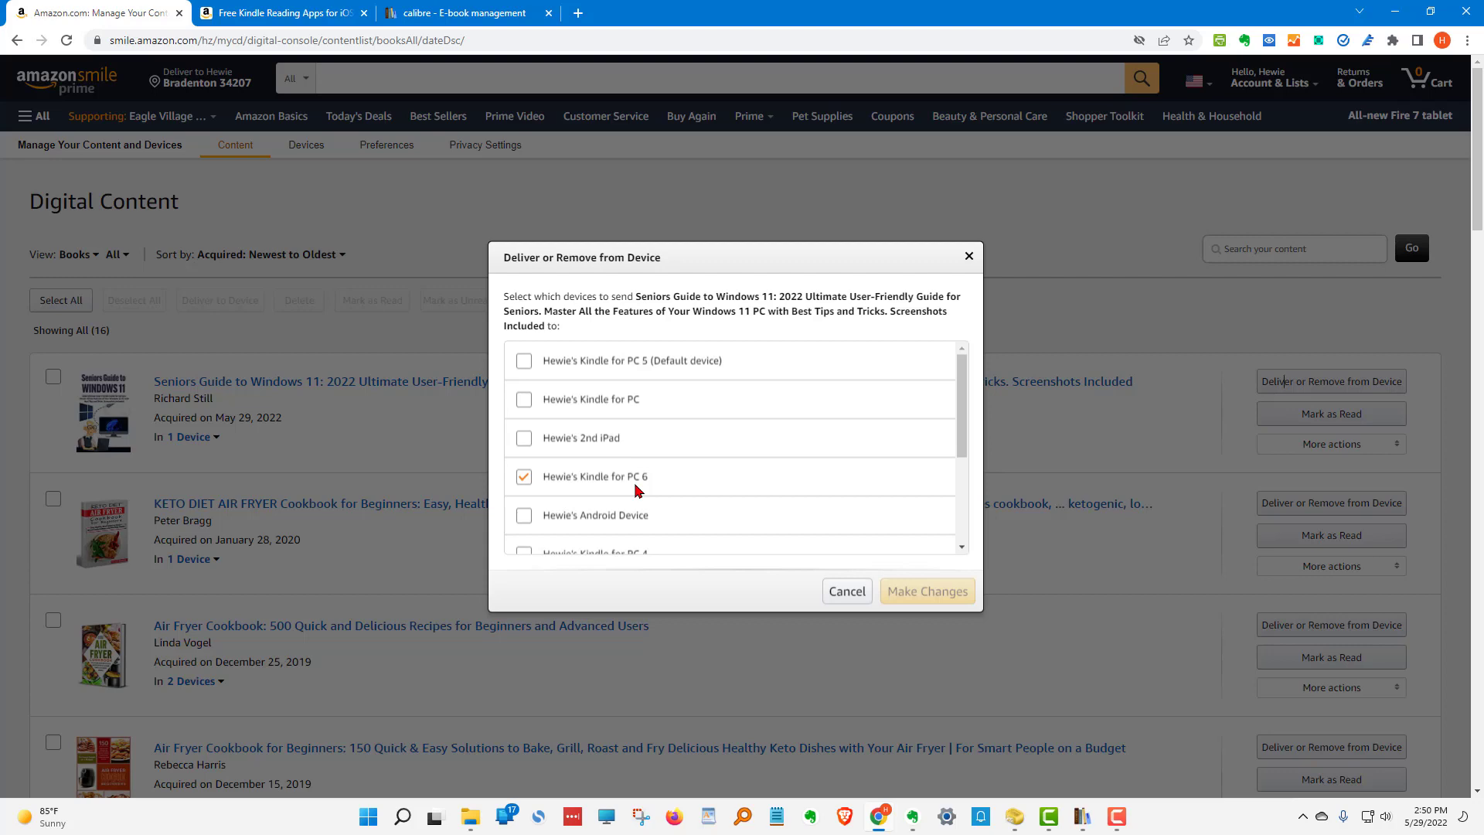
pyautogui.click(845, 590)
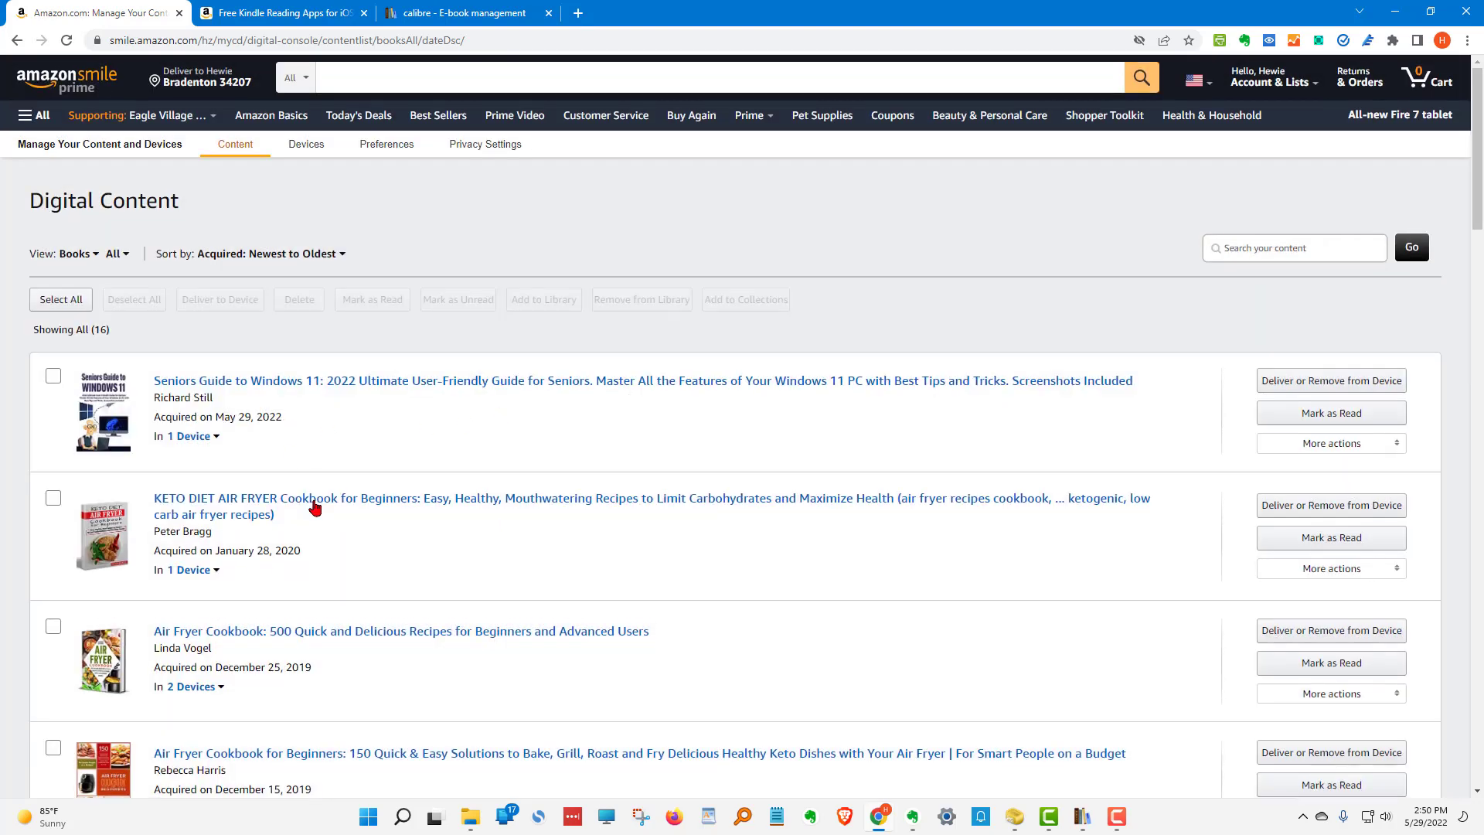
pyautogui.scroll(-3)
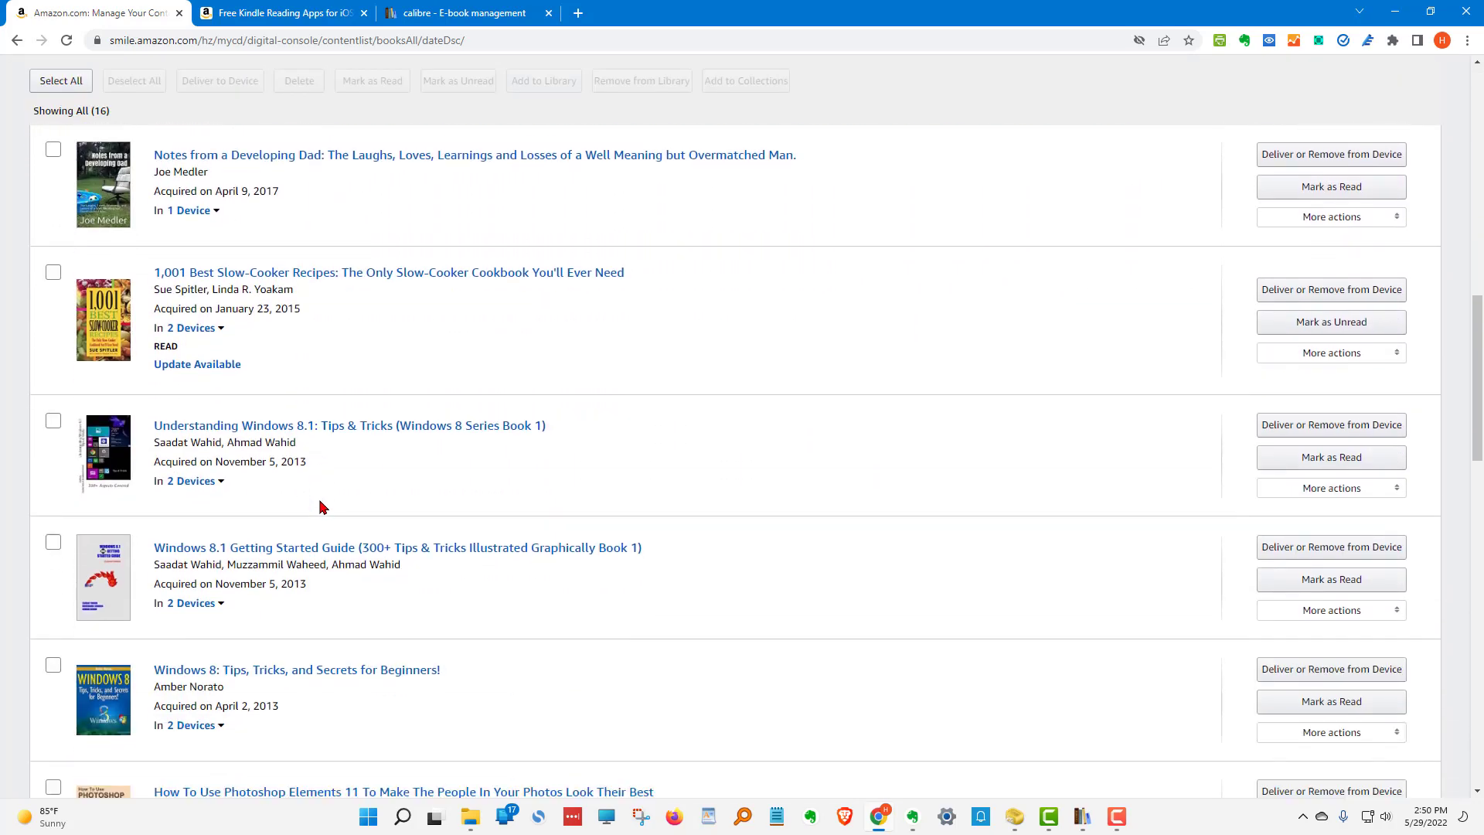
pyautogui.scroll(-3)
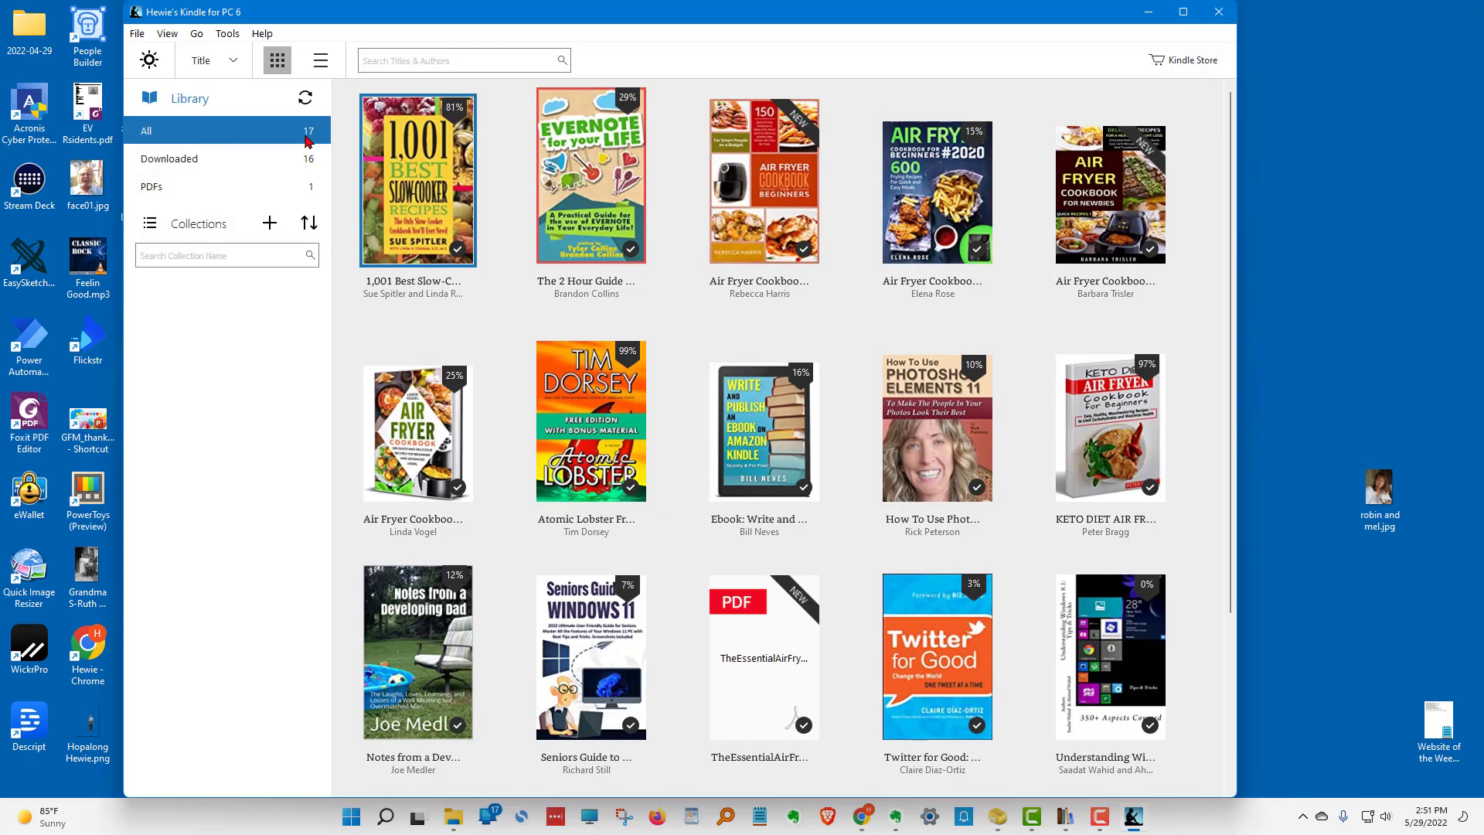
pyautogui.moveTo(305, 142)
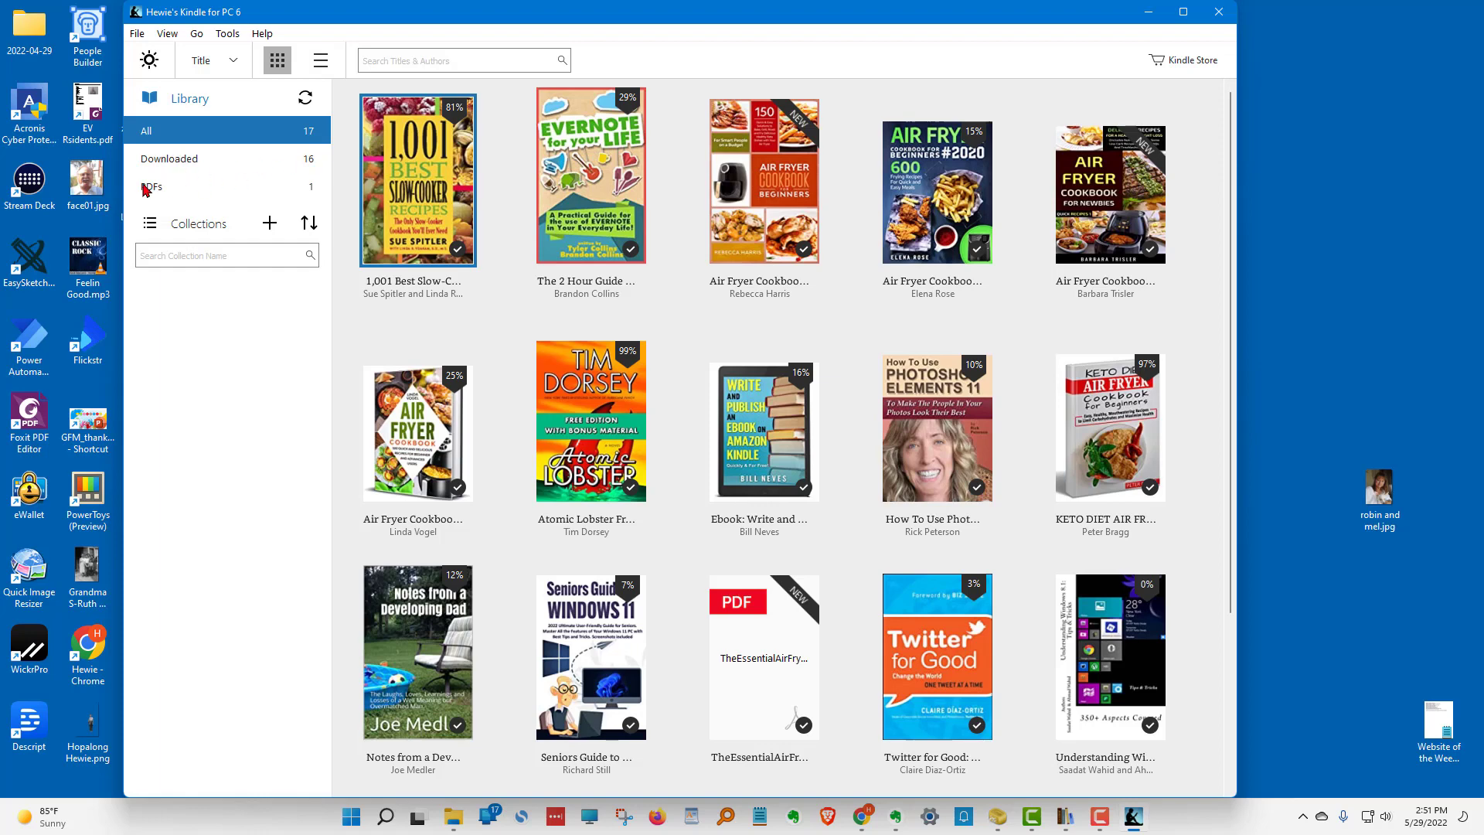
pyautogui.moveTo(936, 190)
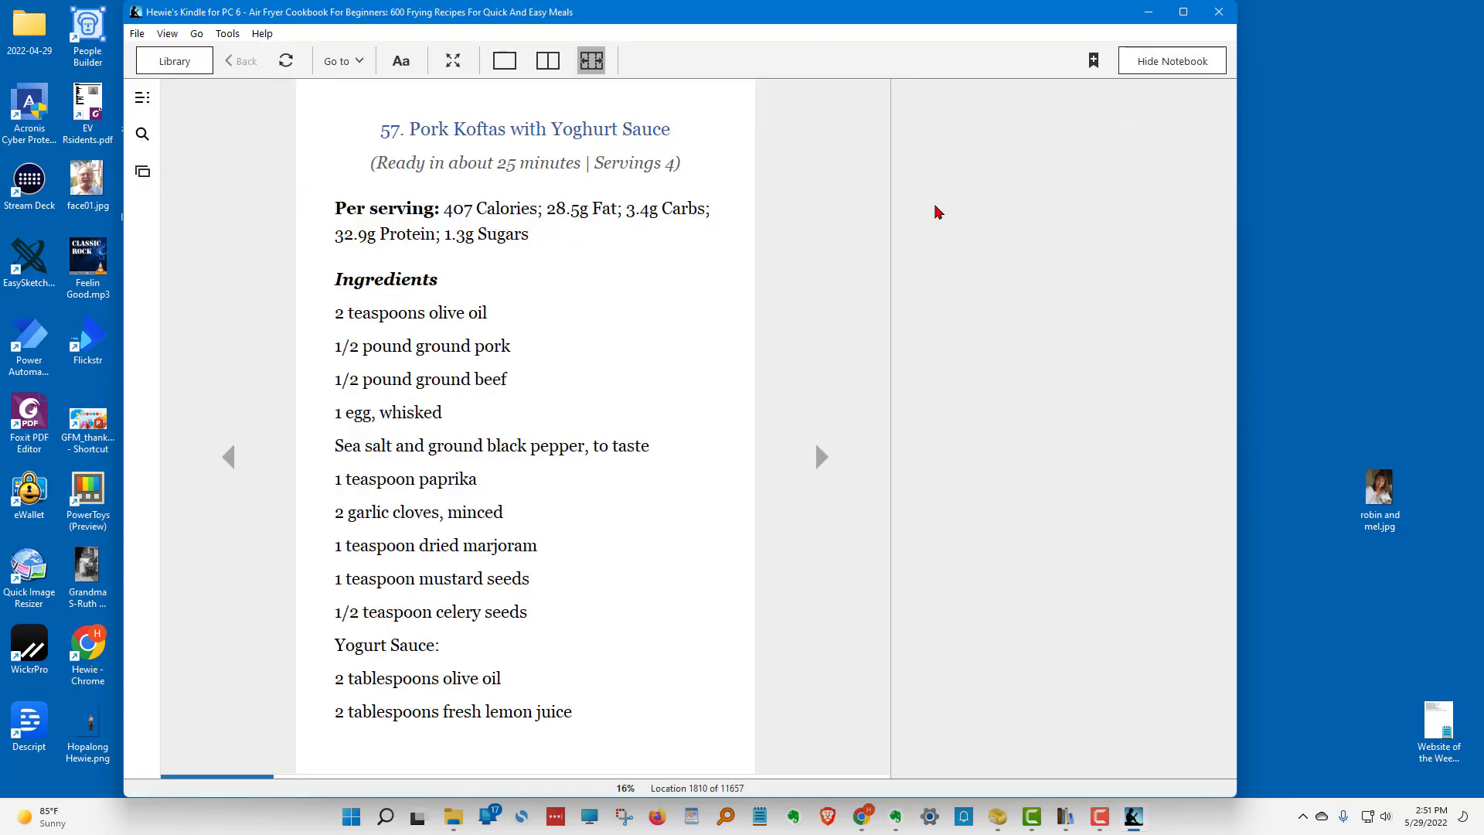
# Browse the cookbook's notes panel and table of contents, jumping to the cover and a recipe.
pyautogui.click(1170, 60)
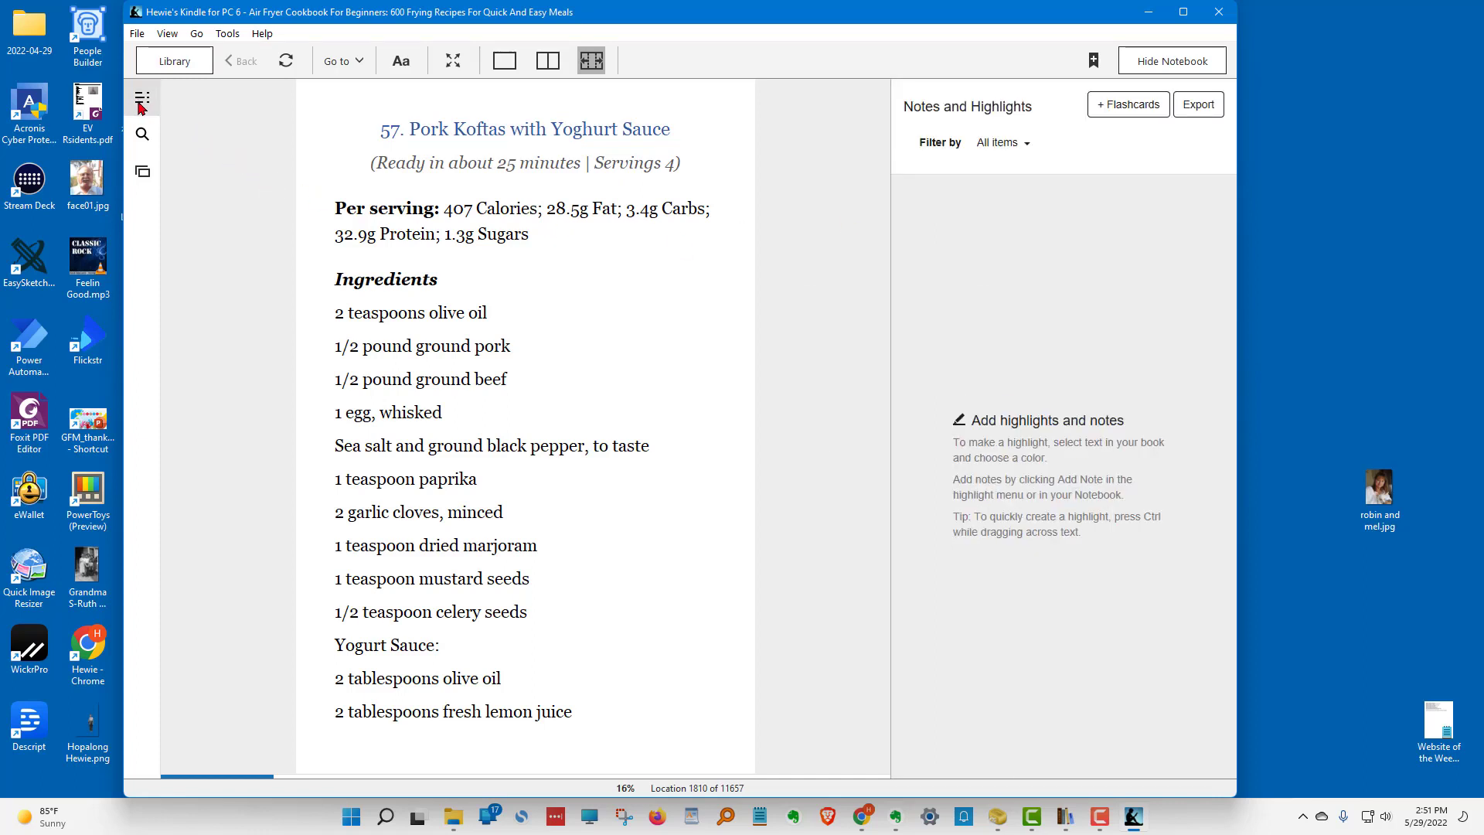
pyautogui.click(143, 99)
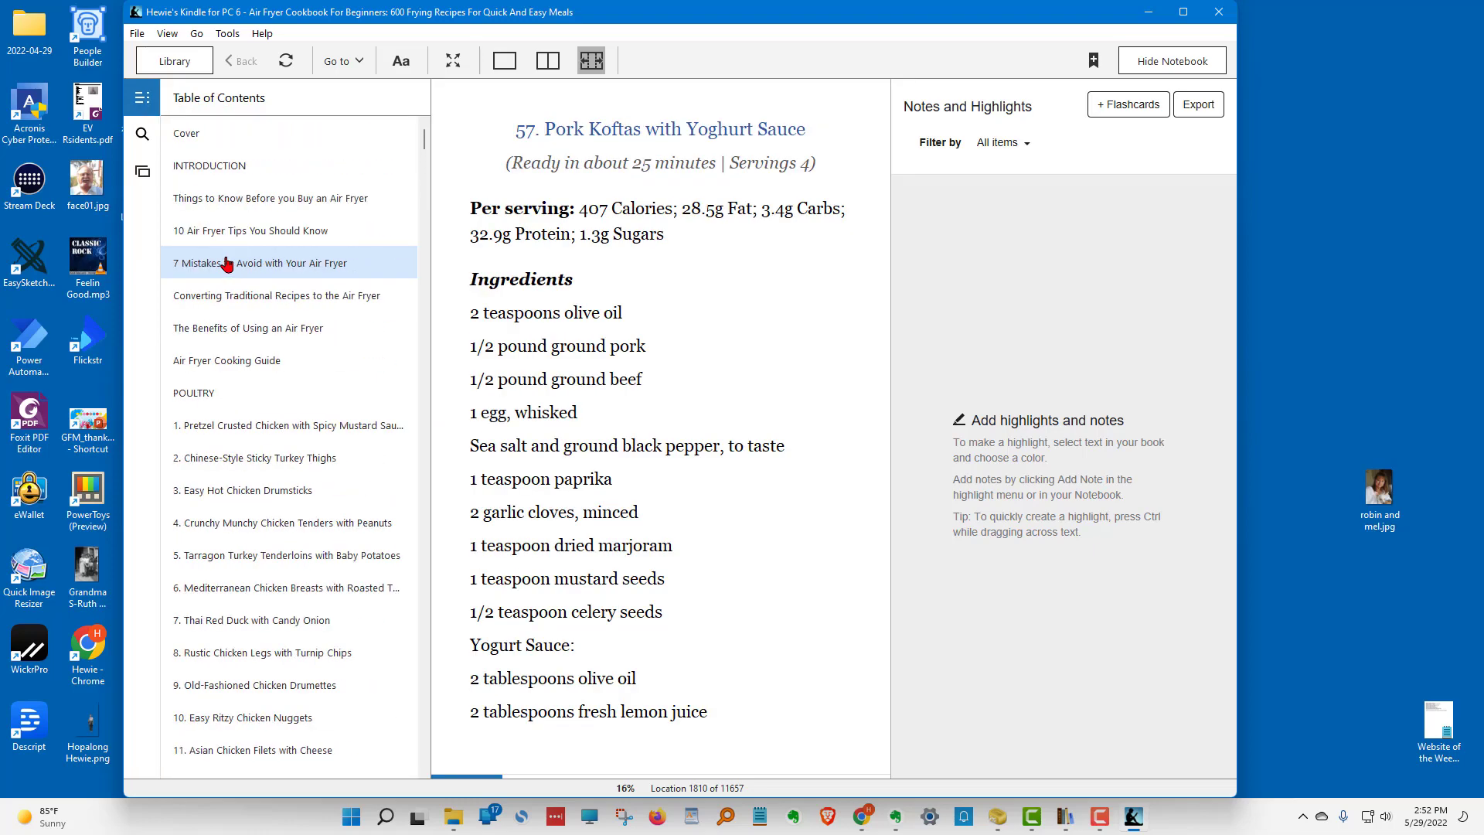
pyautogui.click(187, 133)
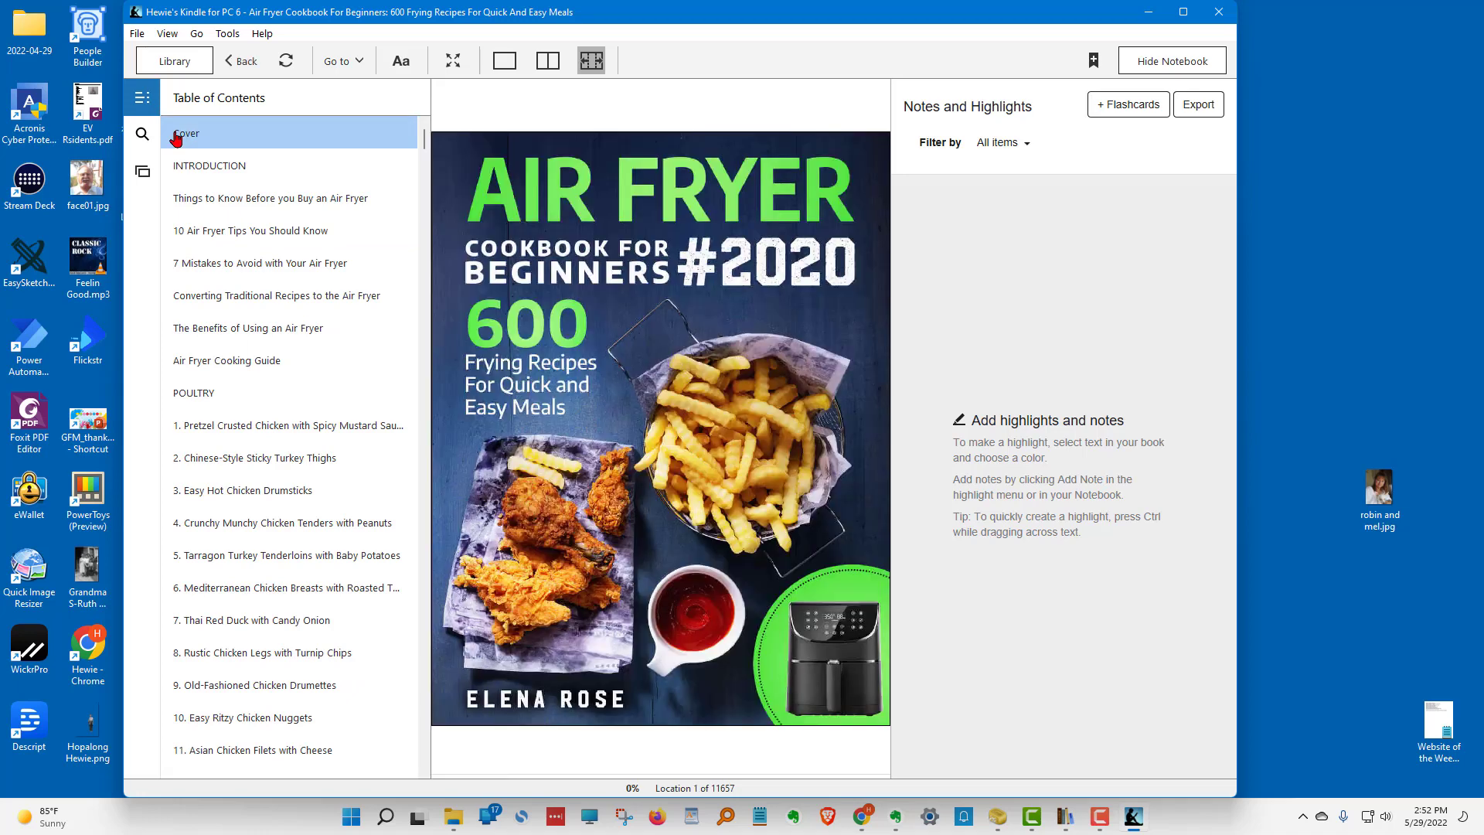
pyautogui.click(208, 166)
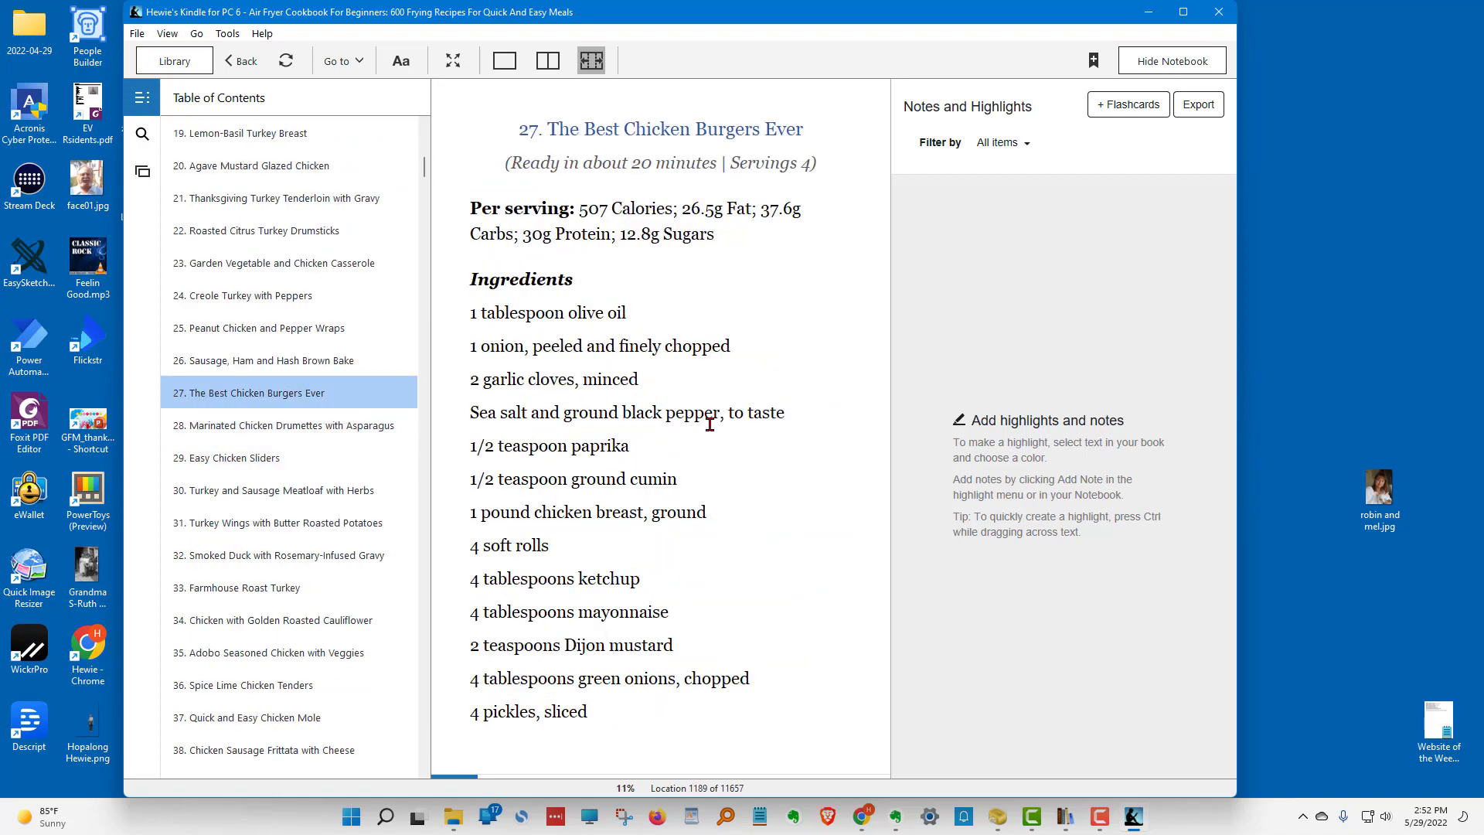
# Page forward through the turkey recipes to Turkey Wings, then return to the library.
pyautogui.click(280, 490)
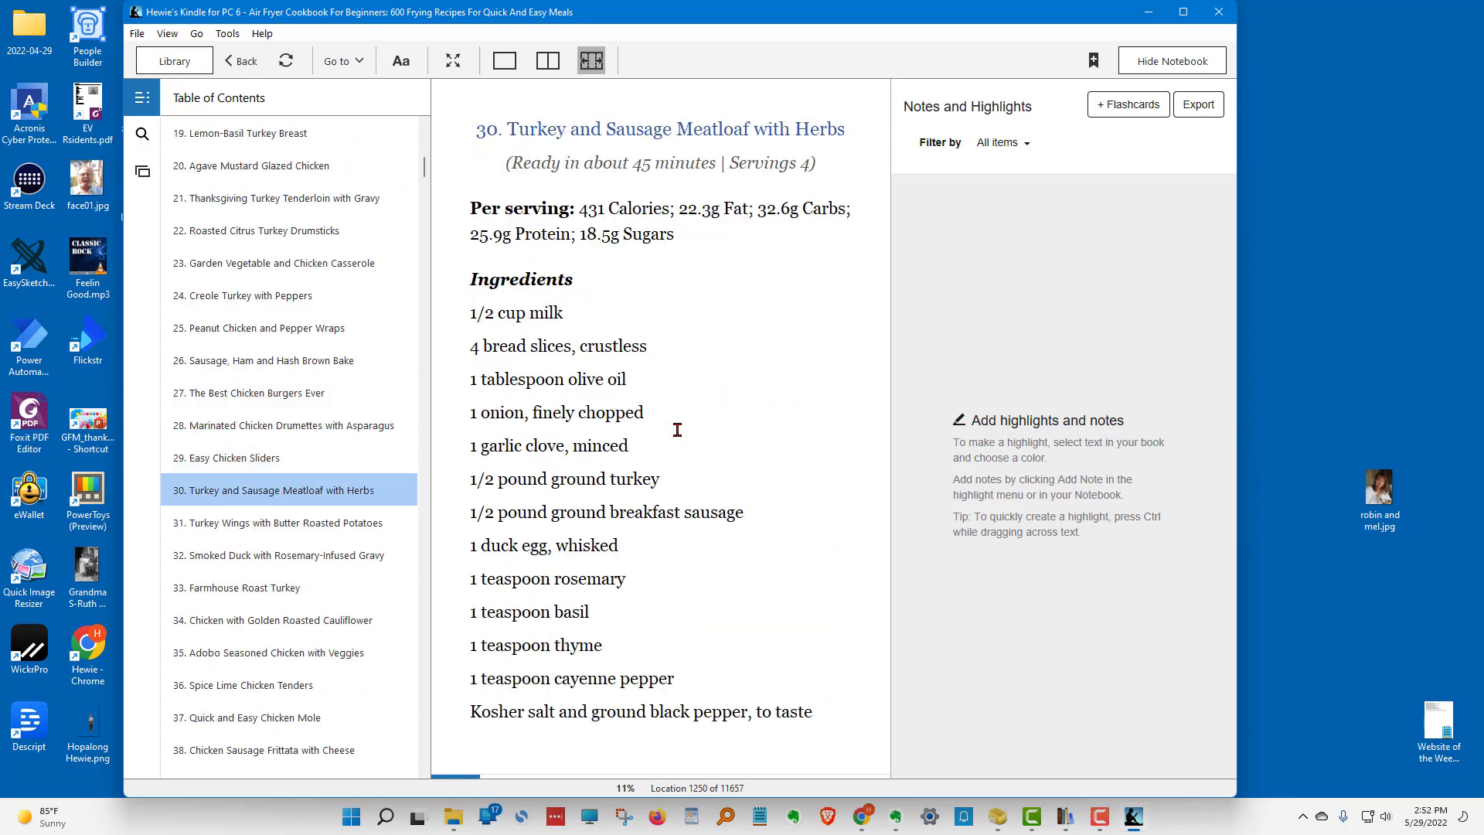
pyautogui.click(277, 523)
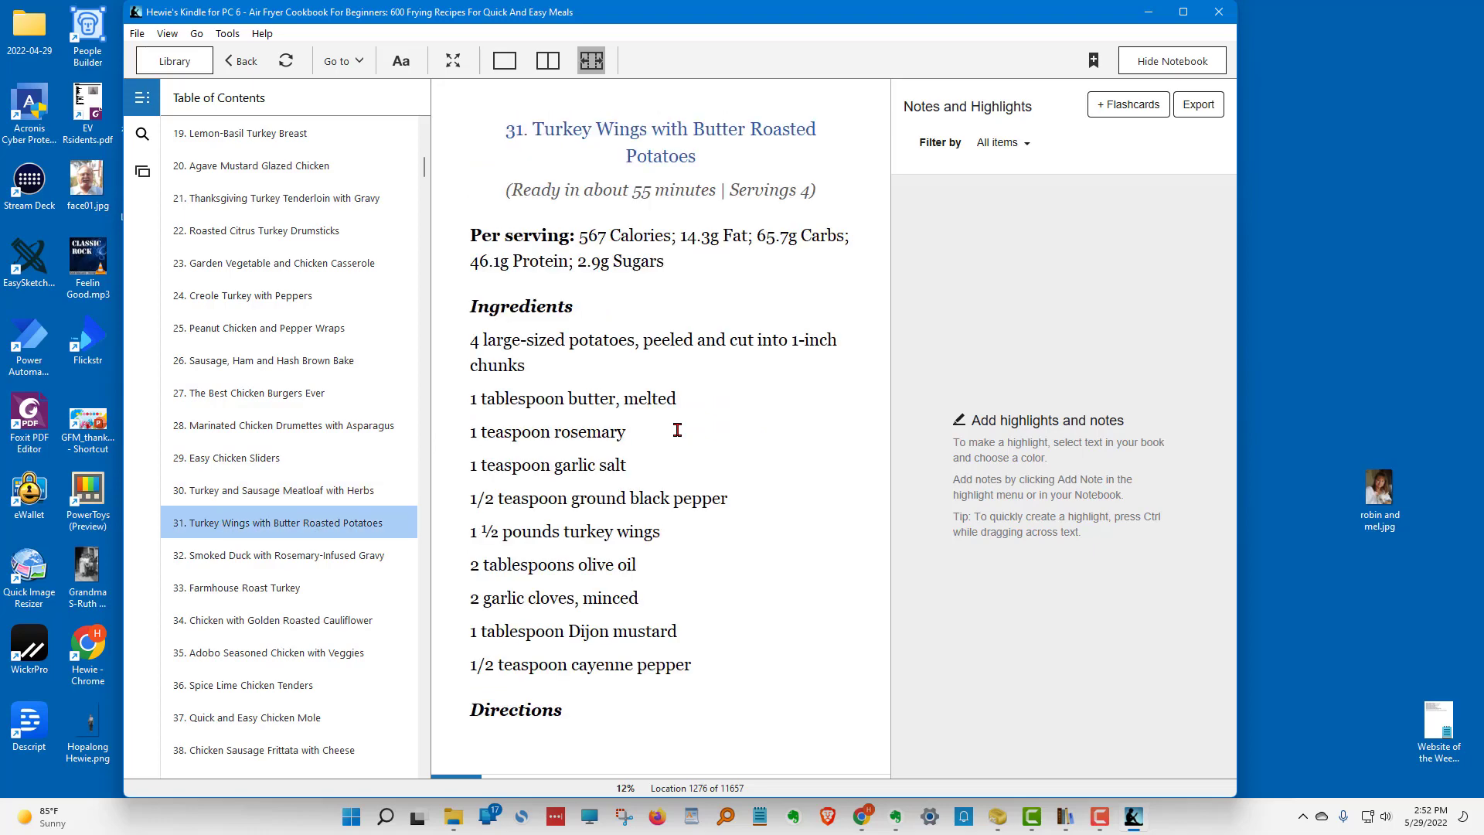
pyautogui.click(173, 60)
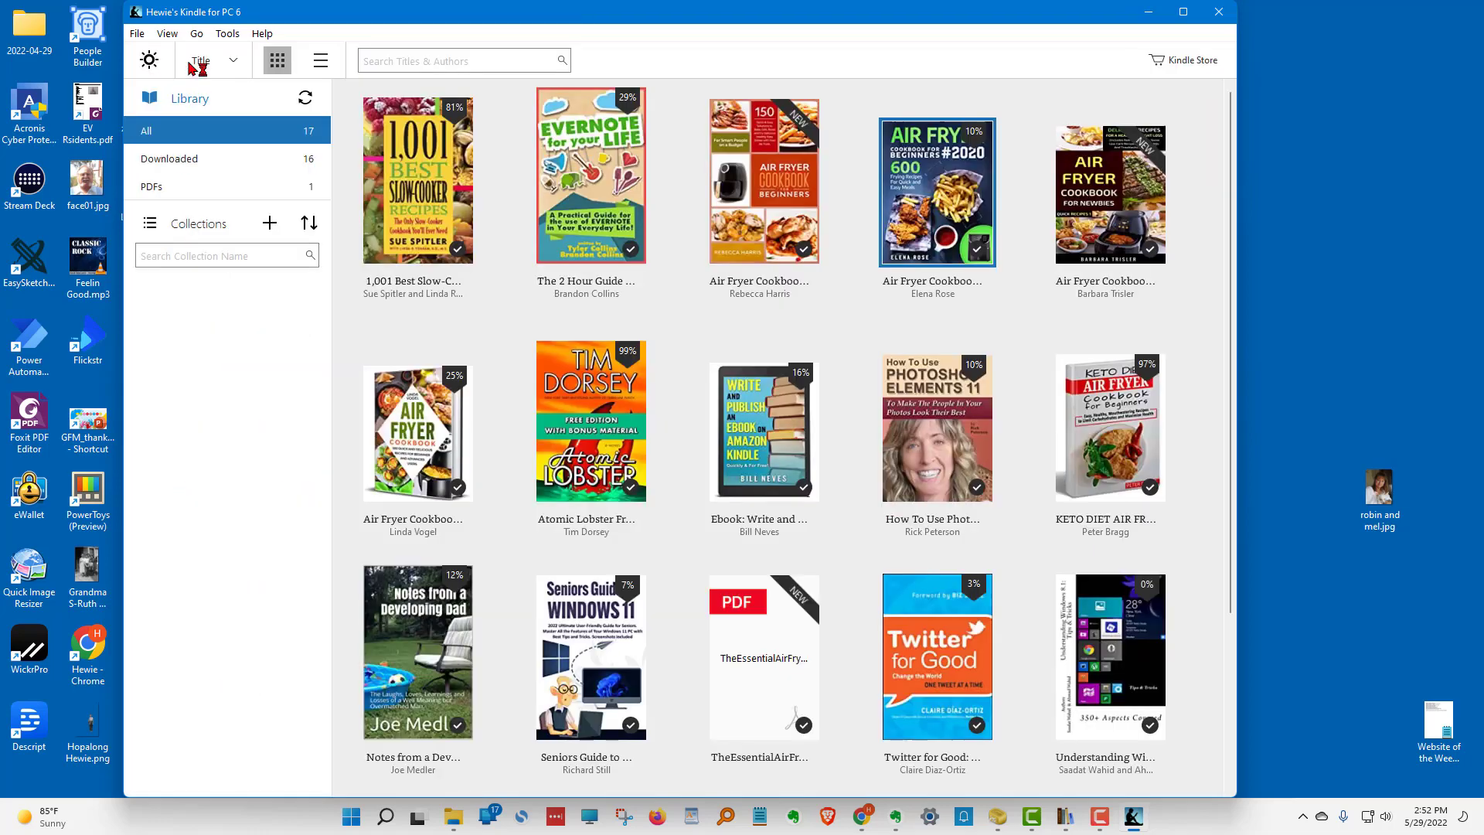
pyautogui.moveTo(907, 542)
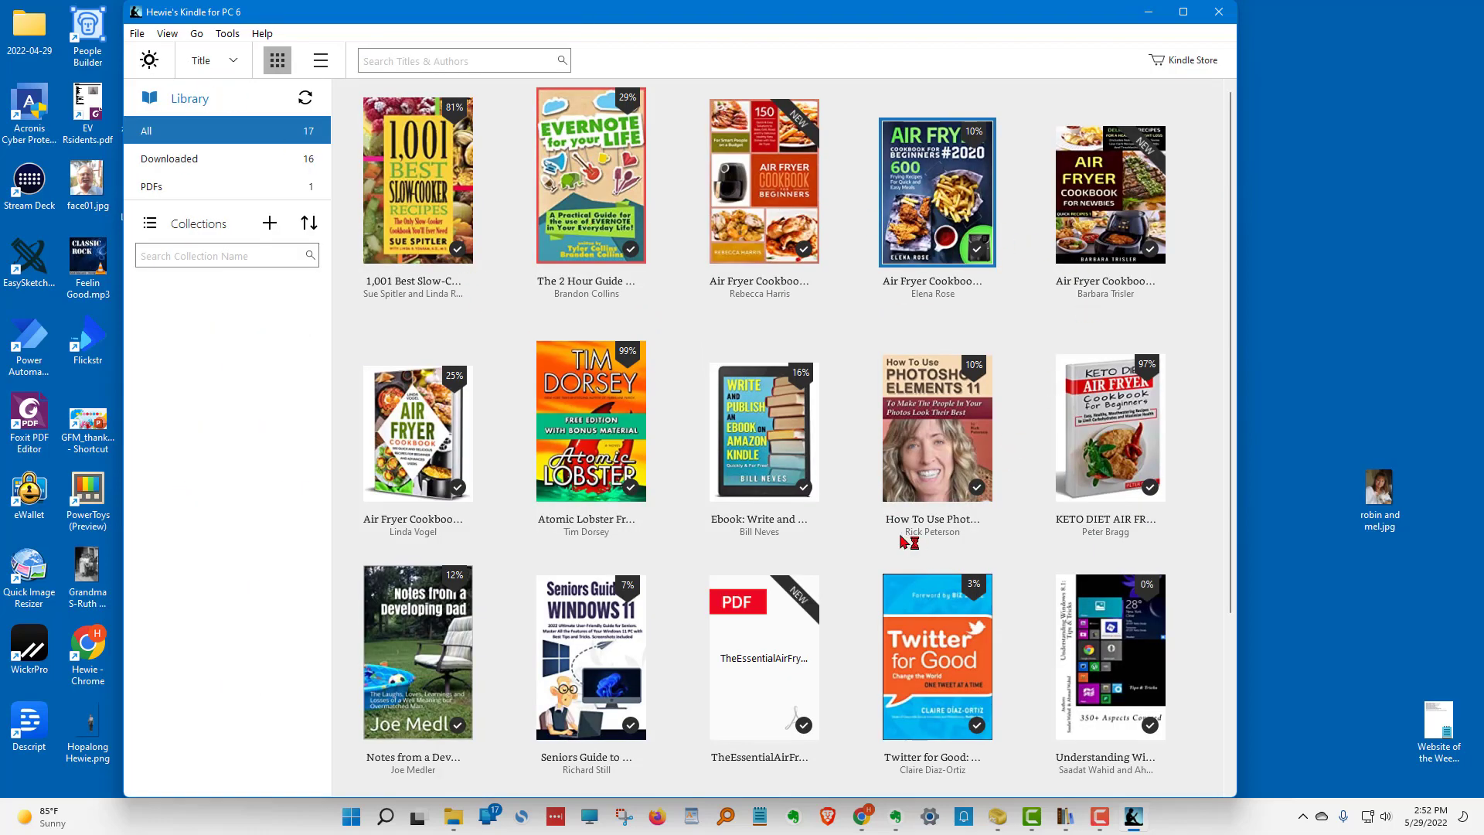
pyautogui.moveTo(932, 530)
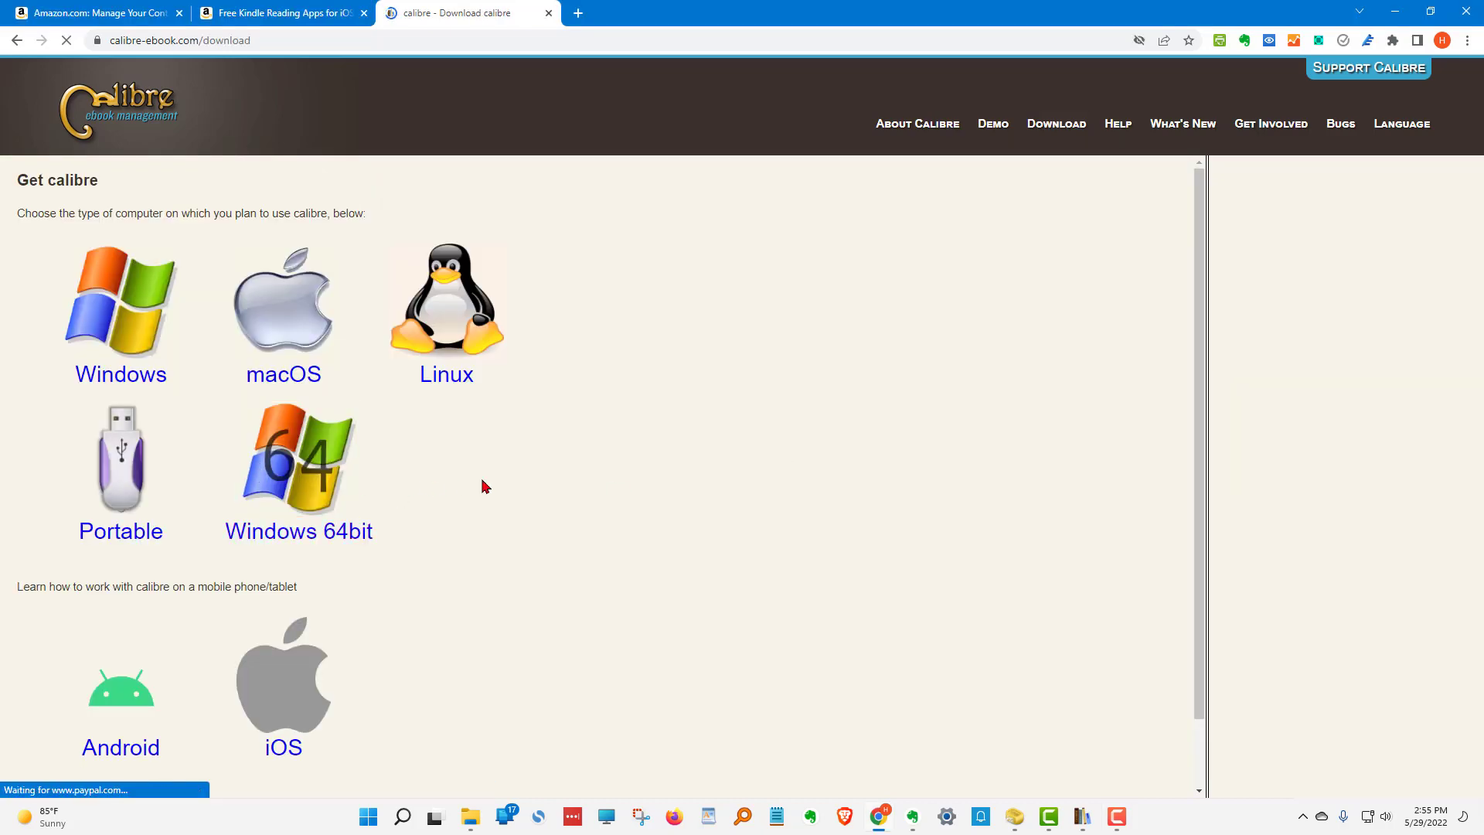
pyautogui.moveTo(919, 492)
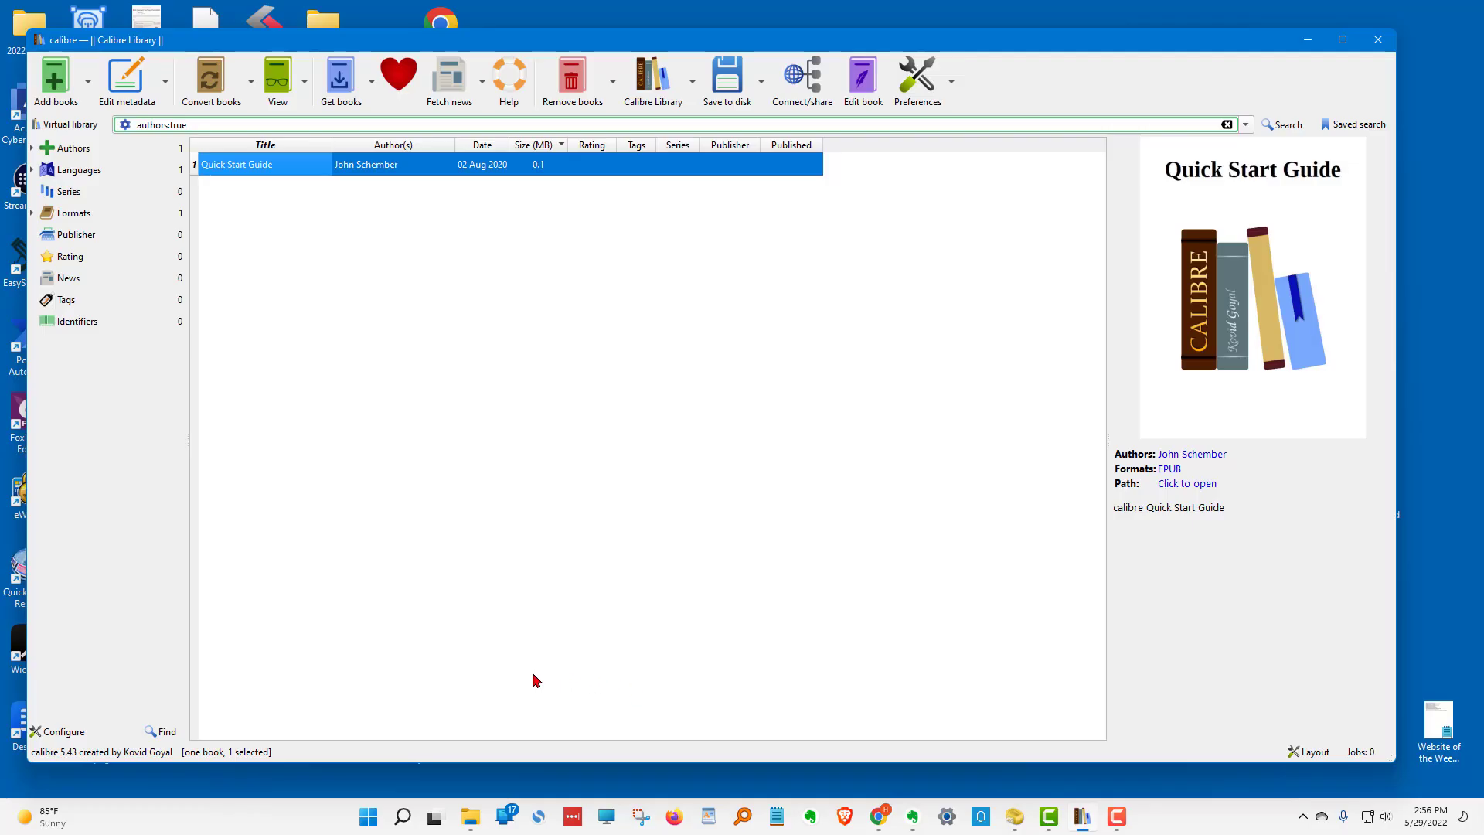
pyautogui.moveTo(246, 167)
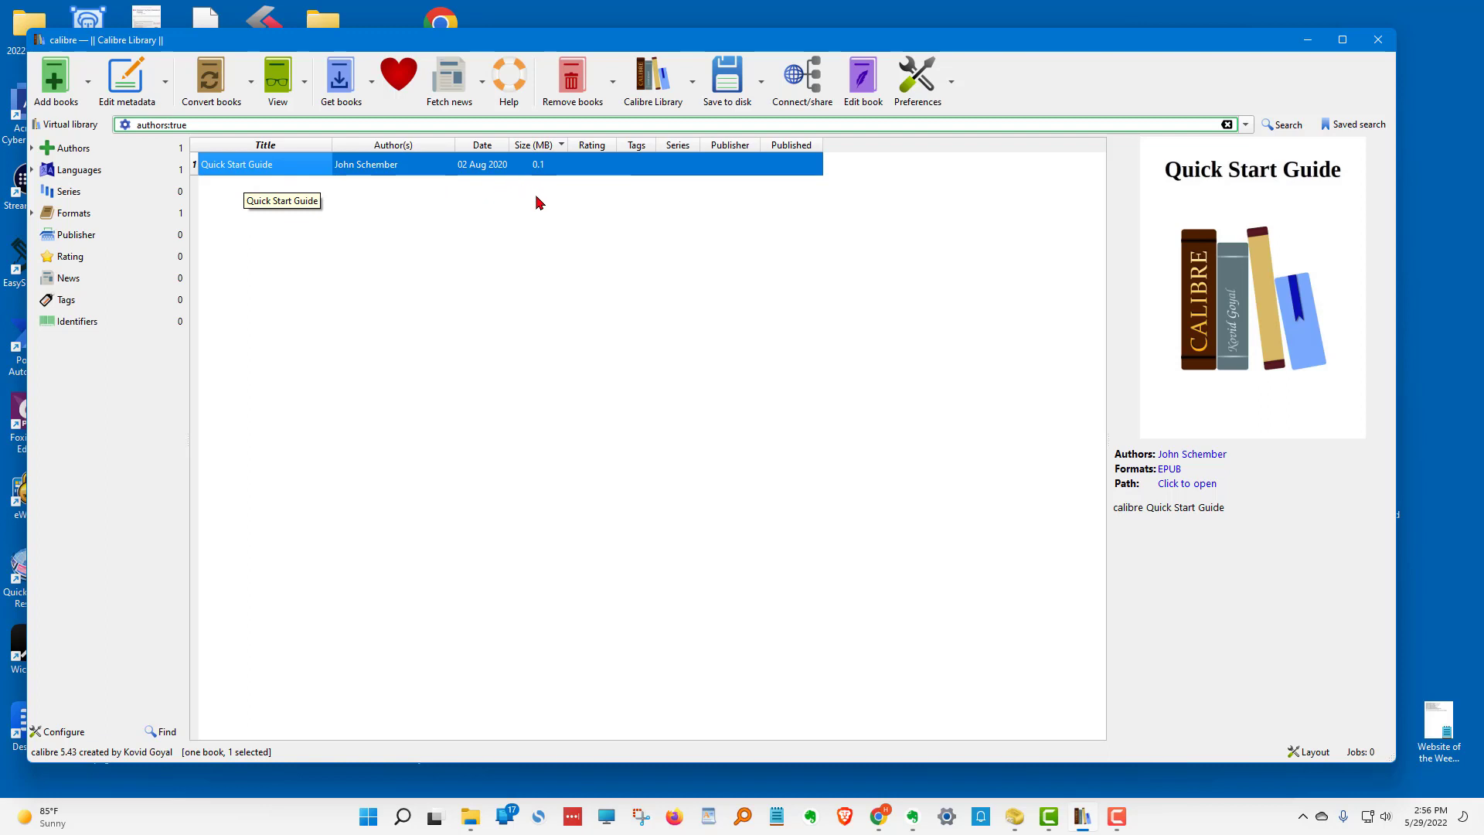
pyautogui.moveTo(606, 458)
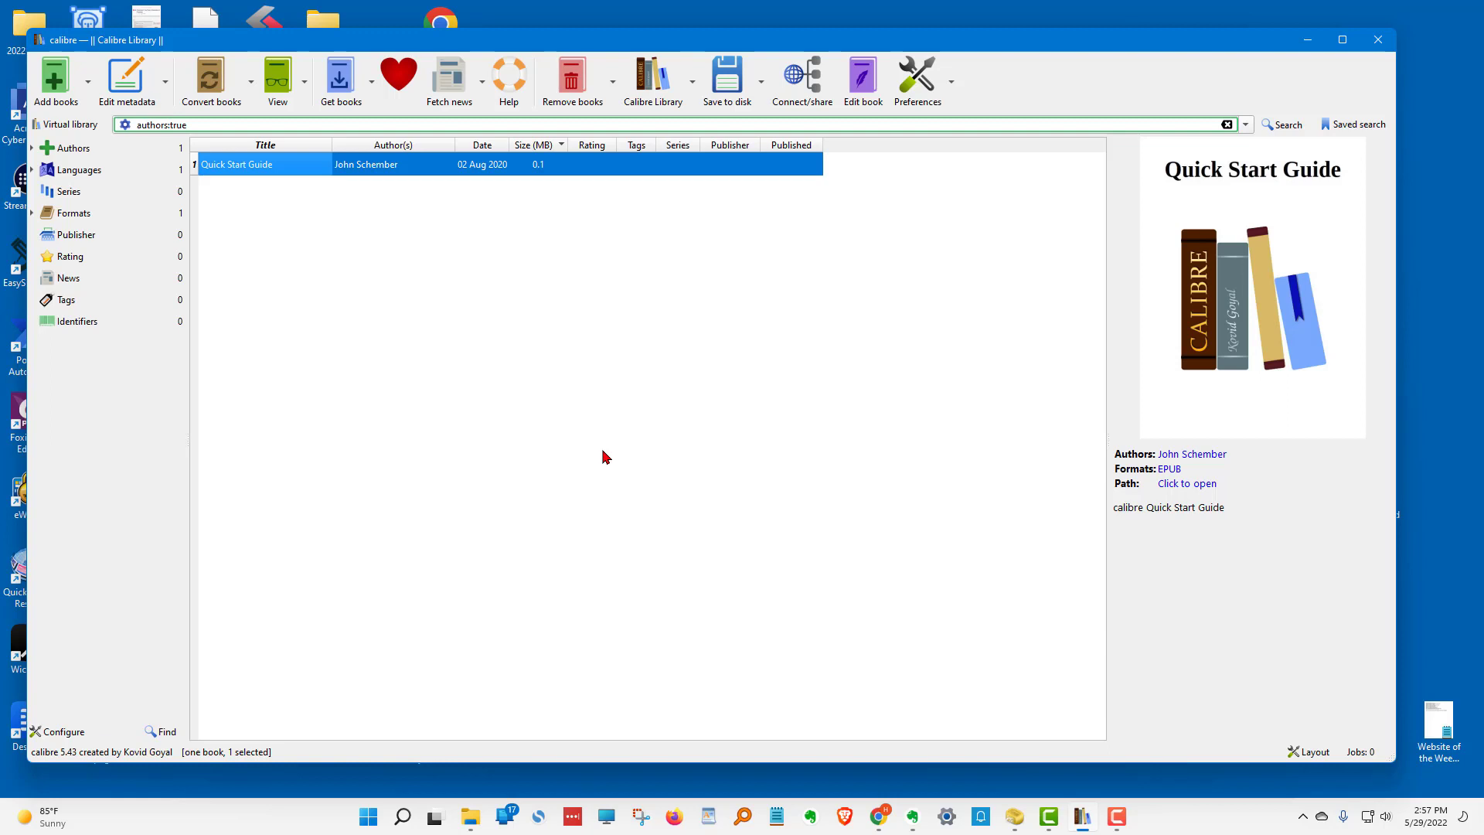
pyautogui.moveTo(563, 480)
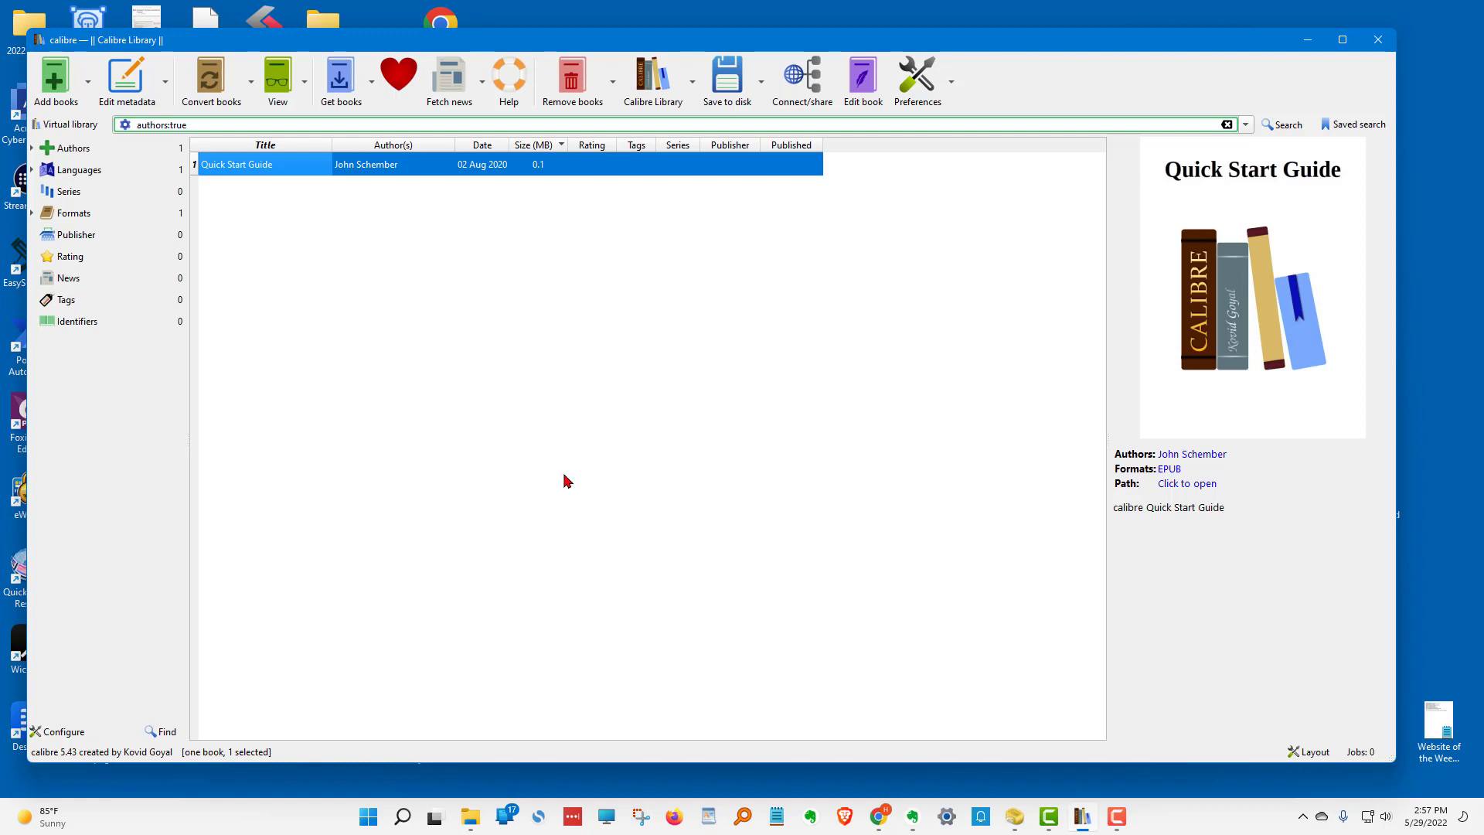
pyautogui.moveTo(54, 77)
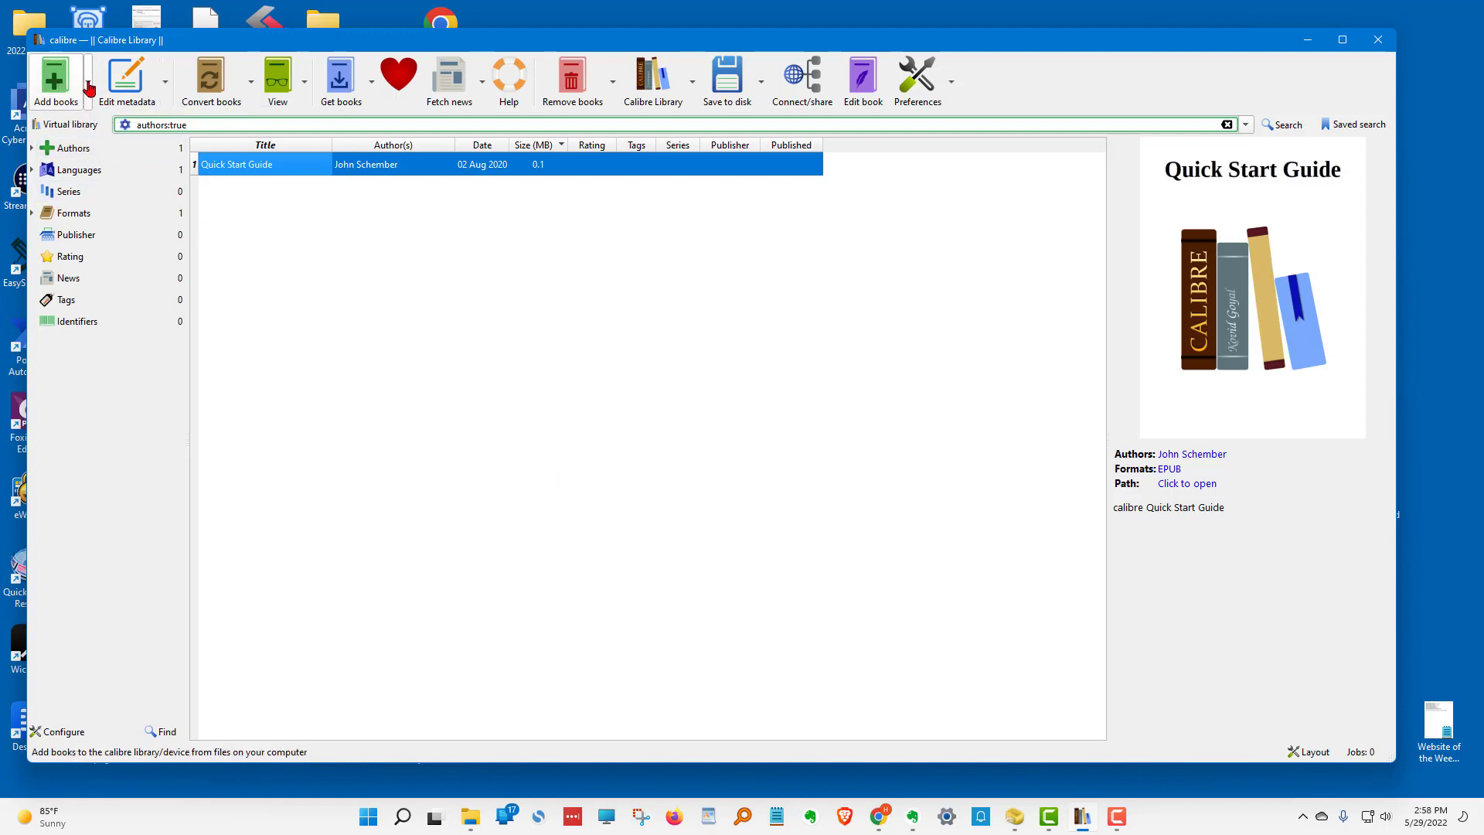
pyautogui.moveTo(89, 89)
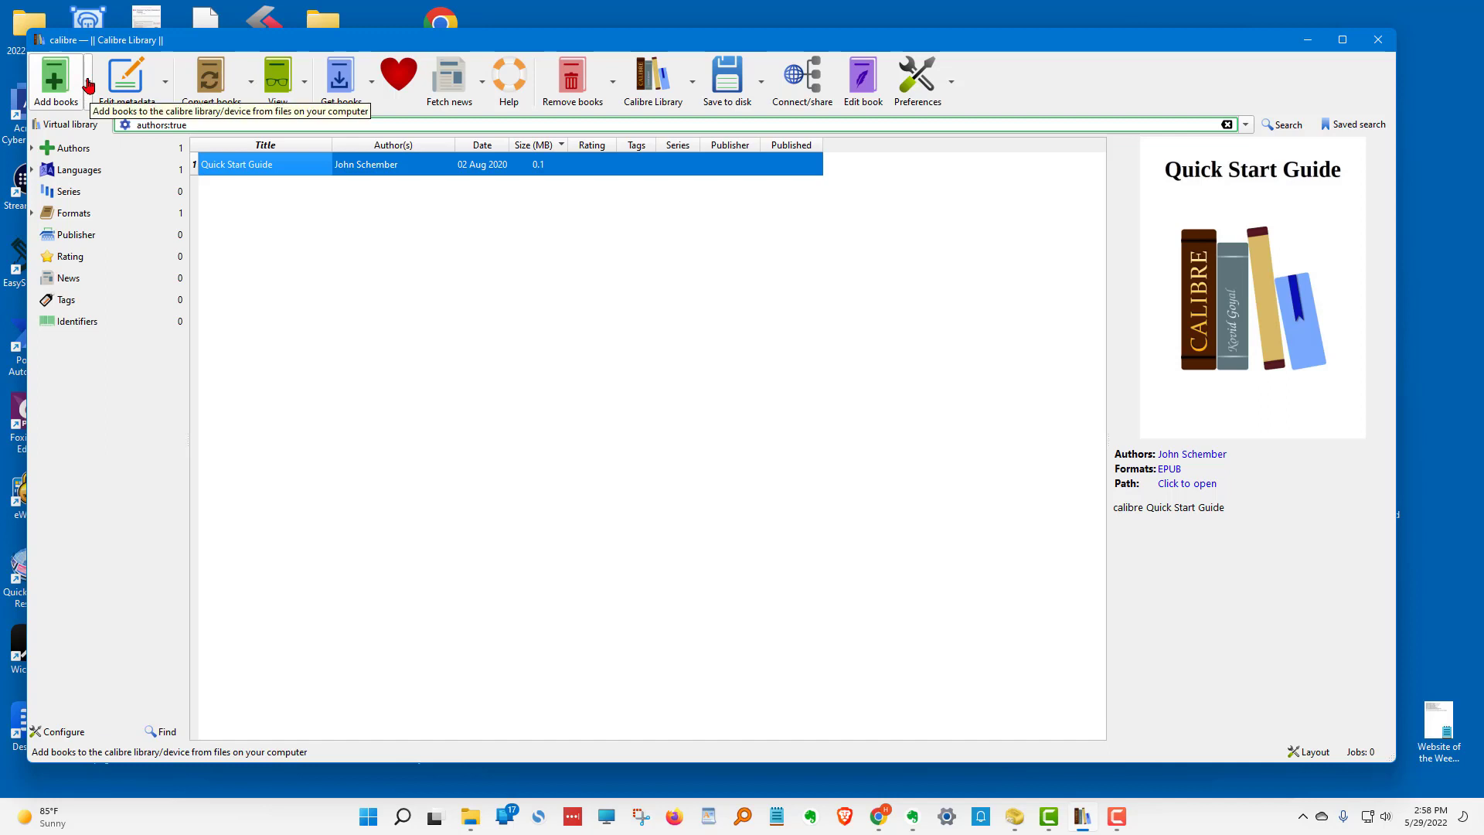
# Add books from the My Kindle Content folder and sub-folders, one book per folder.
pyautogui.click(86, 80)
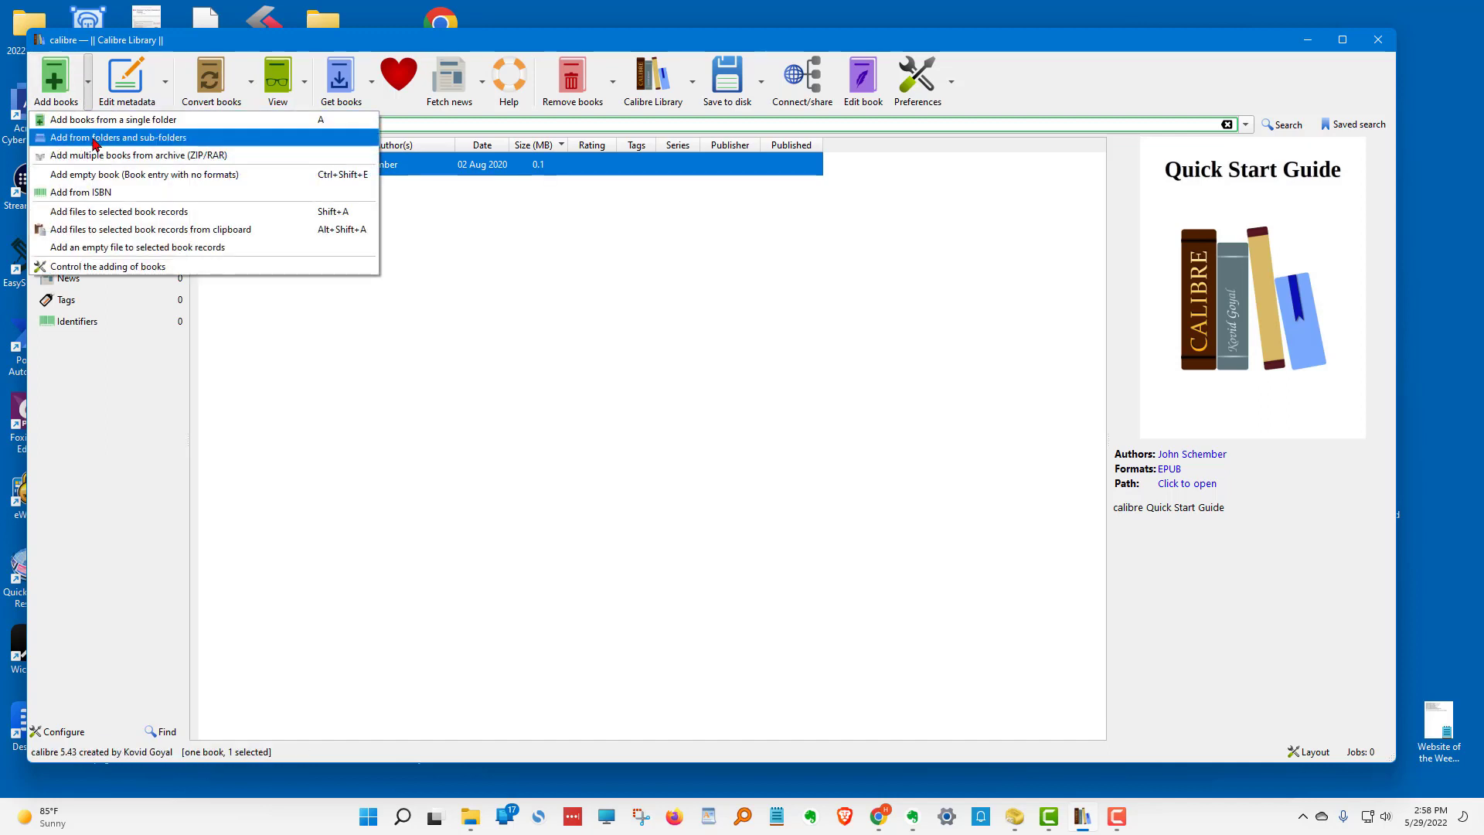
pyautogui.click(118, 138)
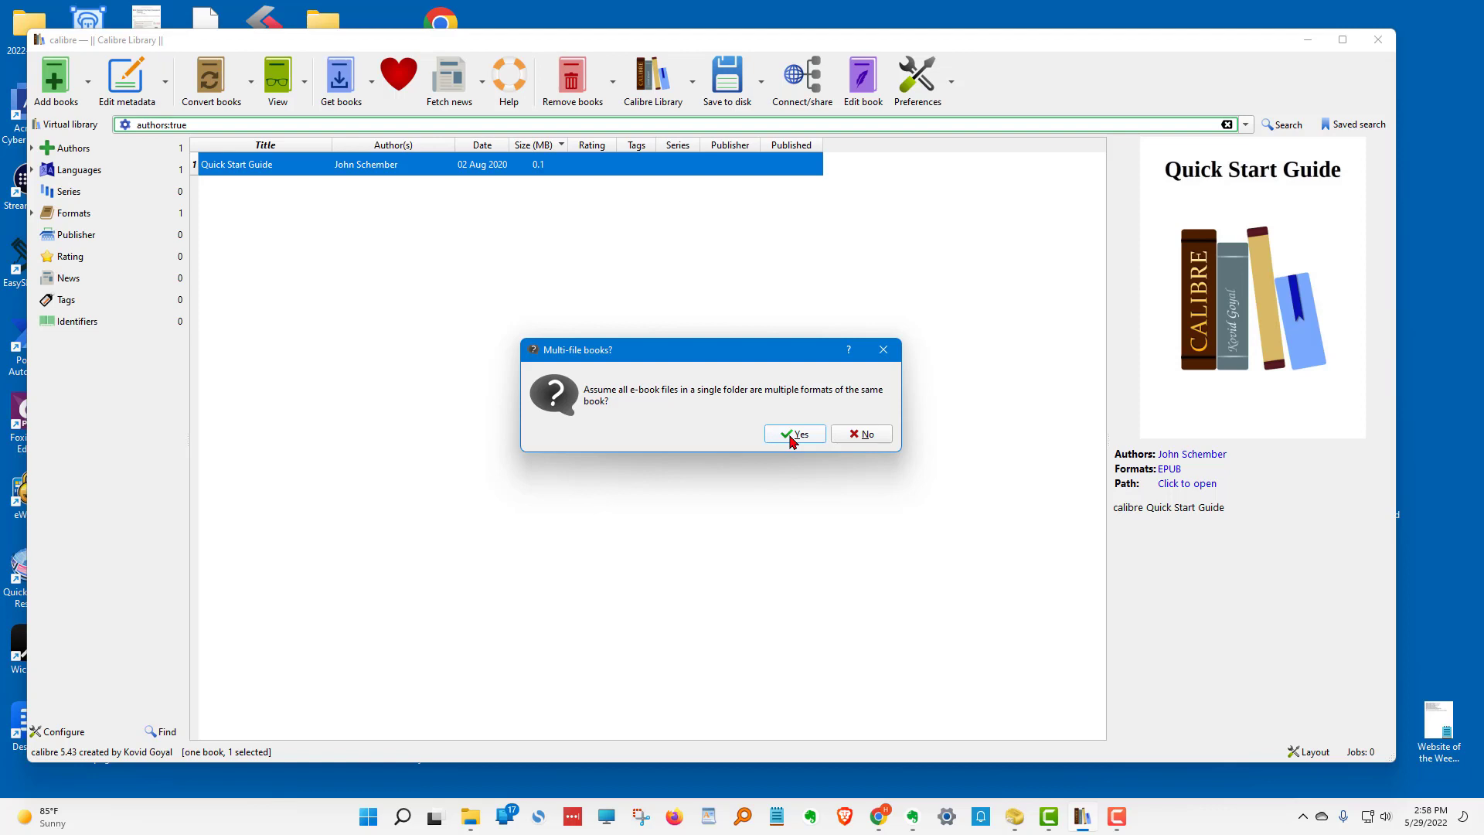
pyautogui.click(793, 433)
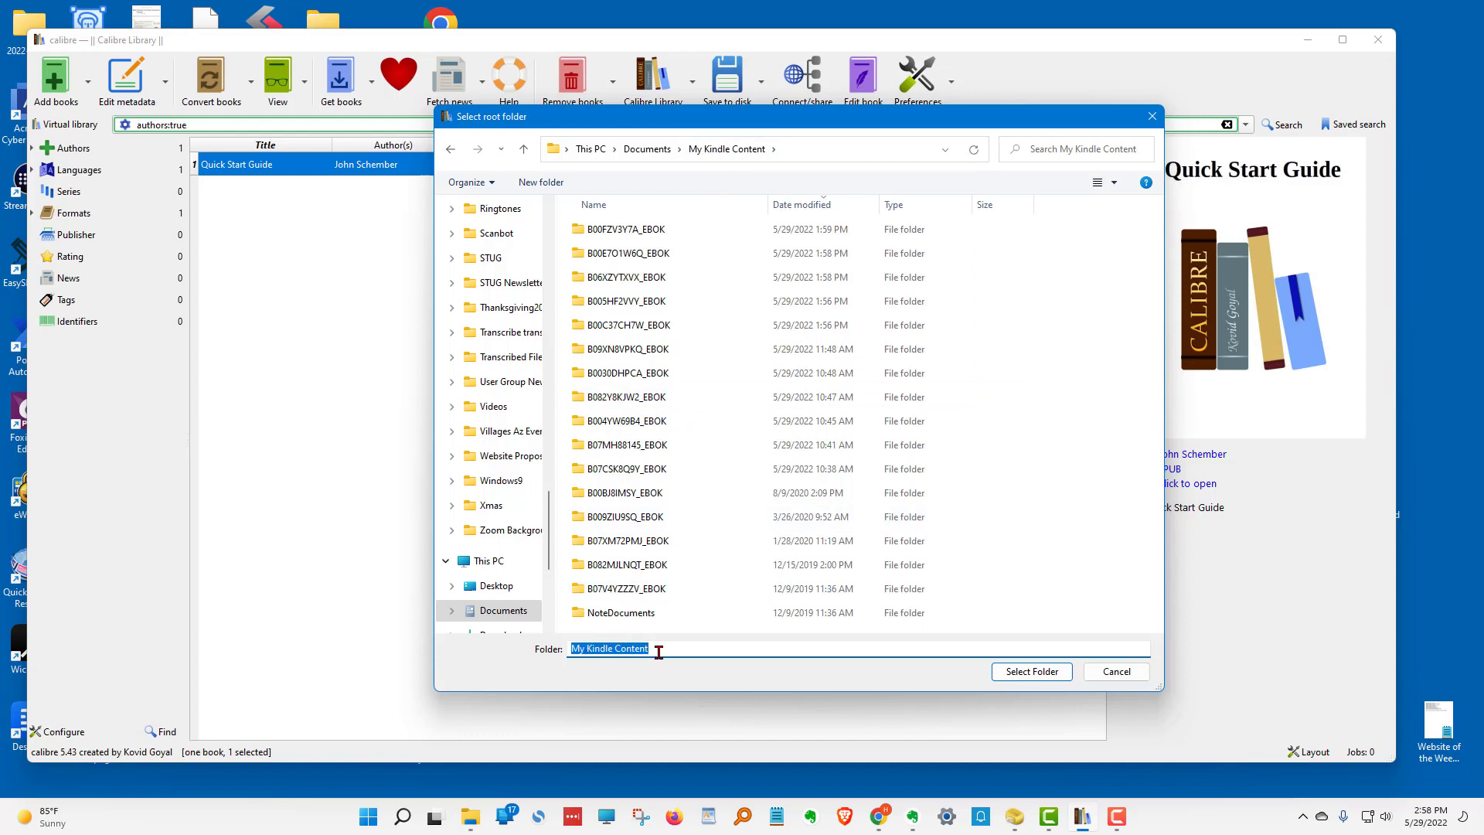
pyautogui.moveTo(1031, 671)
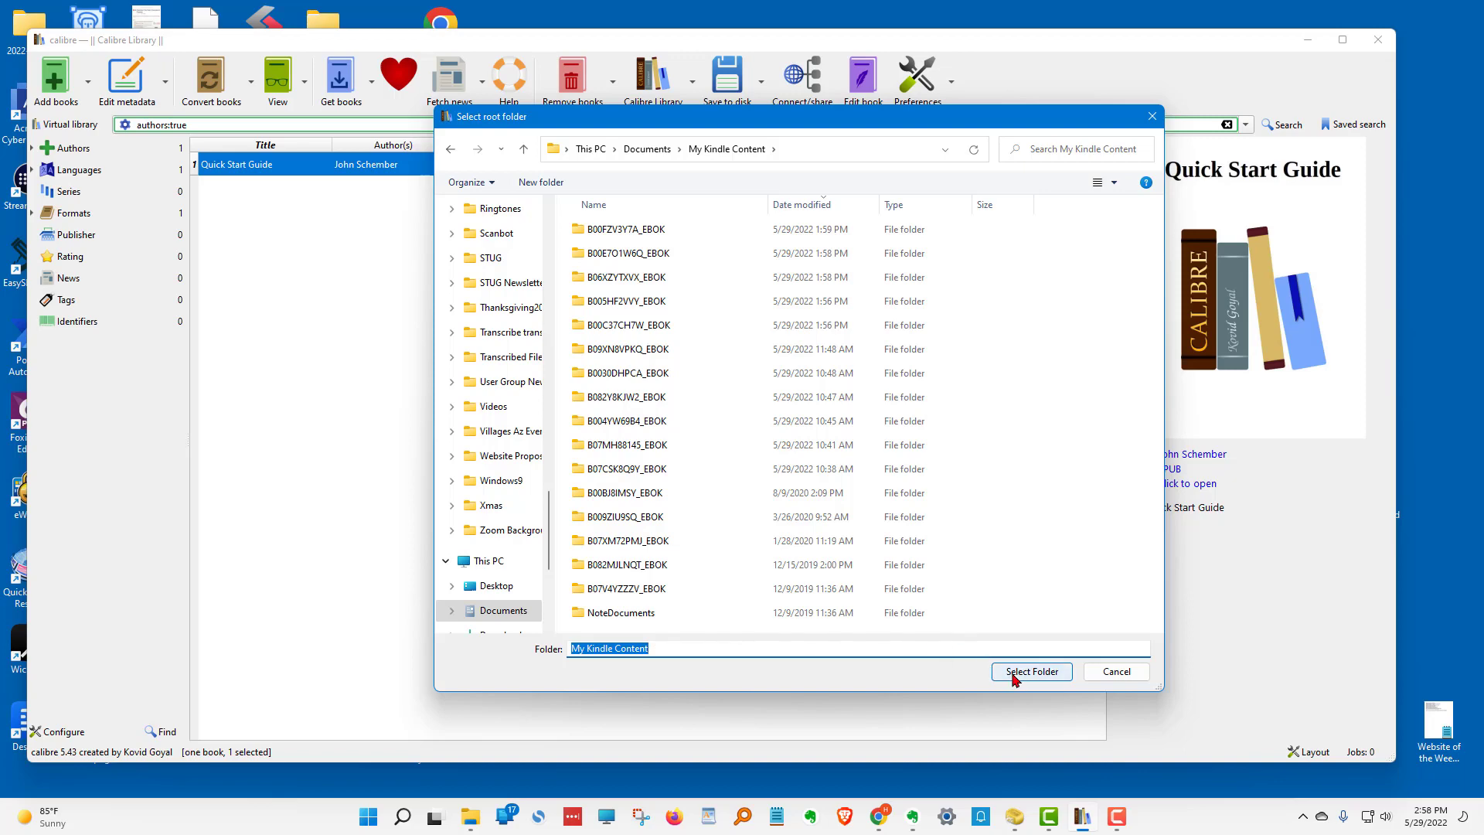
pyautogui.click(1031, 670)
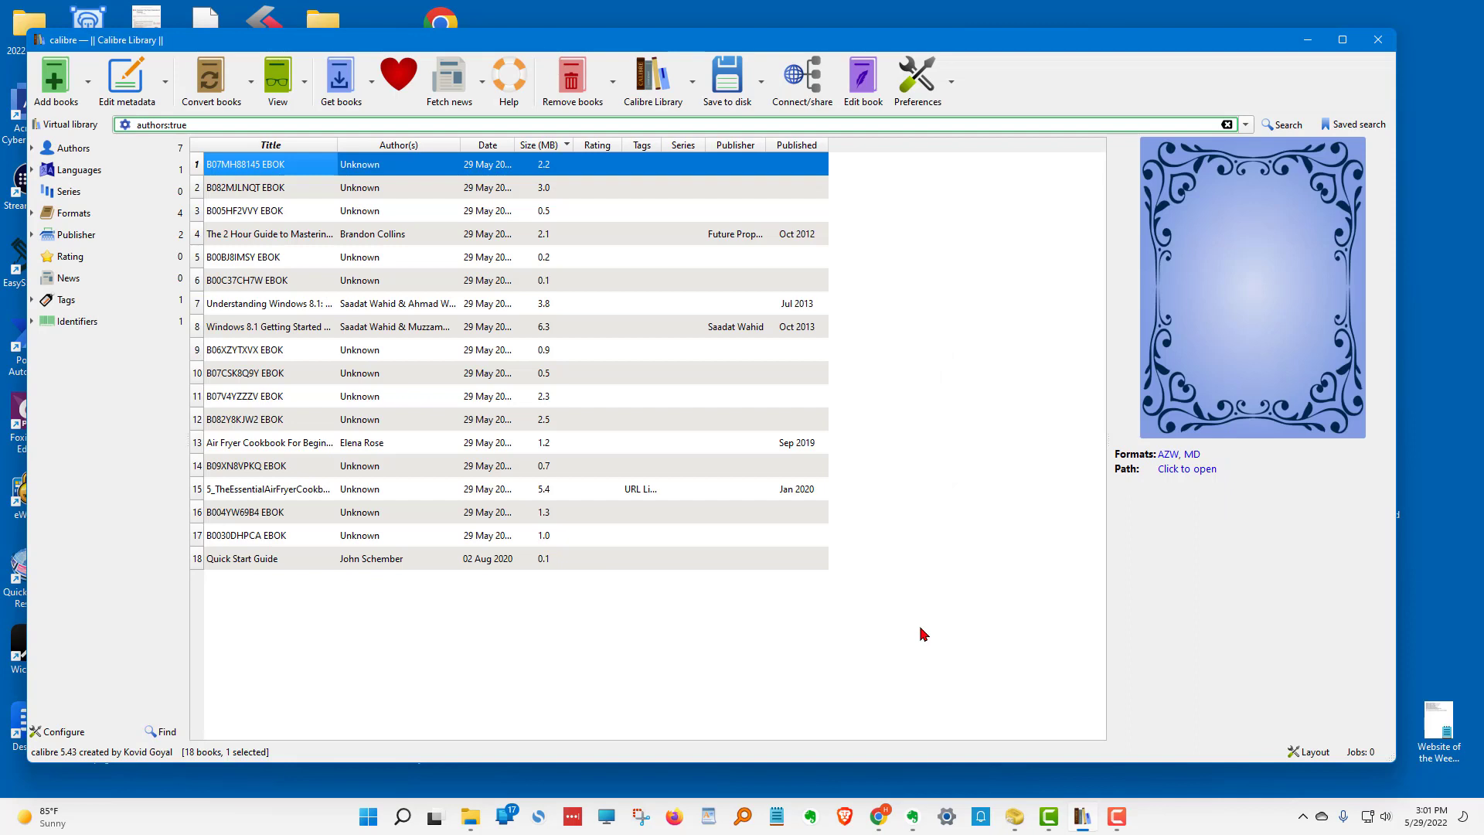
pyautogui.moveTo(544, 651)
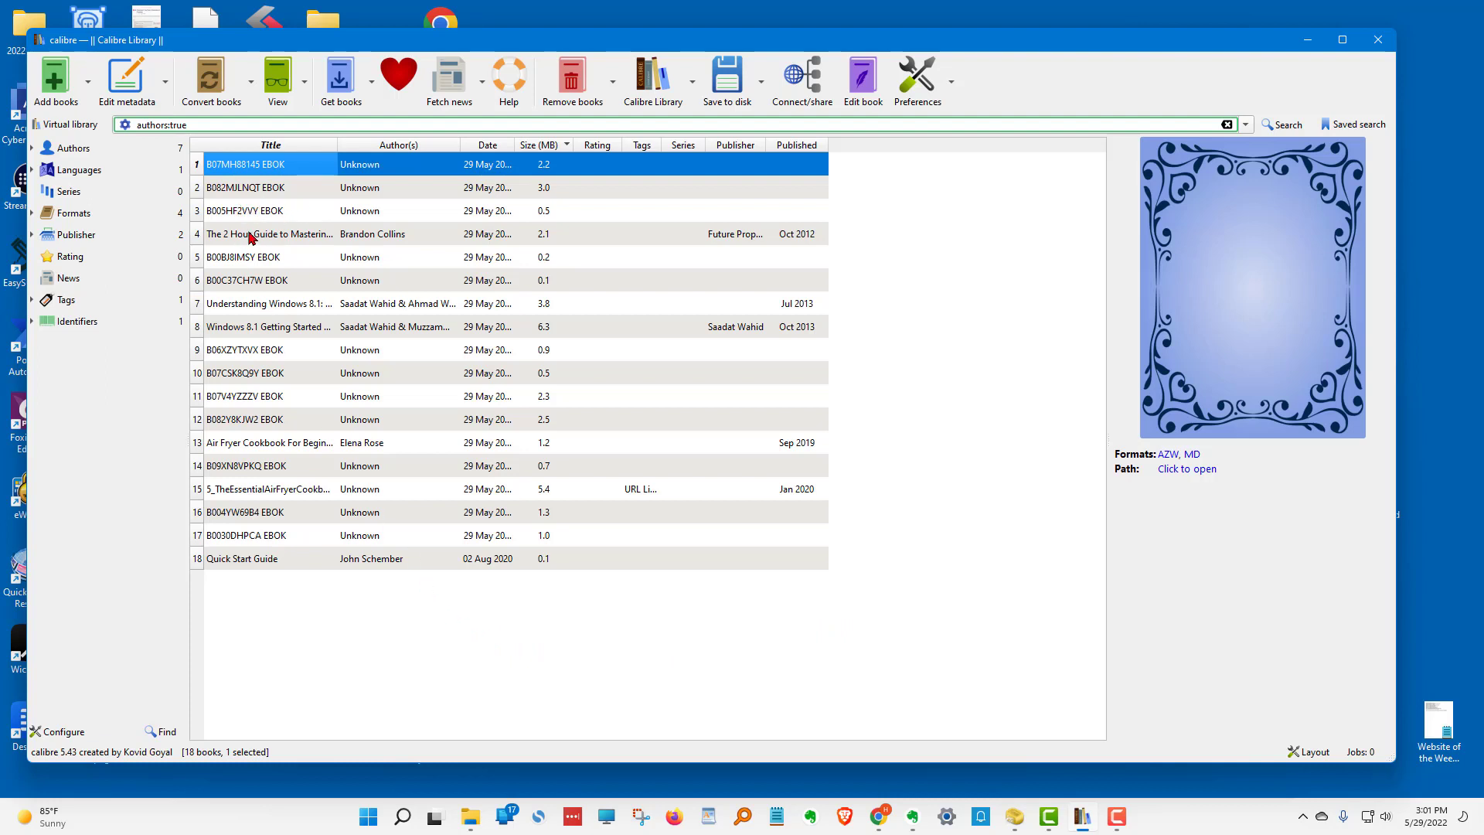
# View The 2 Hour Guide to Mastering Evernote and scroll to its Introduction.
pyautogui.click(268, 233)
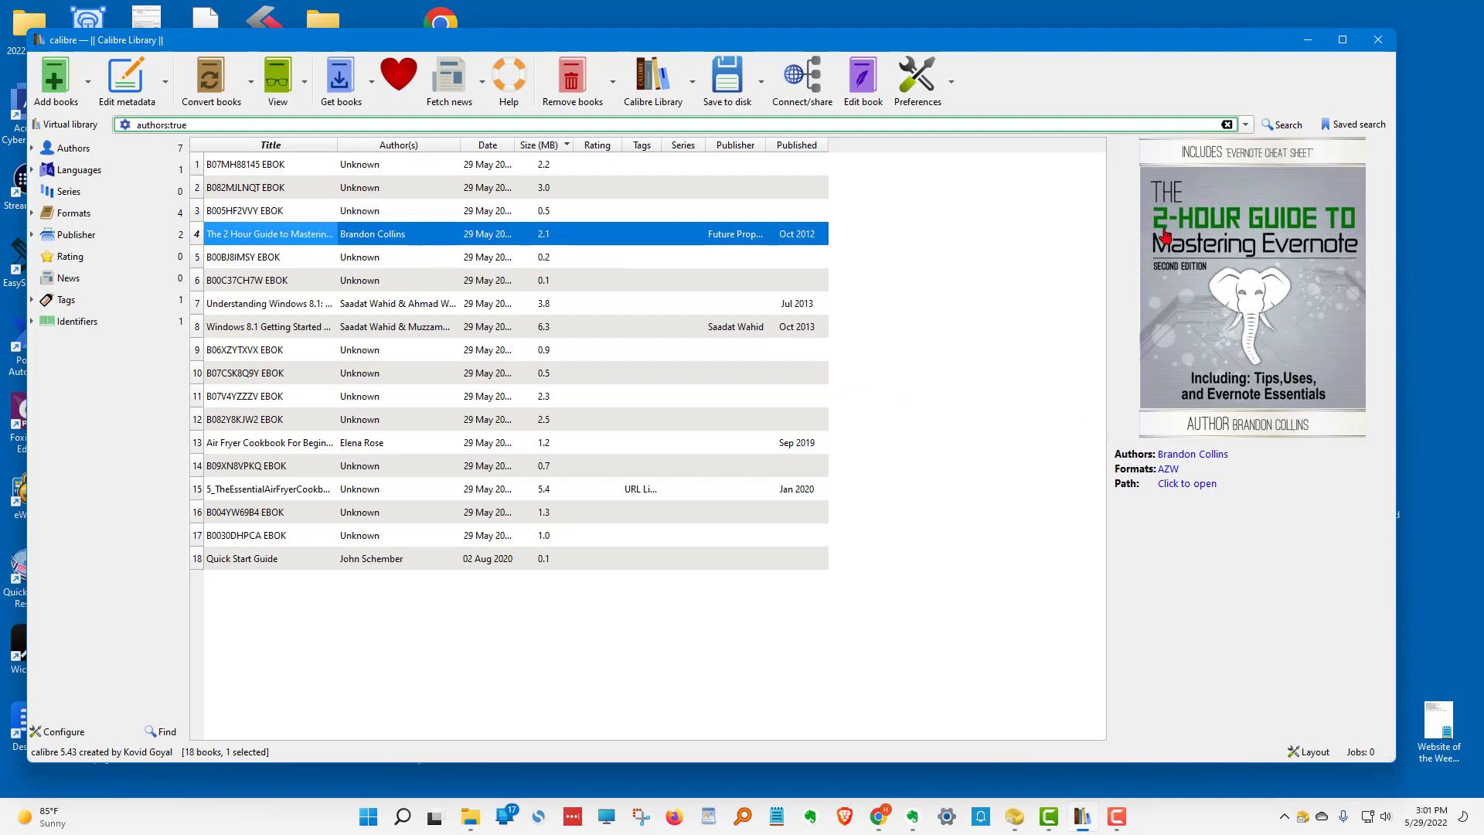
pyautogui.moveTo(1240, 408)
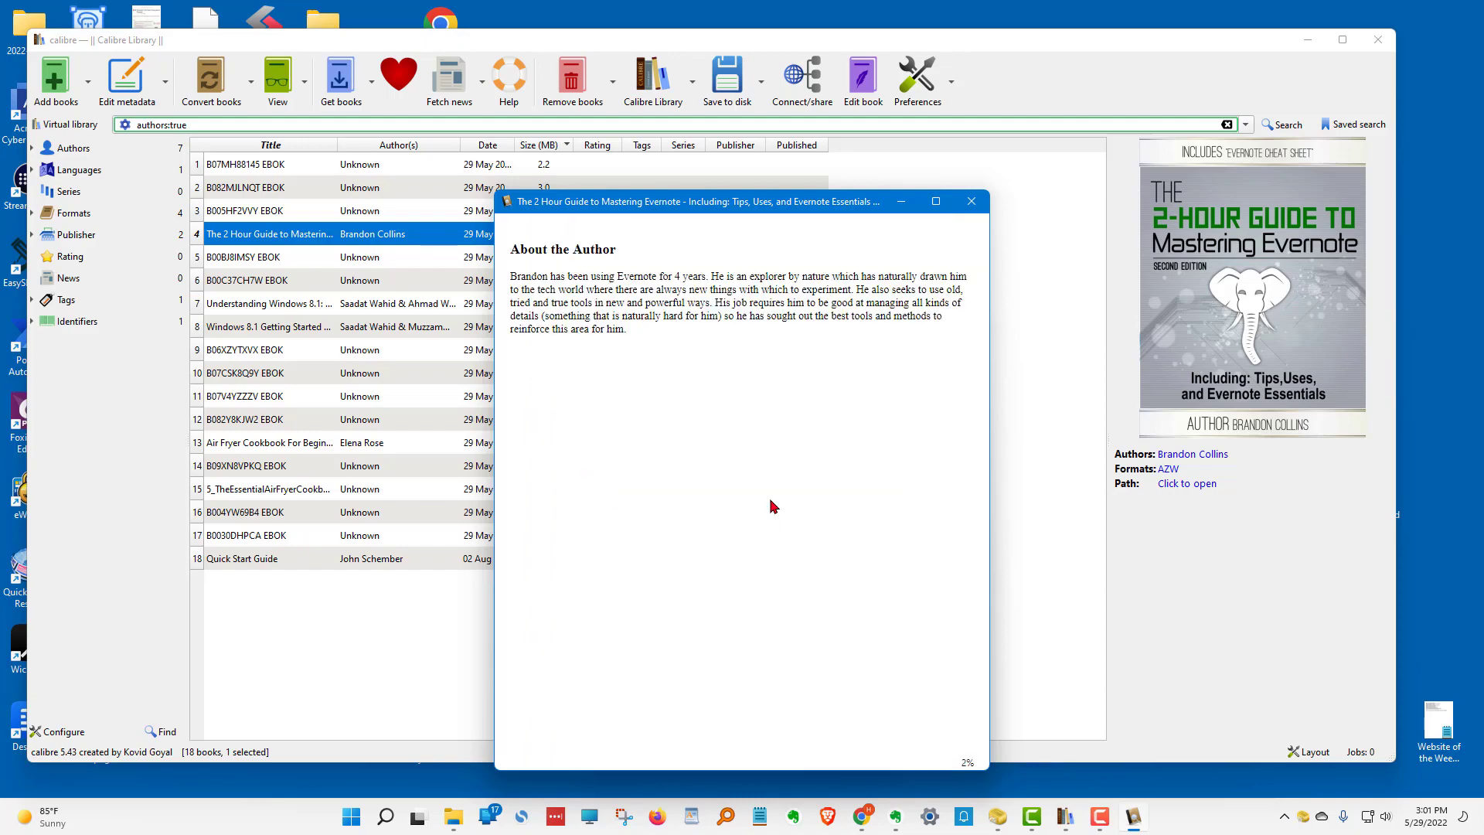
pyautogui.scroll(-3)
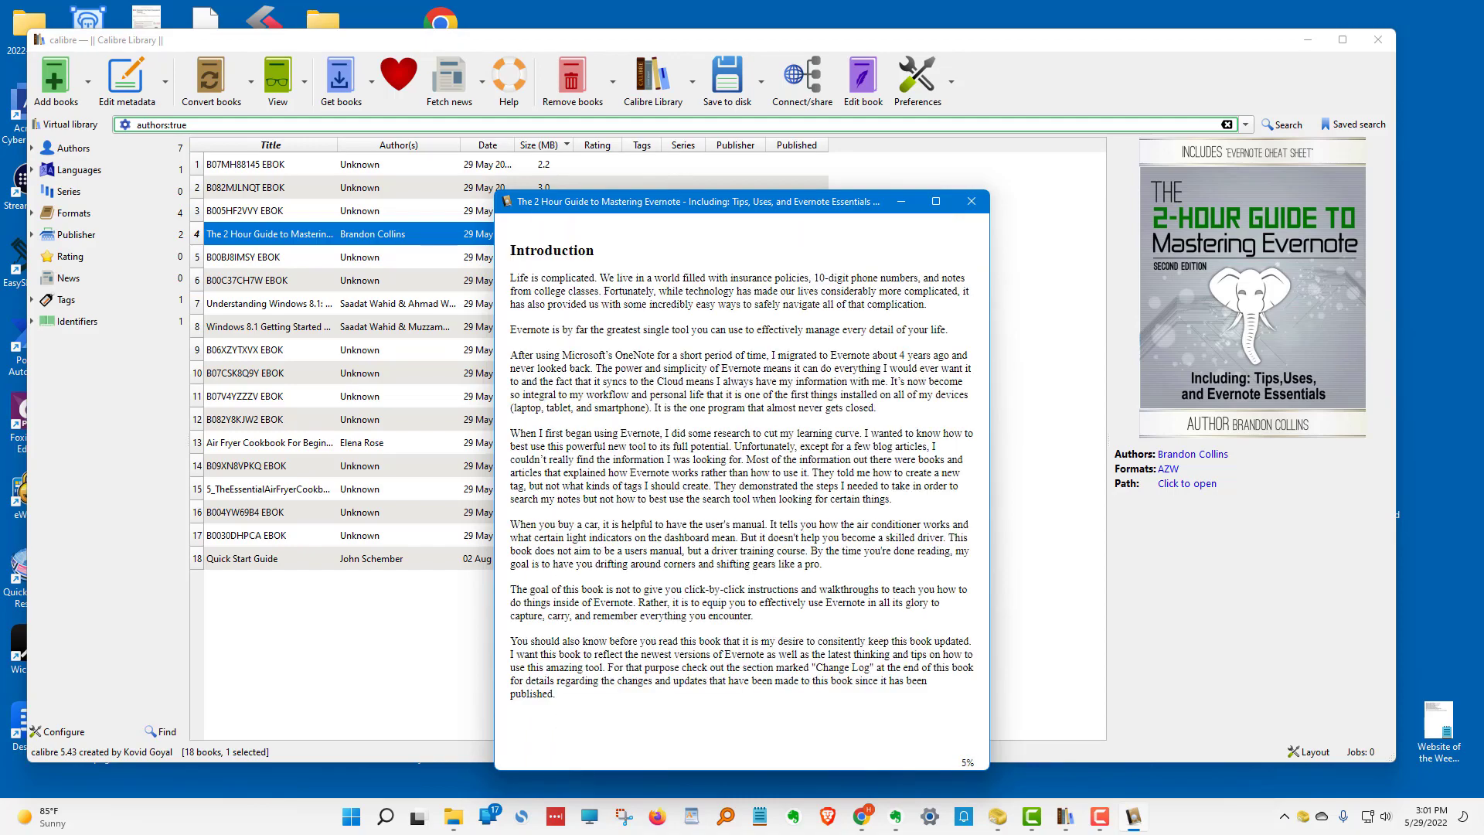
pyautogui.click(276, 80)
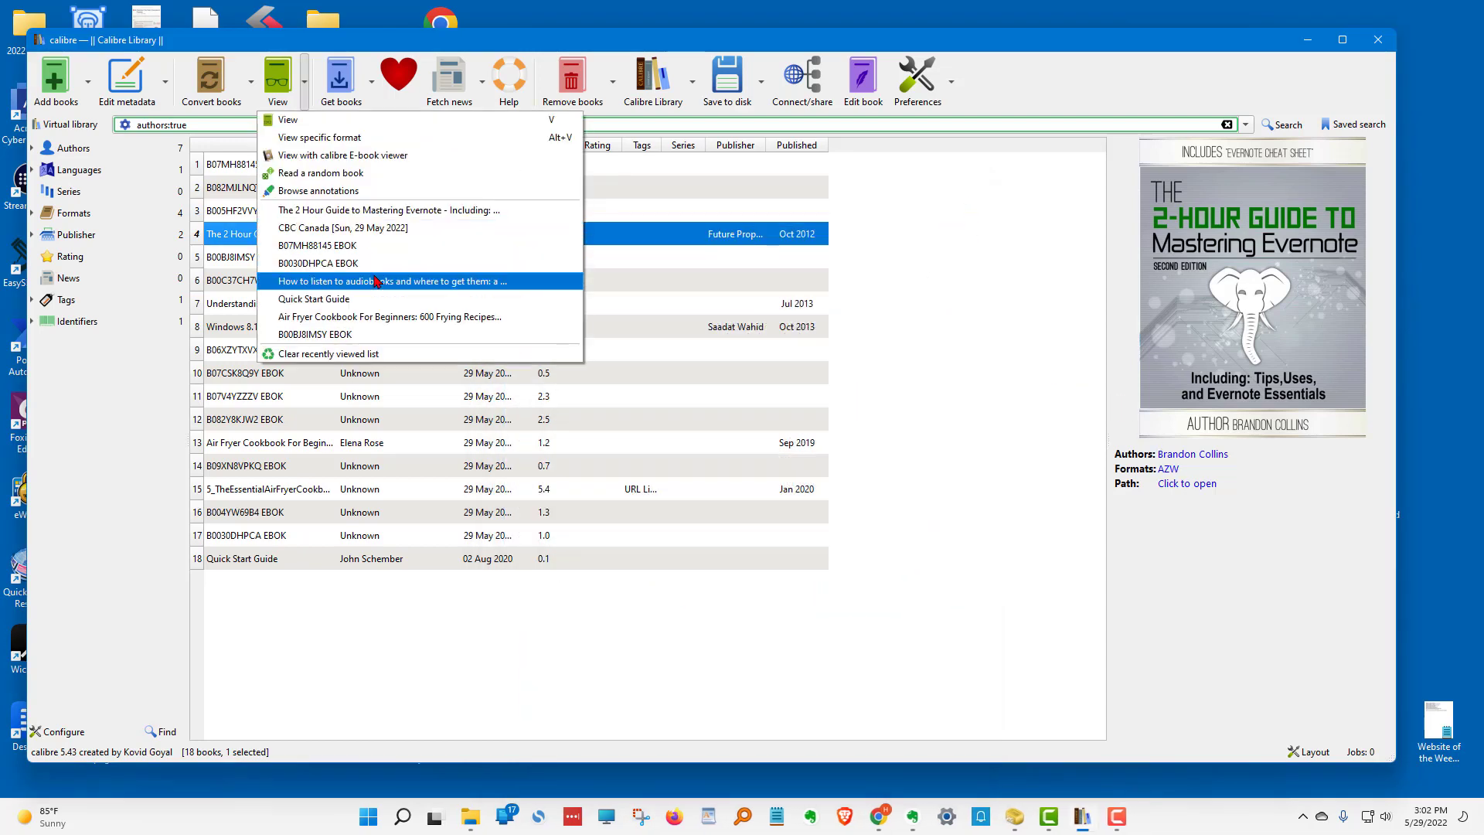
pyautogui.moveTo(352, 24)
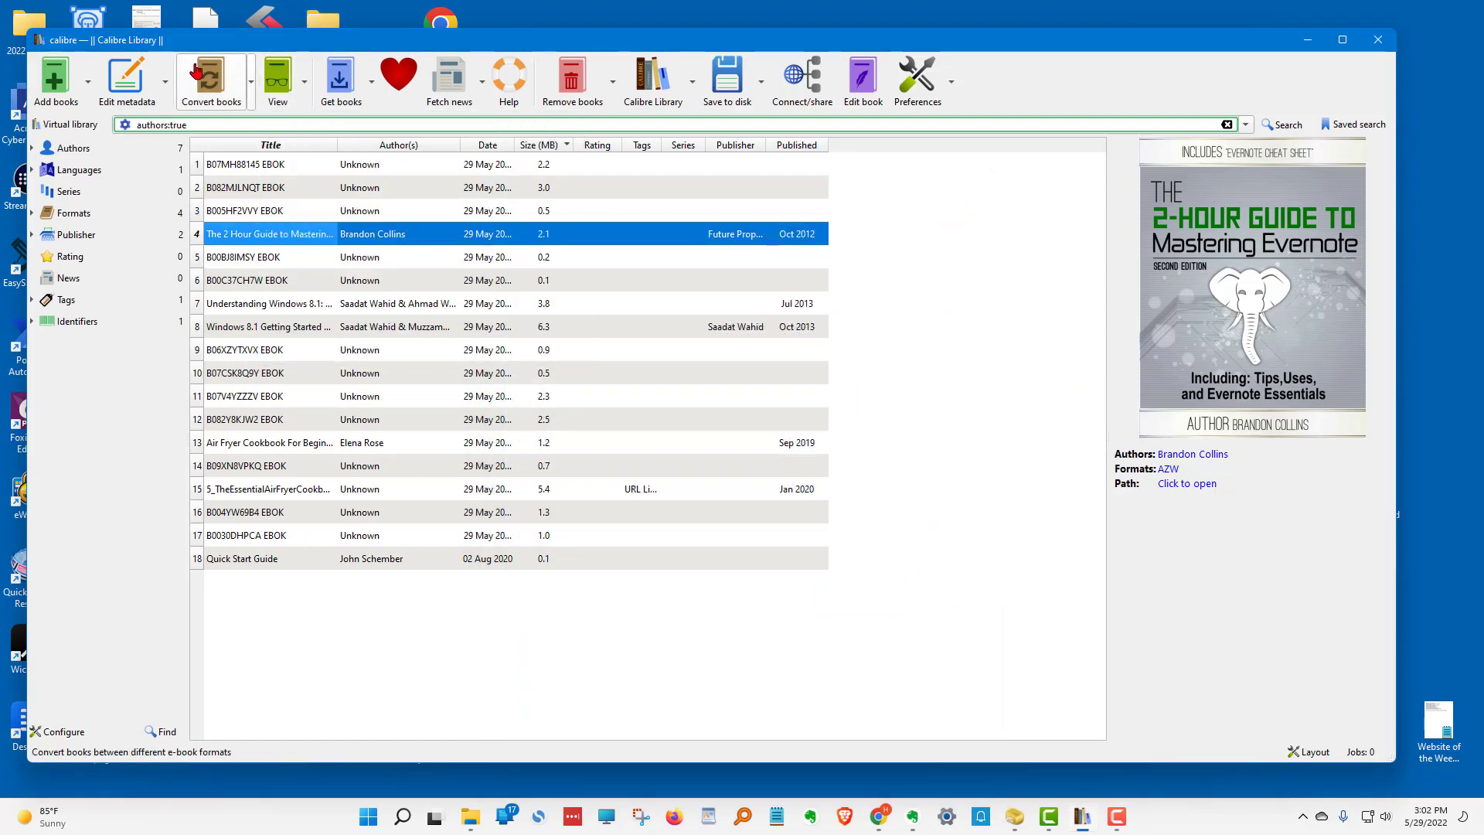
# Convert the Evernote guide to EPUB output format.
pyautogui.click(210, 80)
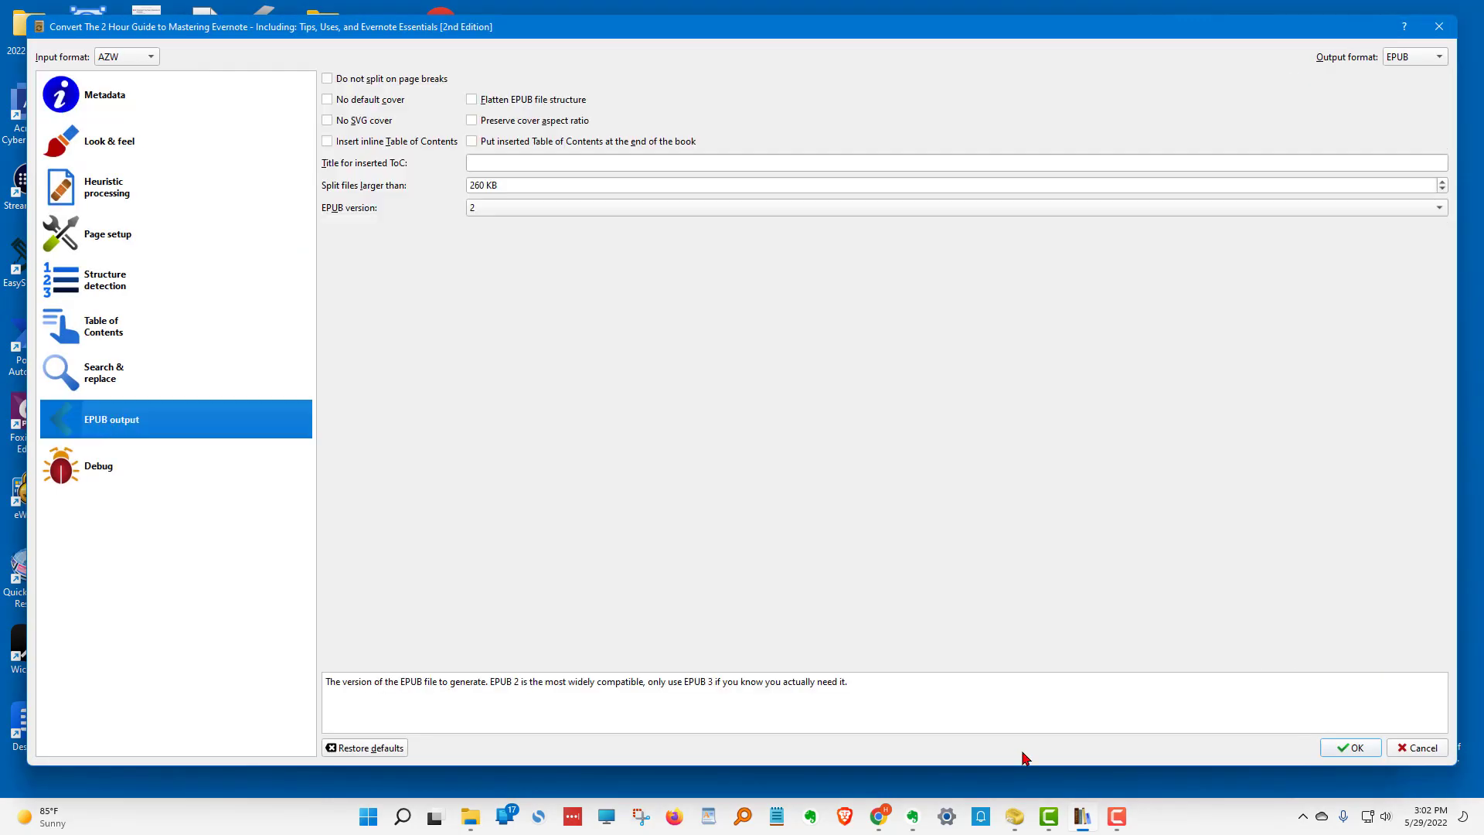
pyautogui.click(1347, 746)
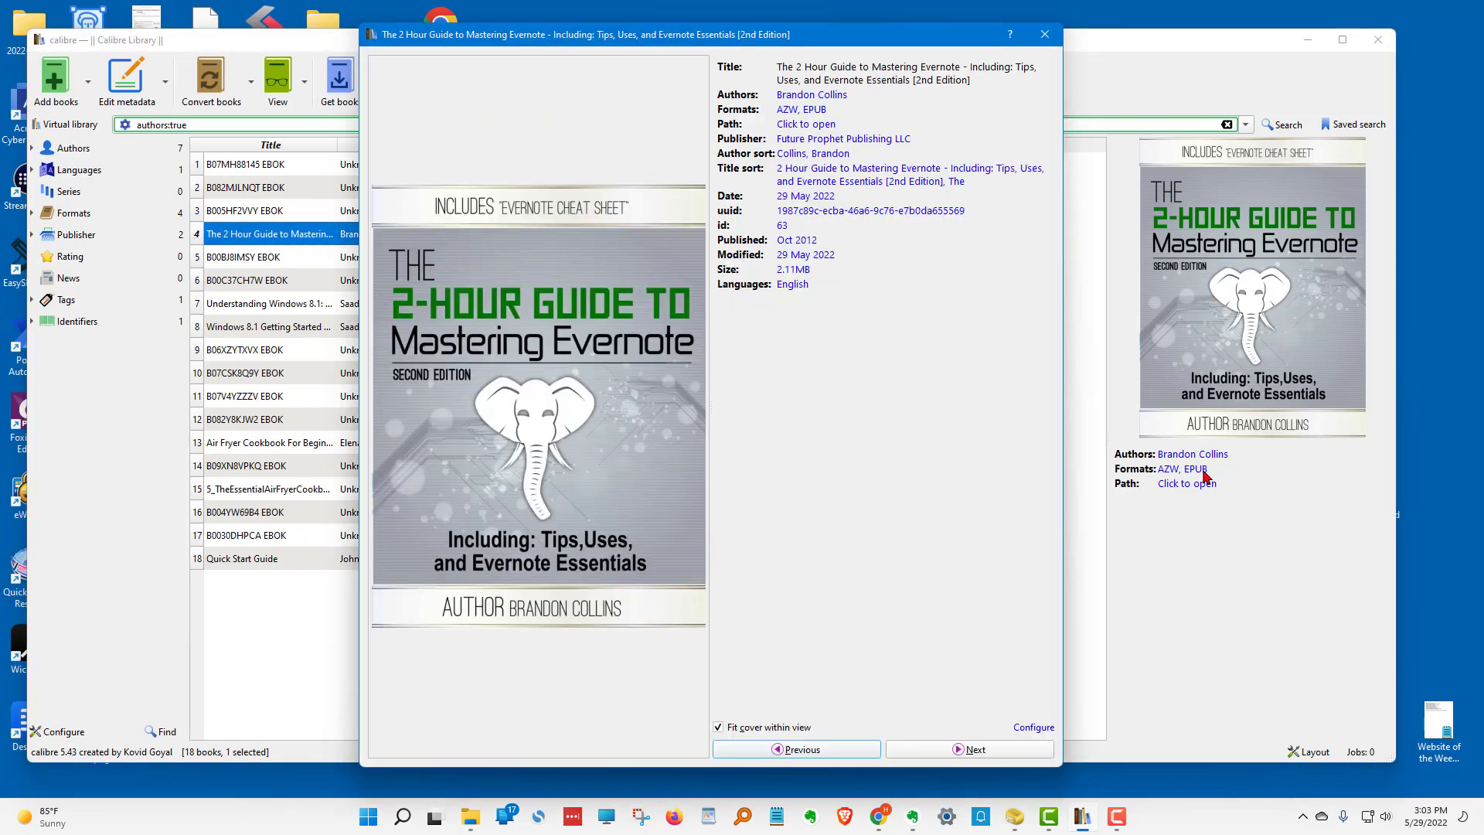
pyautogui.moveTo(687, 328)
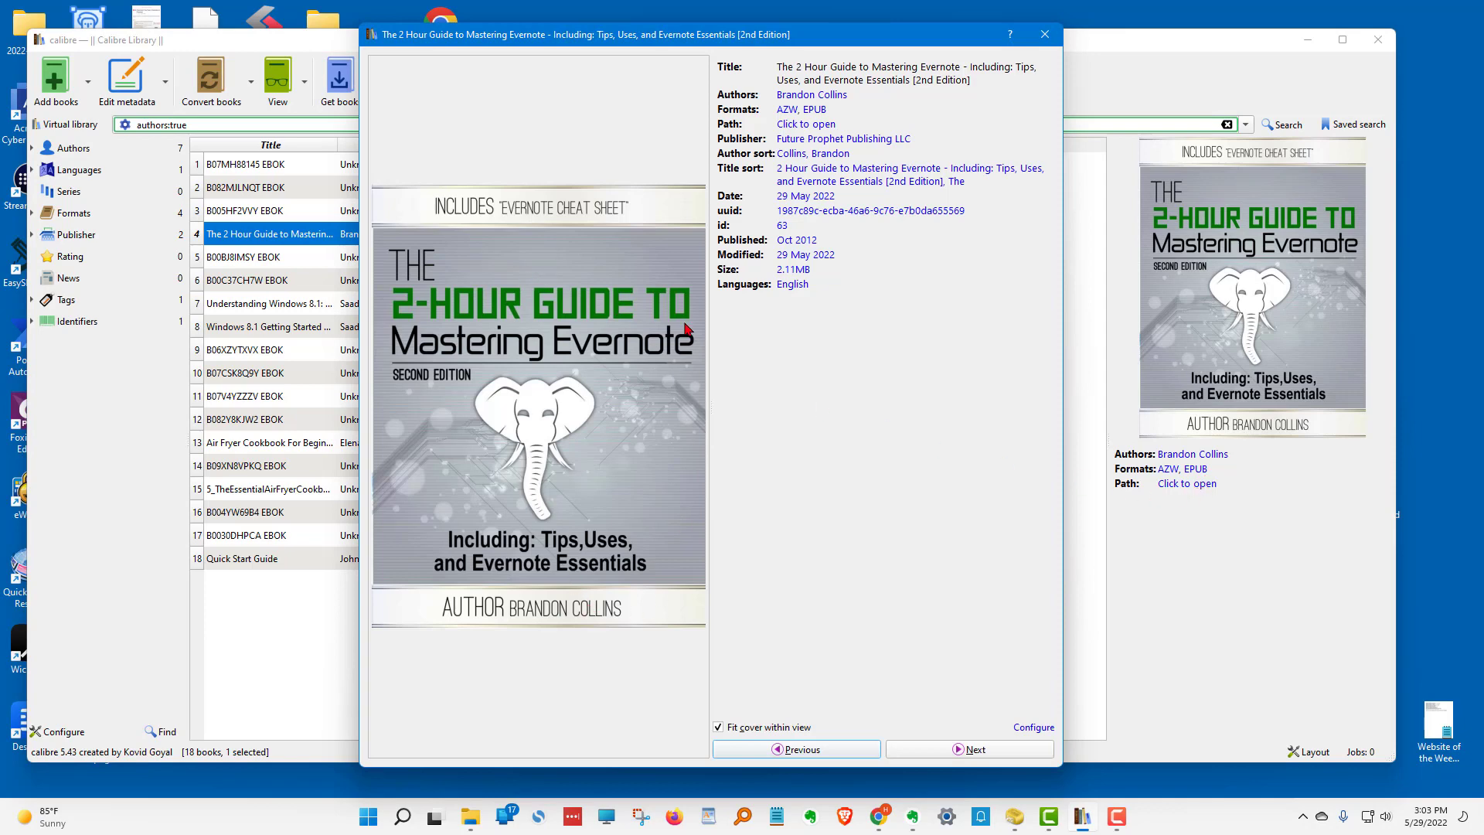
pyautogui.moveTo(819, 323)
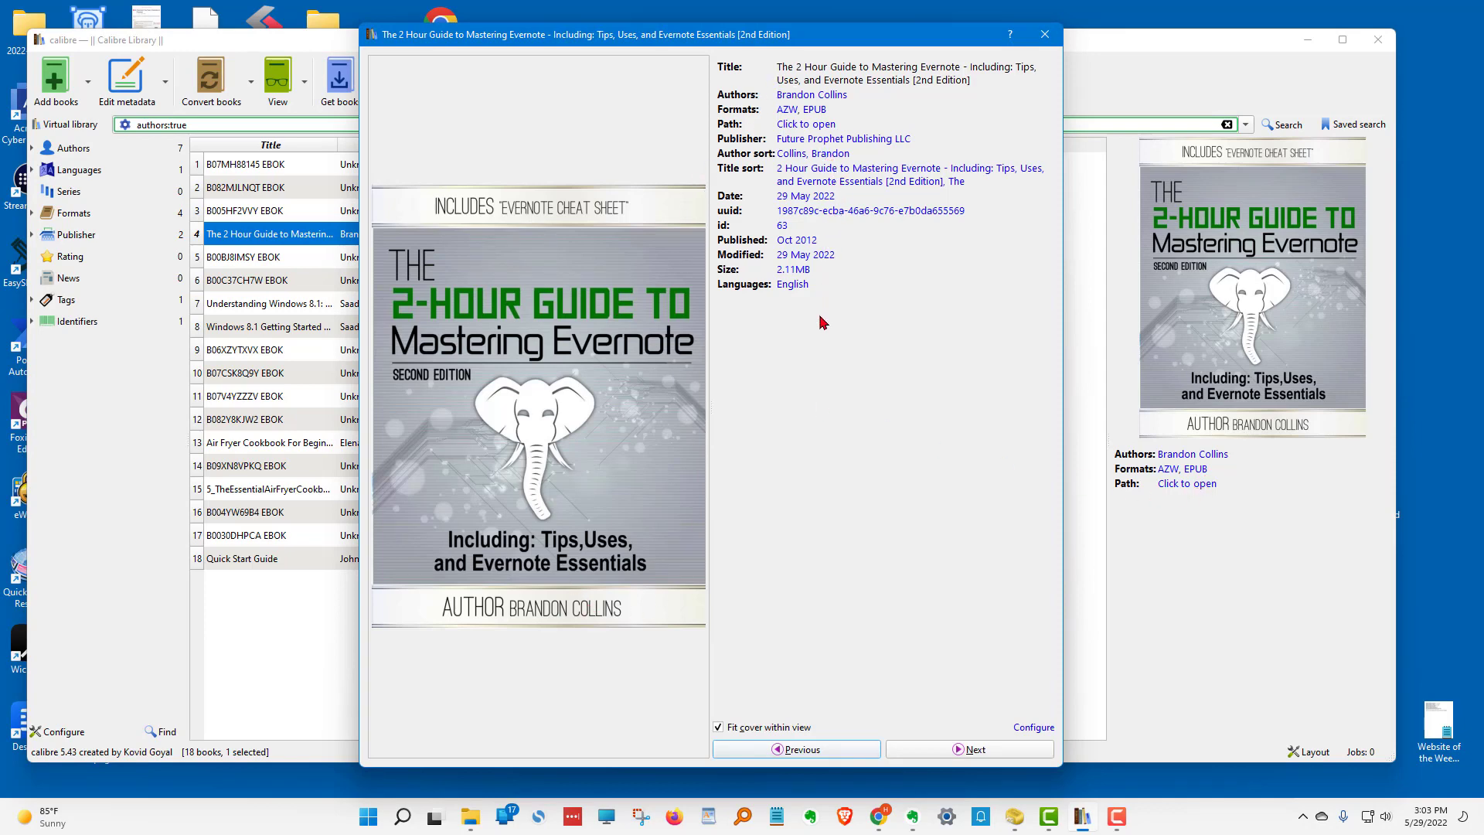
pyautogui.moveTo(803, 289)
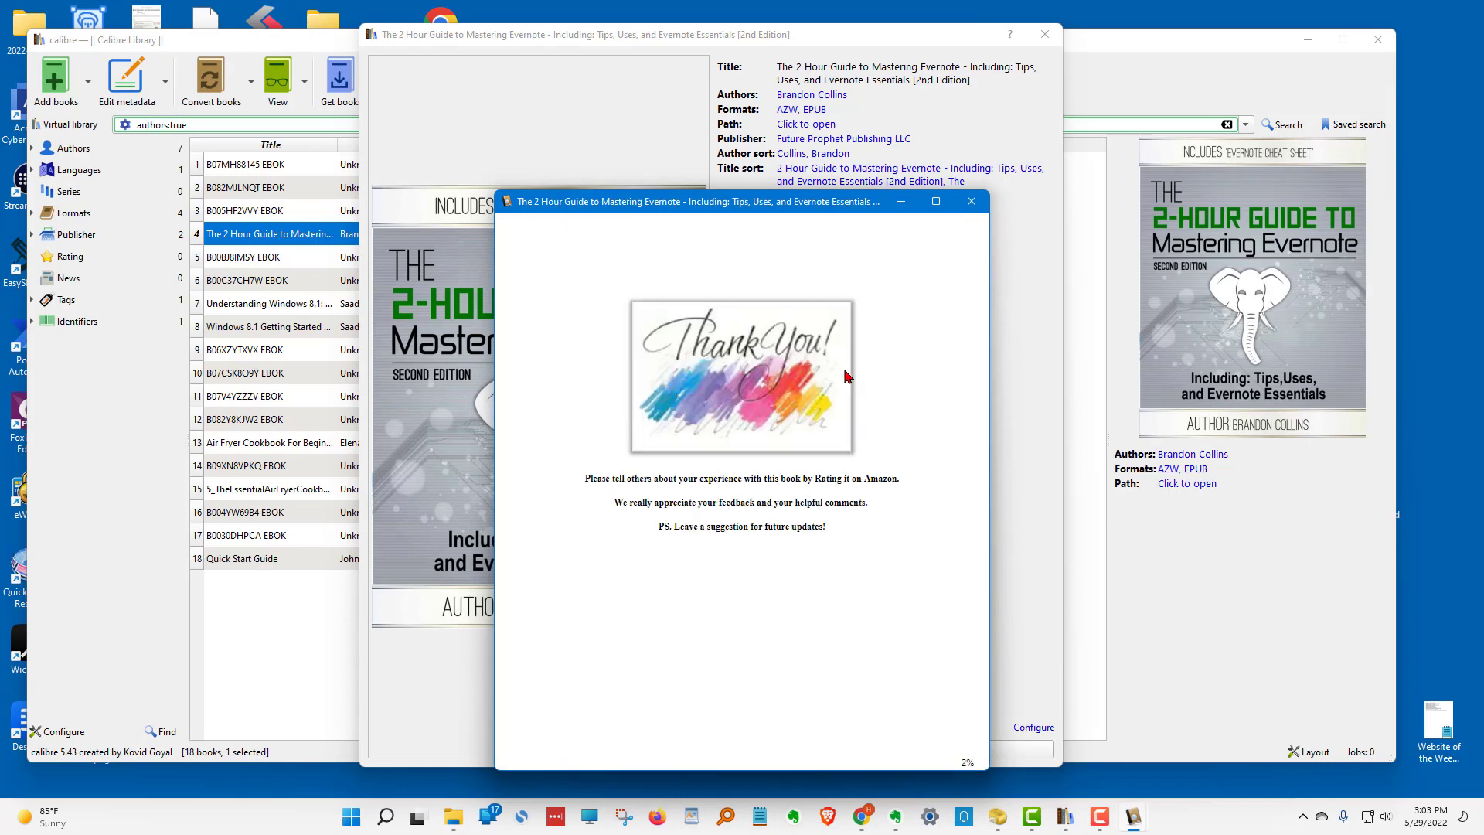
# Close the Evernote guide's E-book viewer window.
pyautogui.click(969, 201)
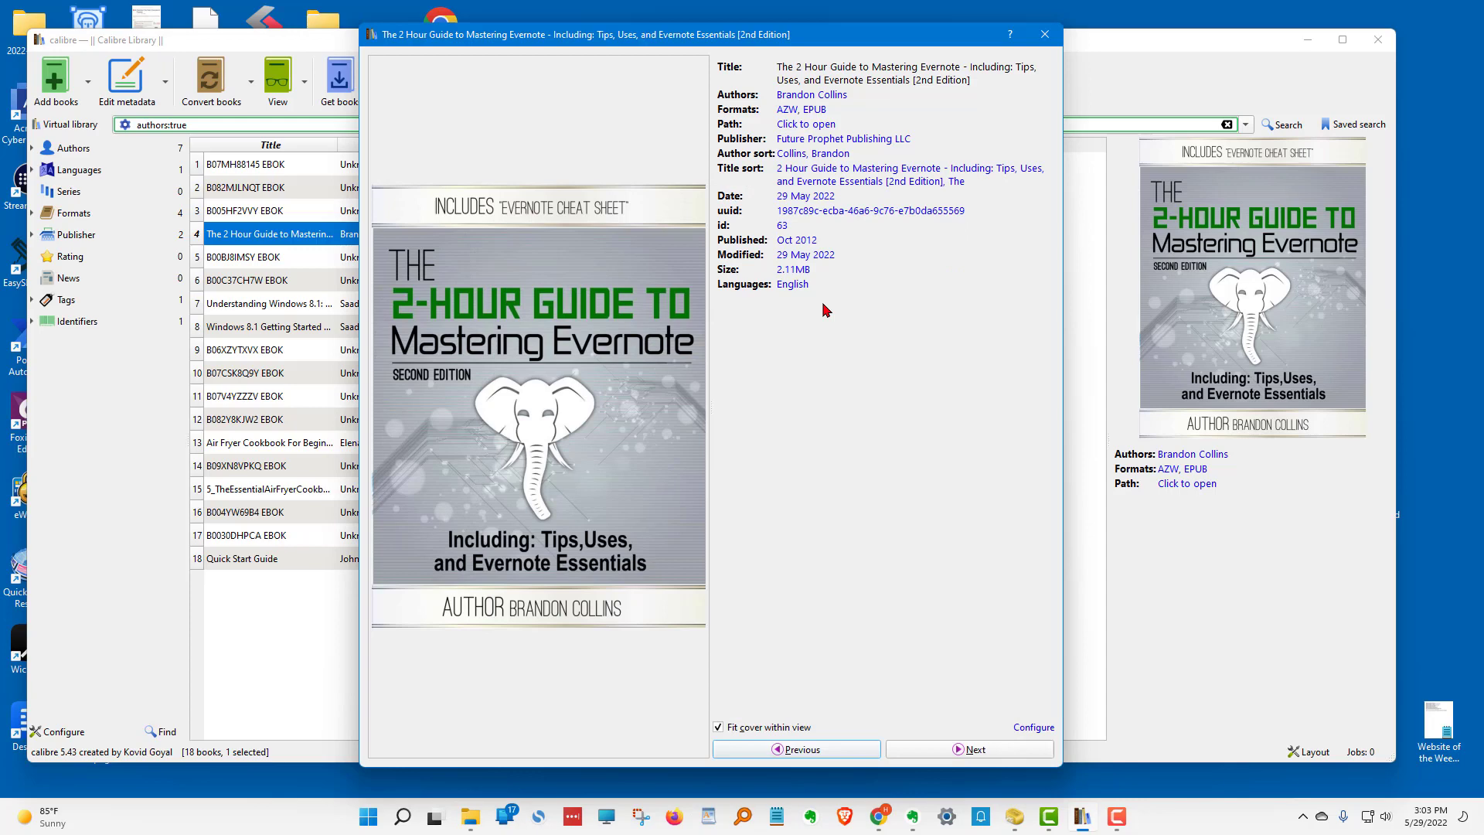
pyautogui.moveTo(870, 119)
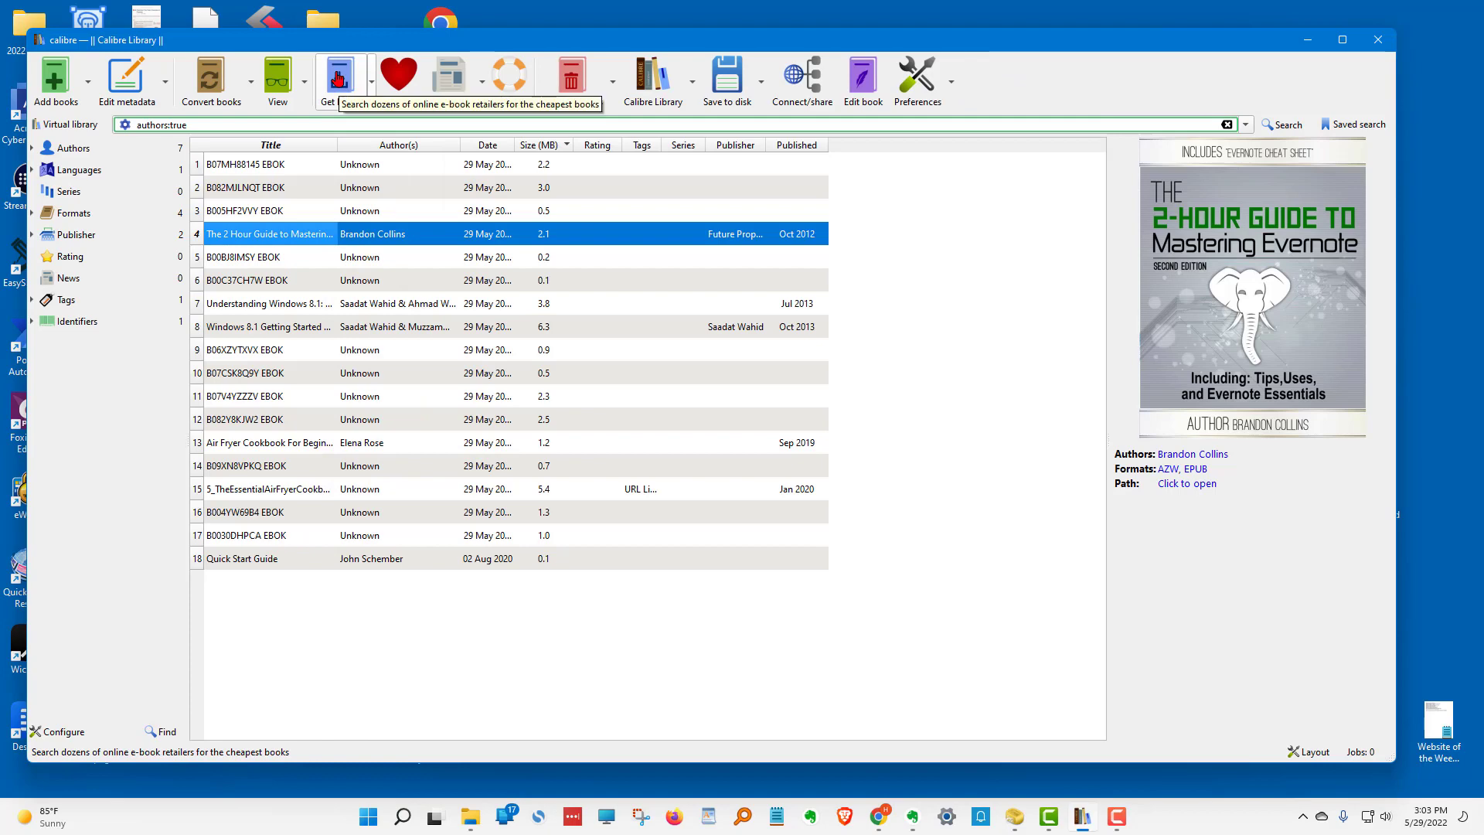
pyautogui.click(340, 75)
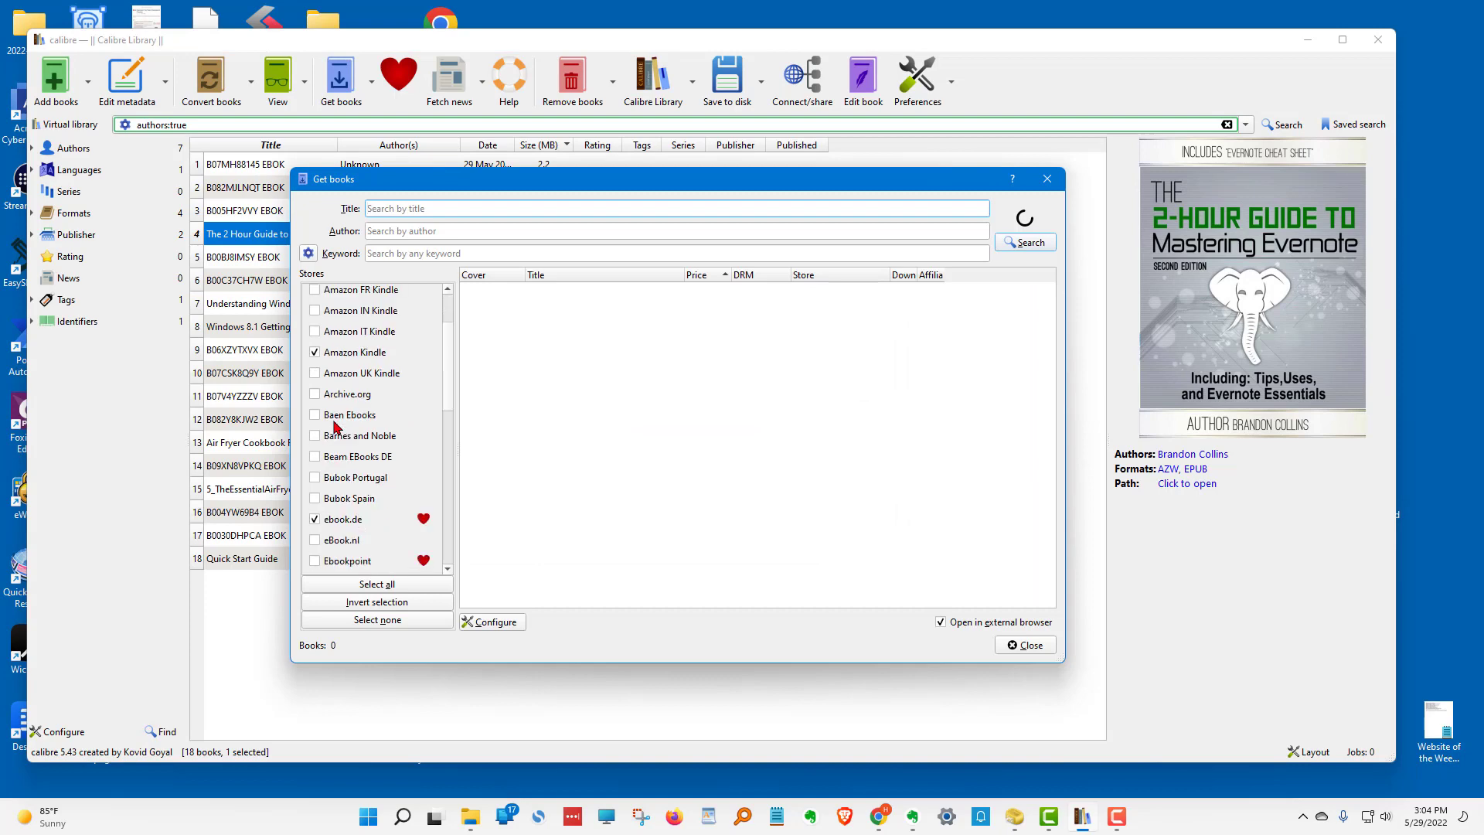
pyautogui.scroll(-3)
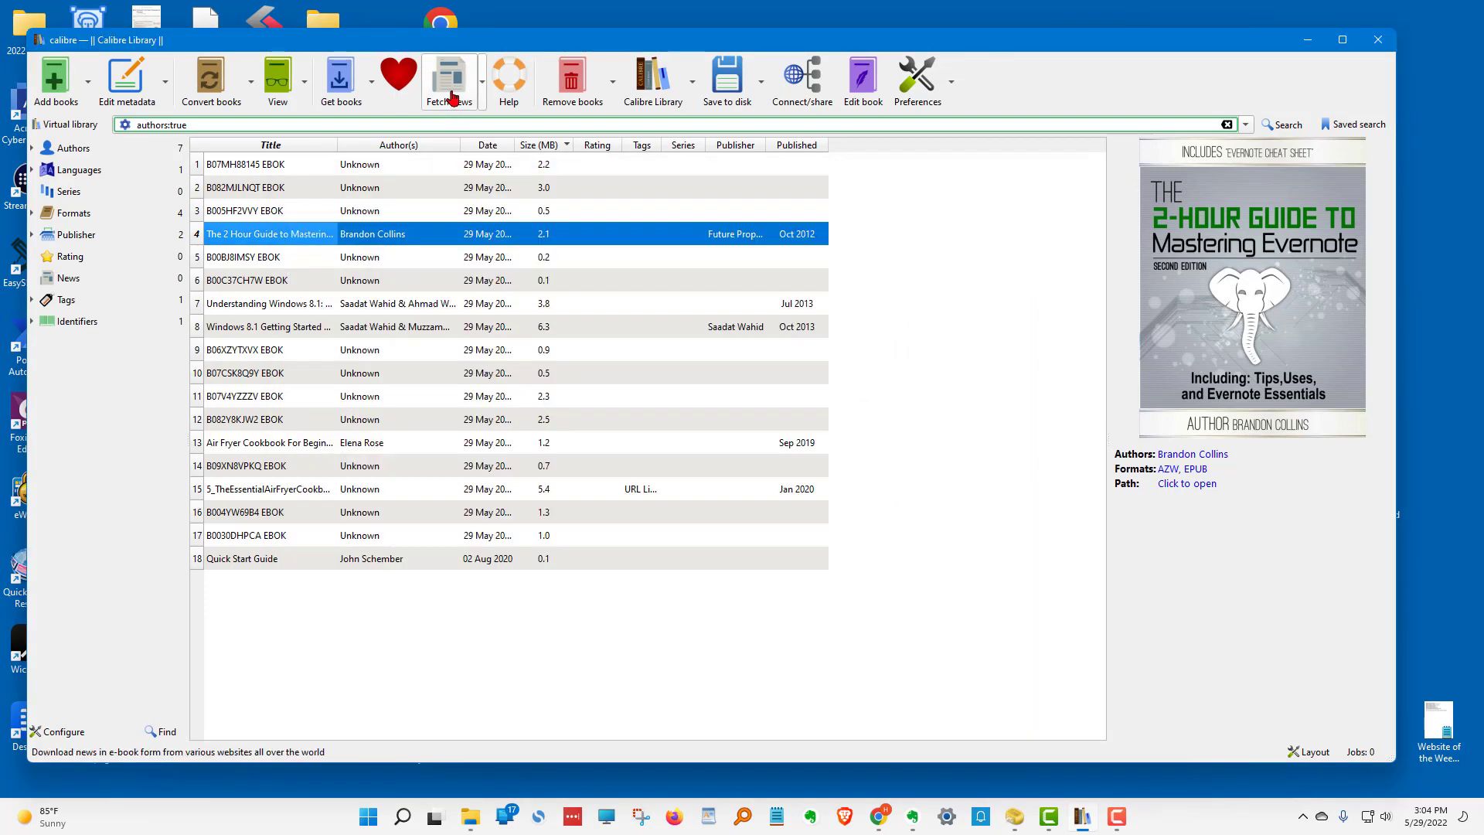
# In Fetch news, choose CBC Canada under the English (Canada) sources.
pyautogui.click(448, 80)
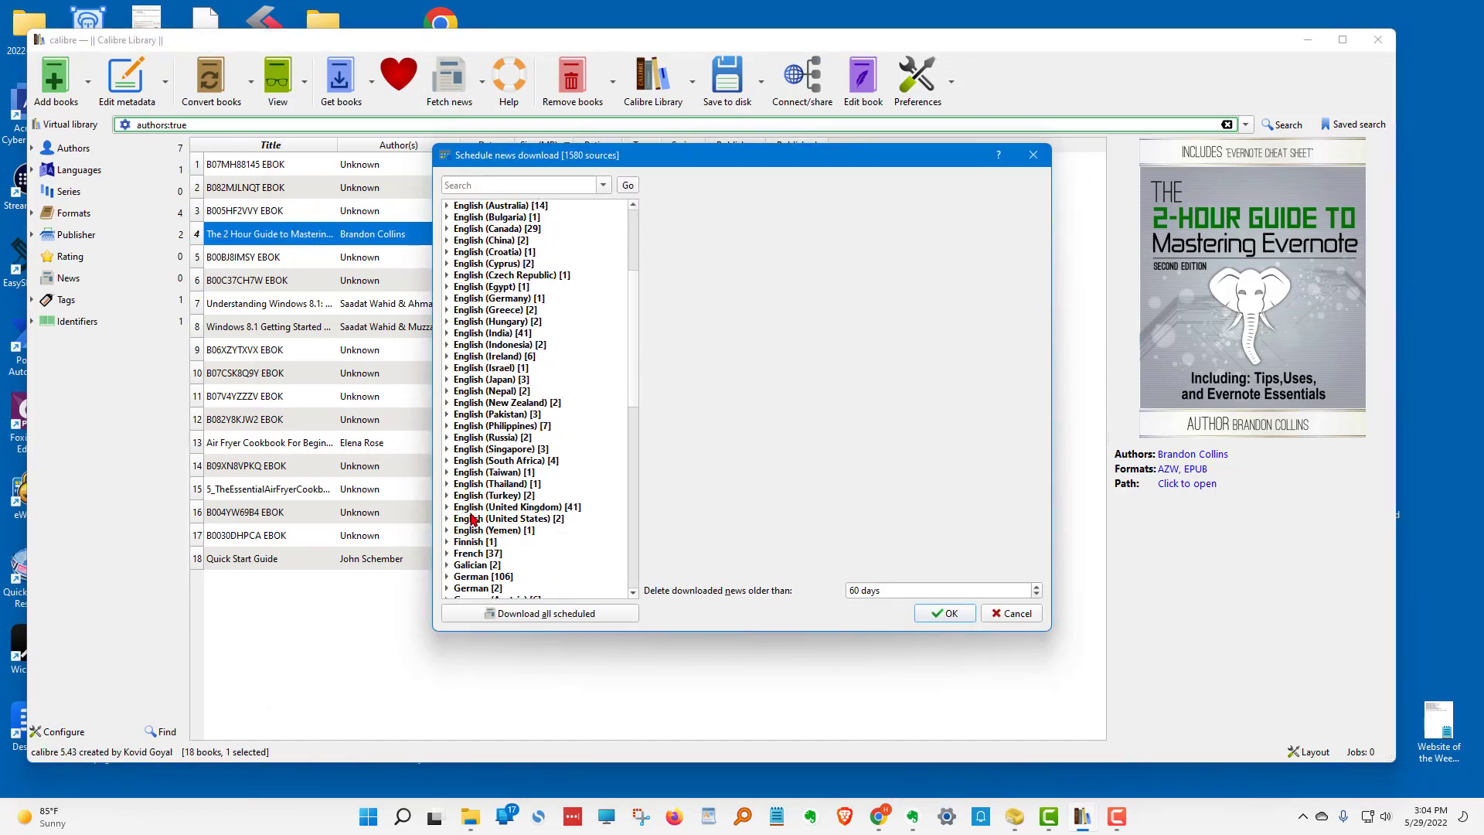
pyautogui.click(449, 518)
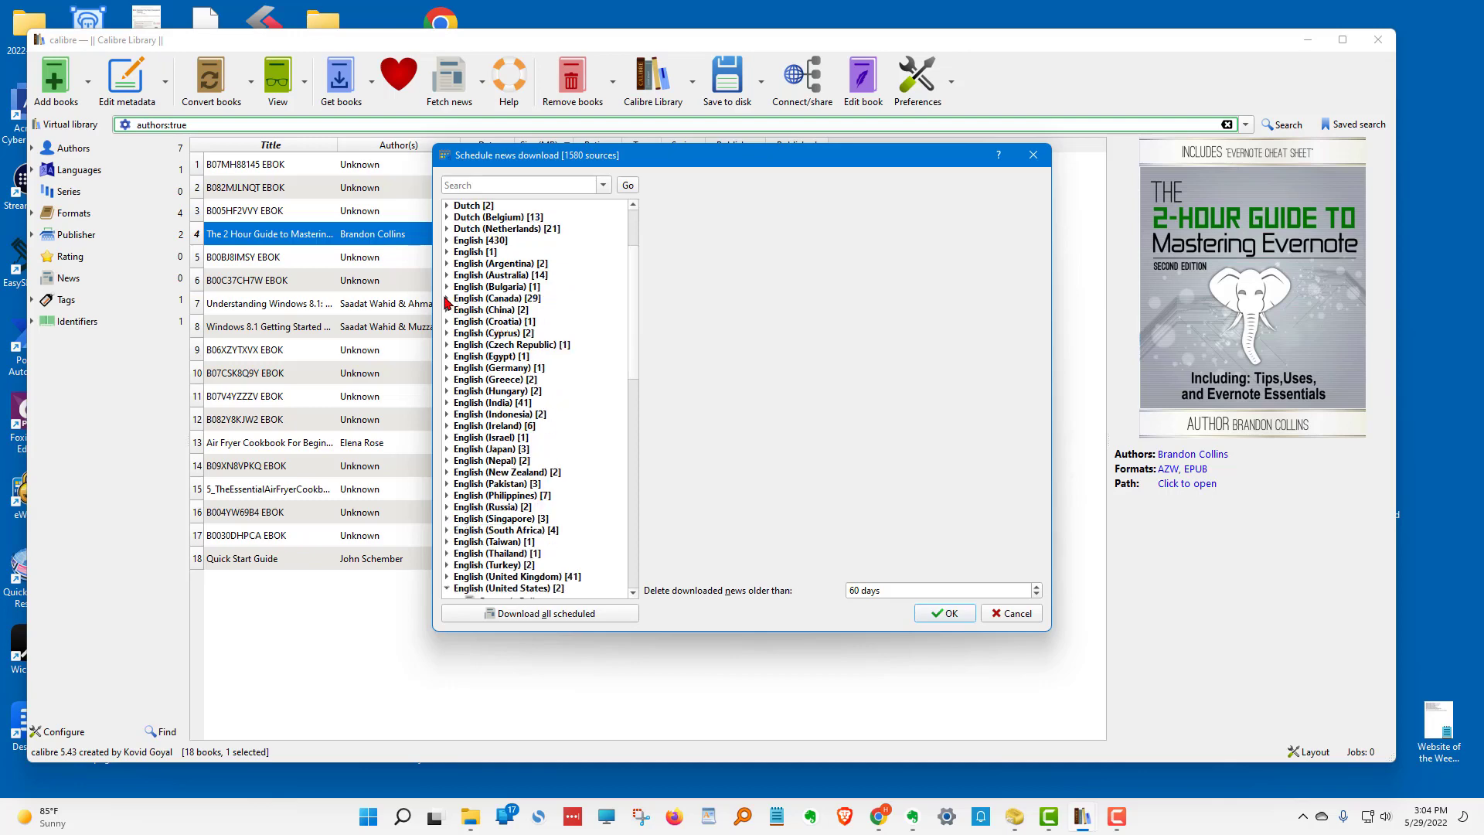
pyautogui.click(447, 298)
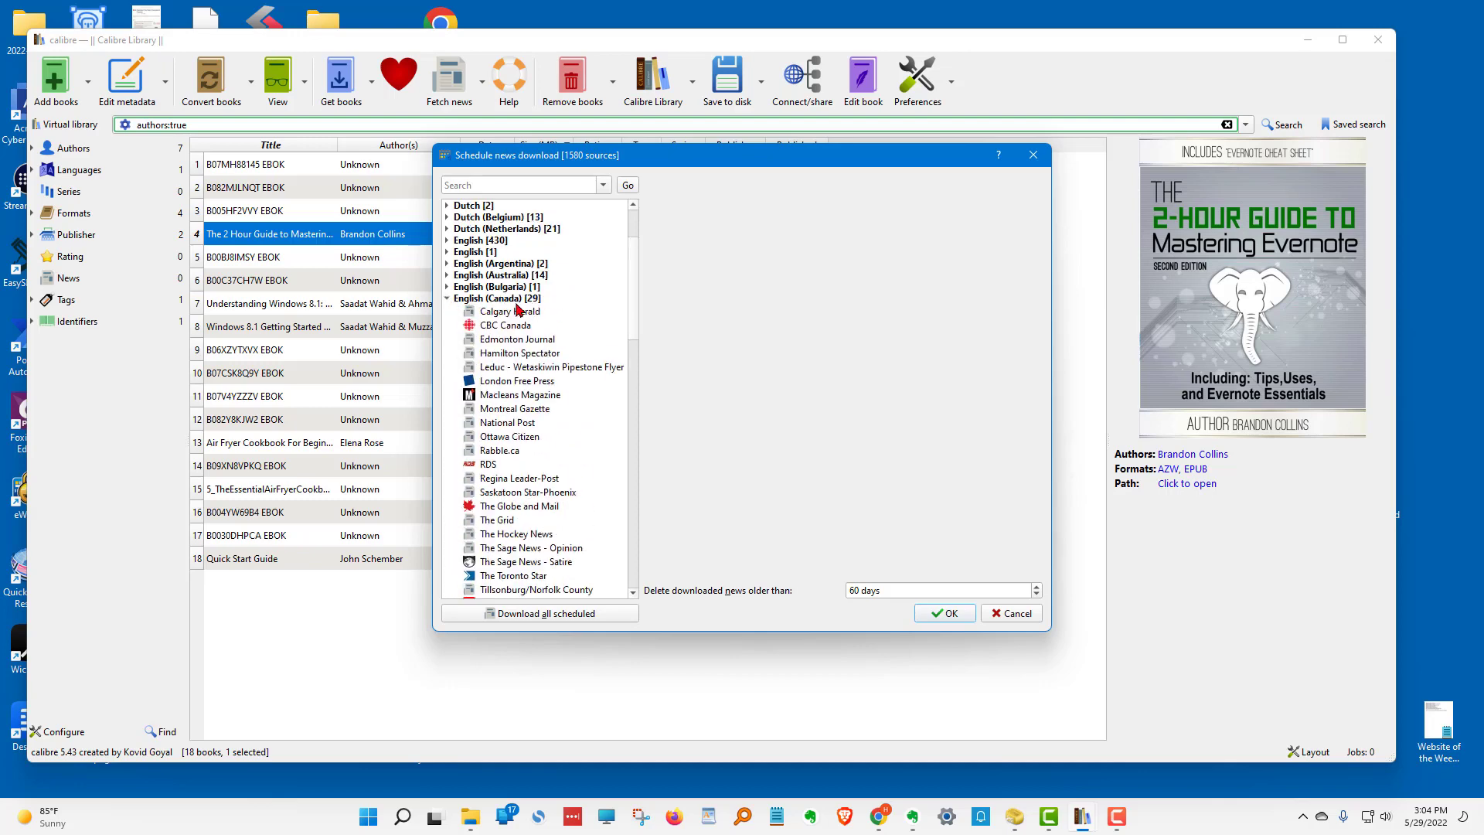
pyautogui.moveTo(535, 516)
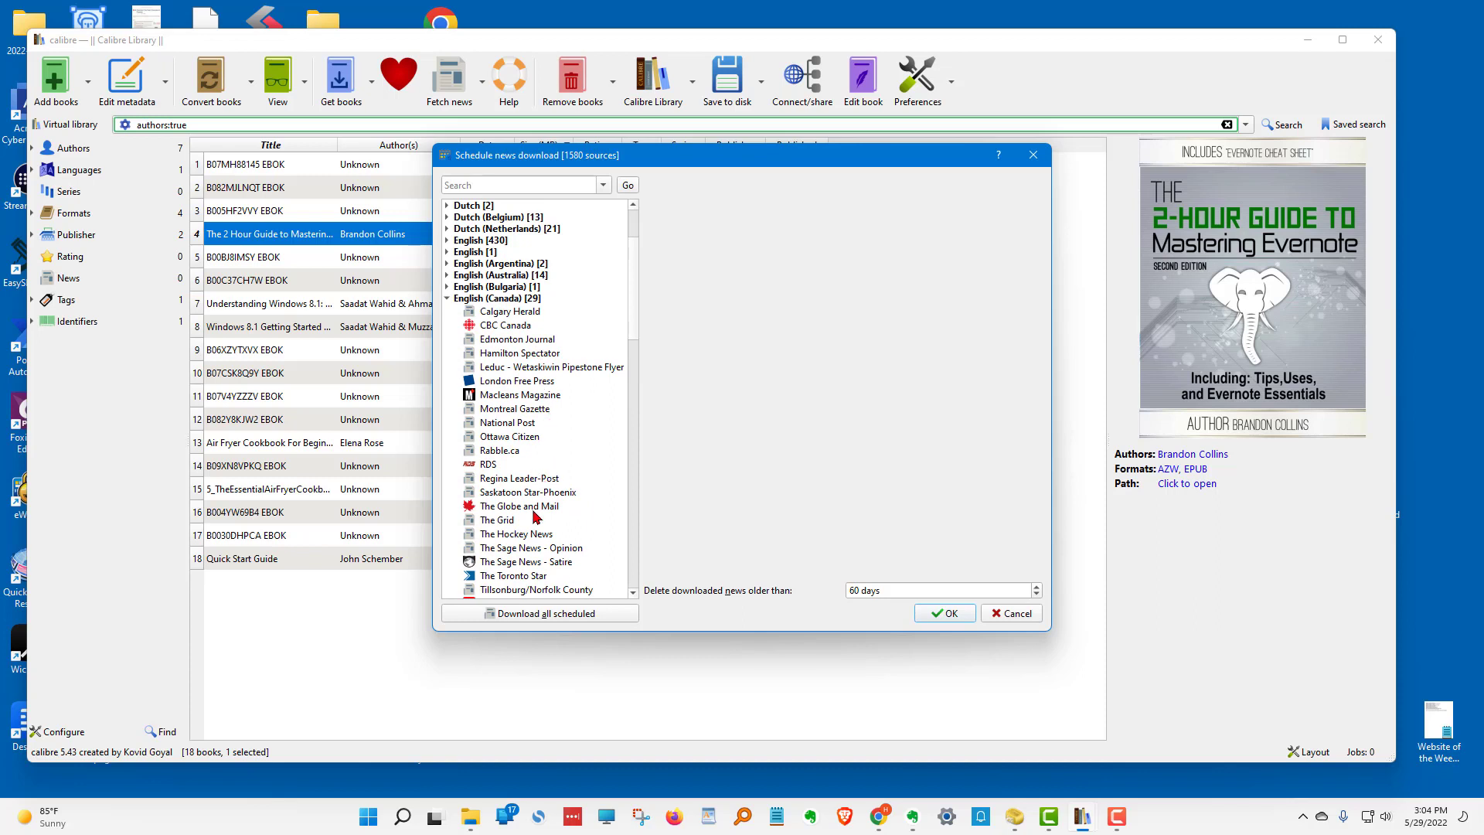
pyautogui.moveTo(499, 340)
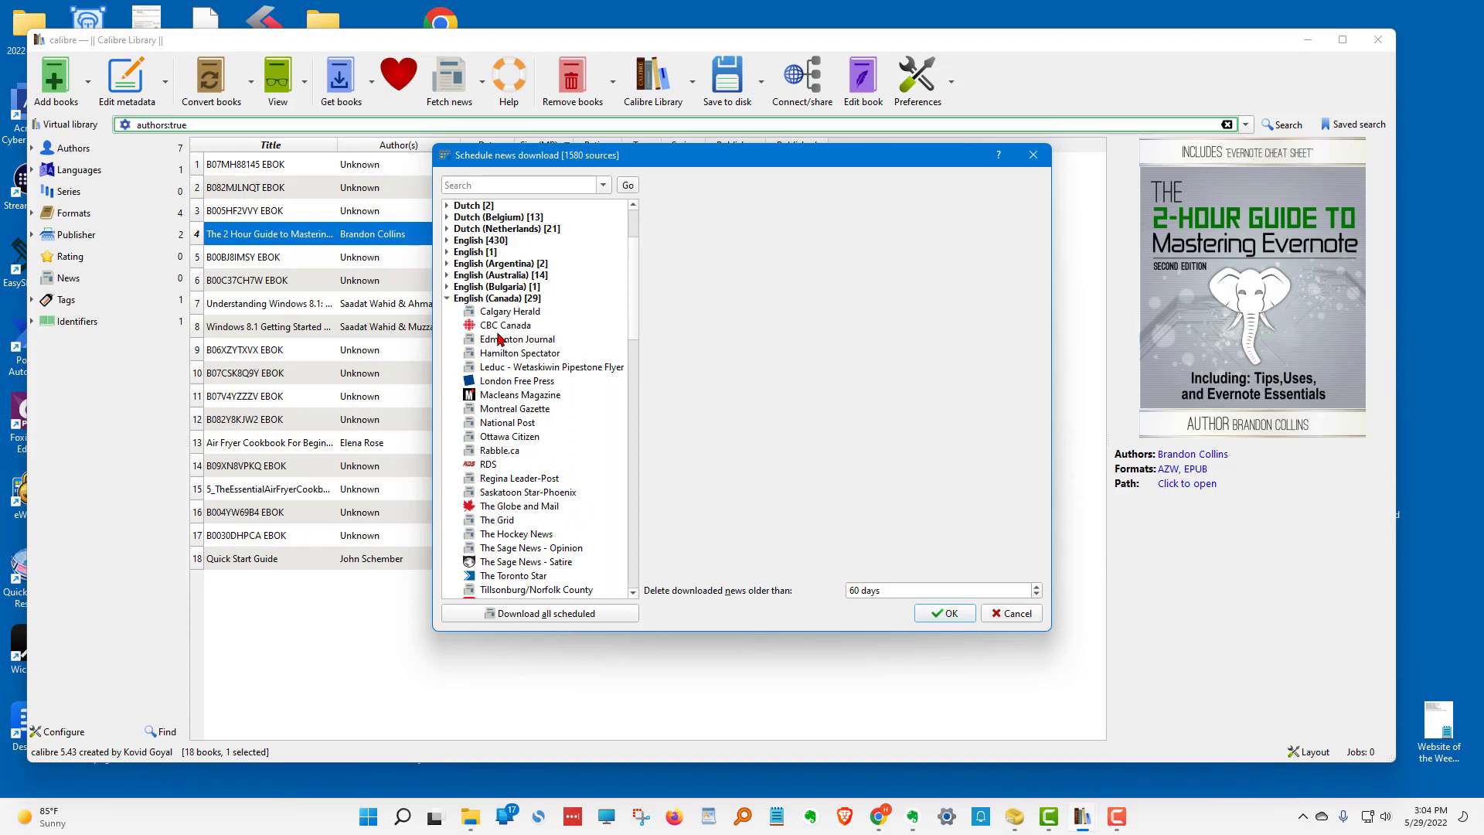
pyautogui.click(507, 324)
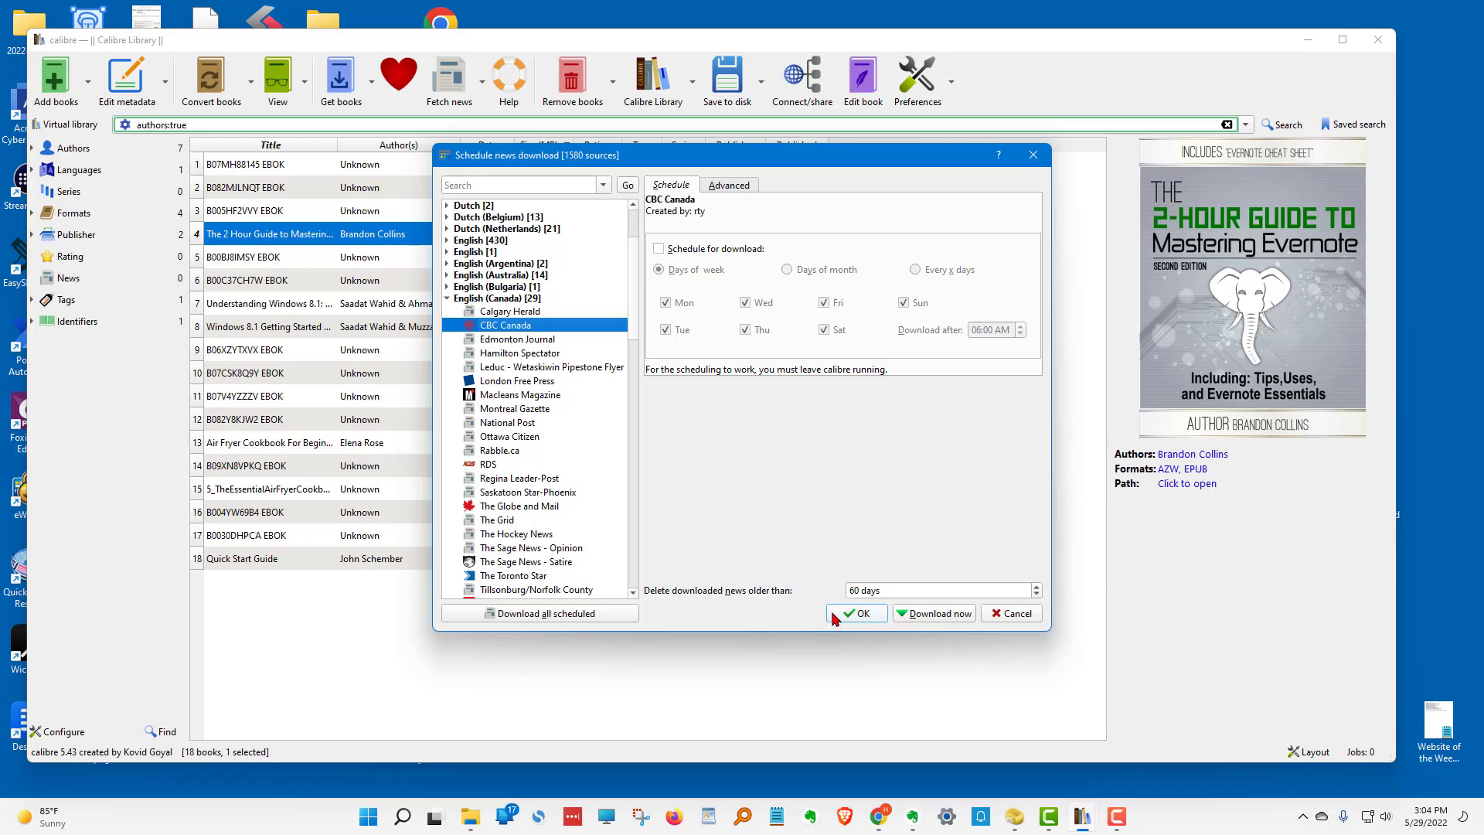
pyautogui.moveTo(789, 658)
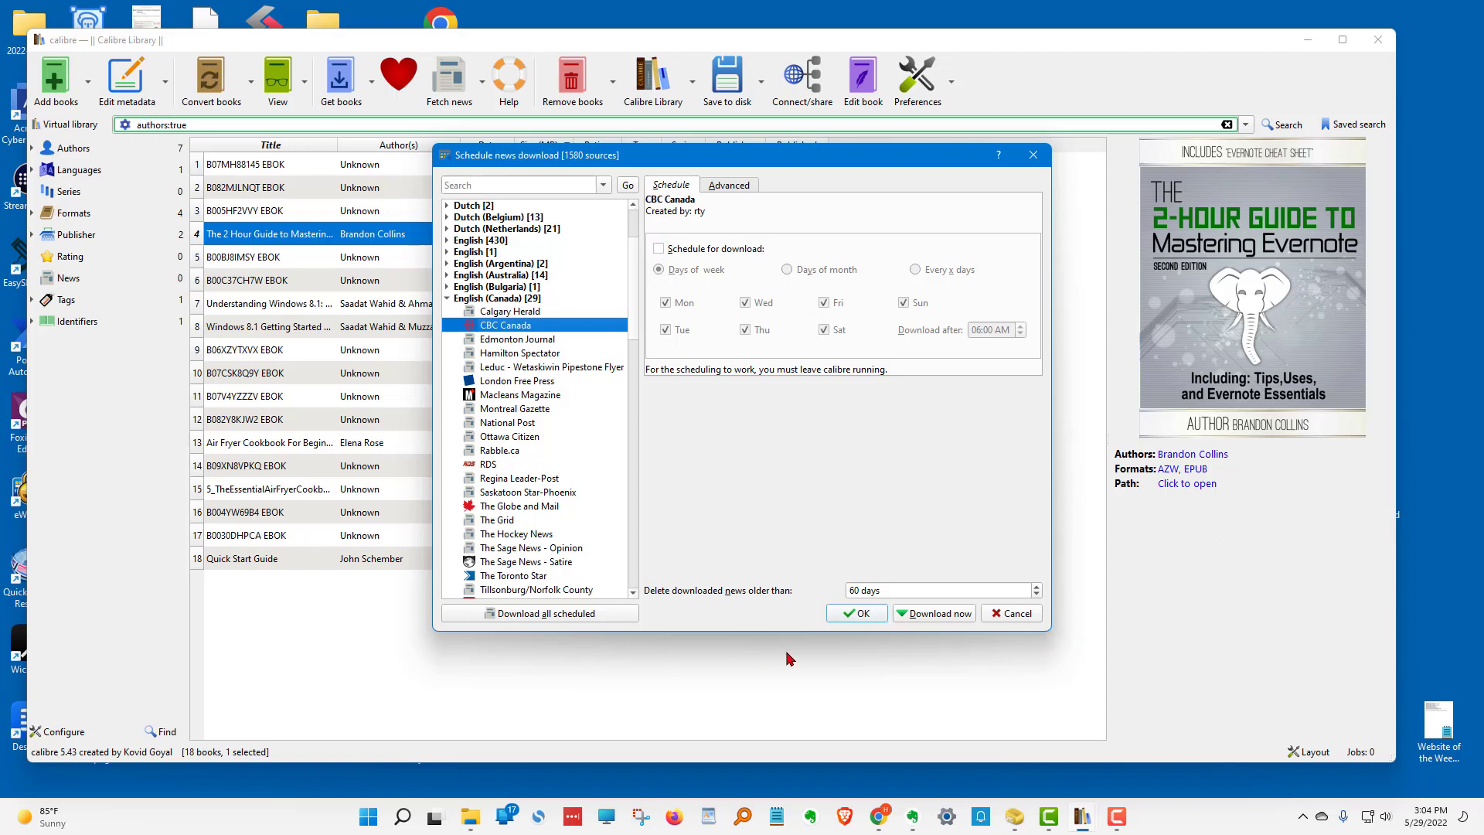
# Download the CBC Canada news now and dismiss the confirmation.
pyautogui.click(856, 612)
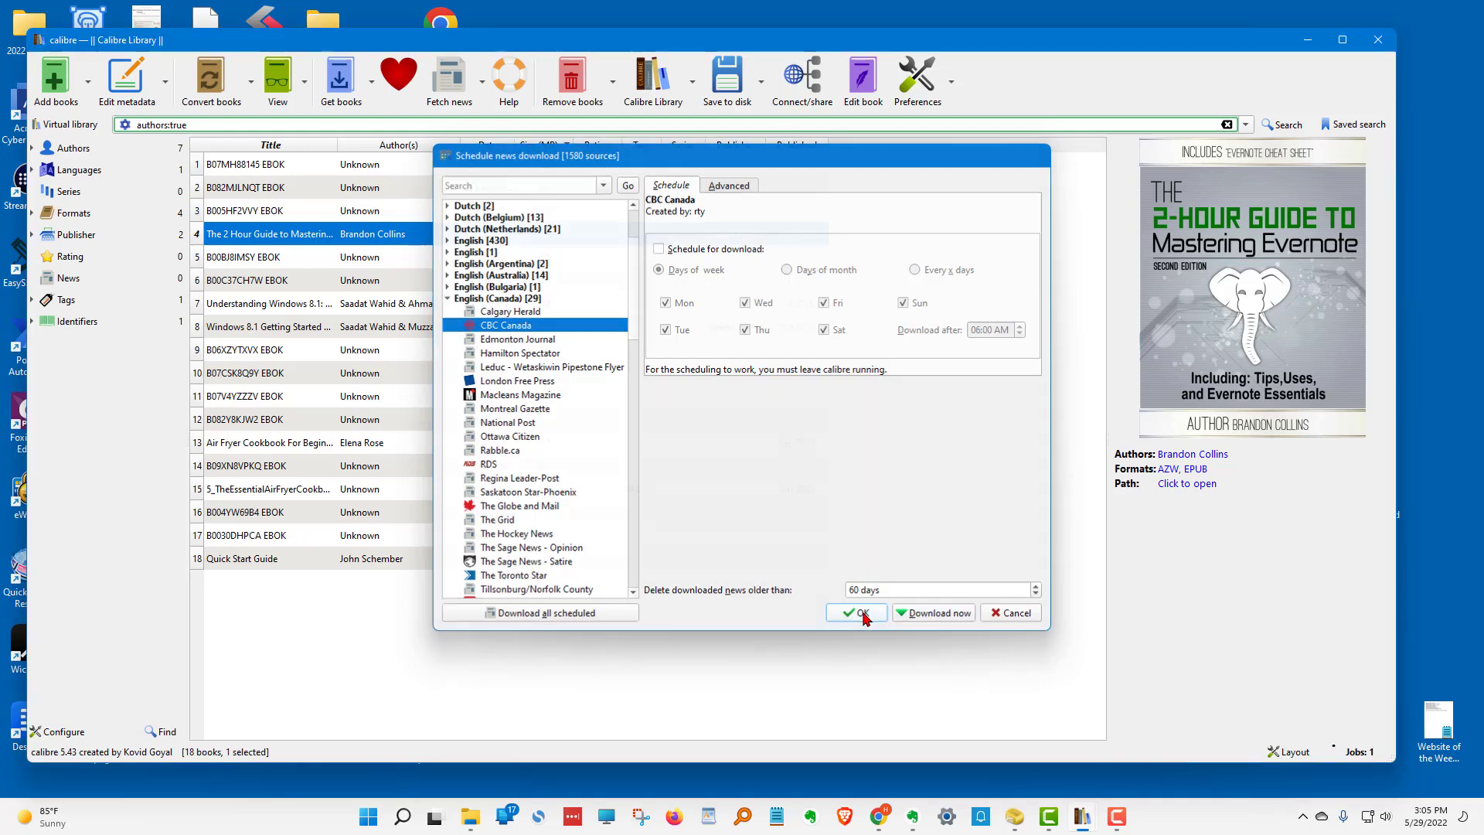
pyautogui.click(855, 612)
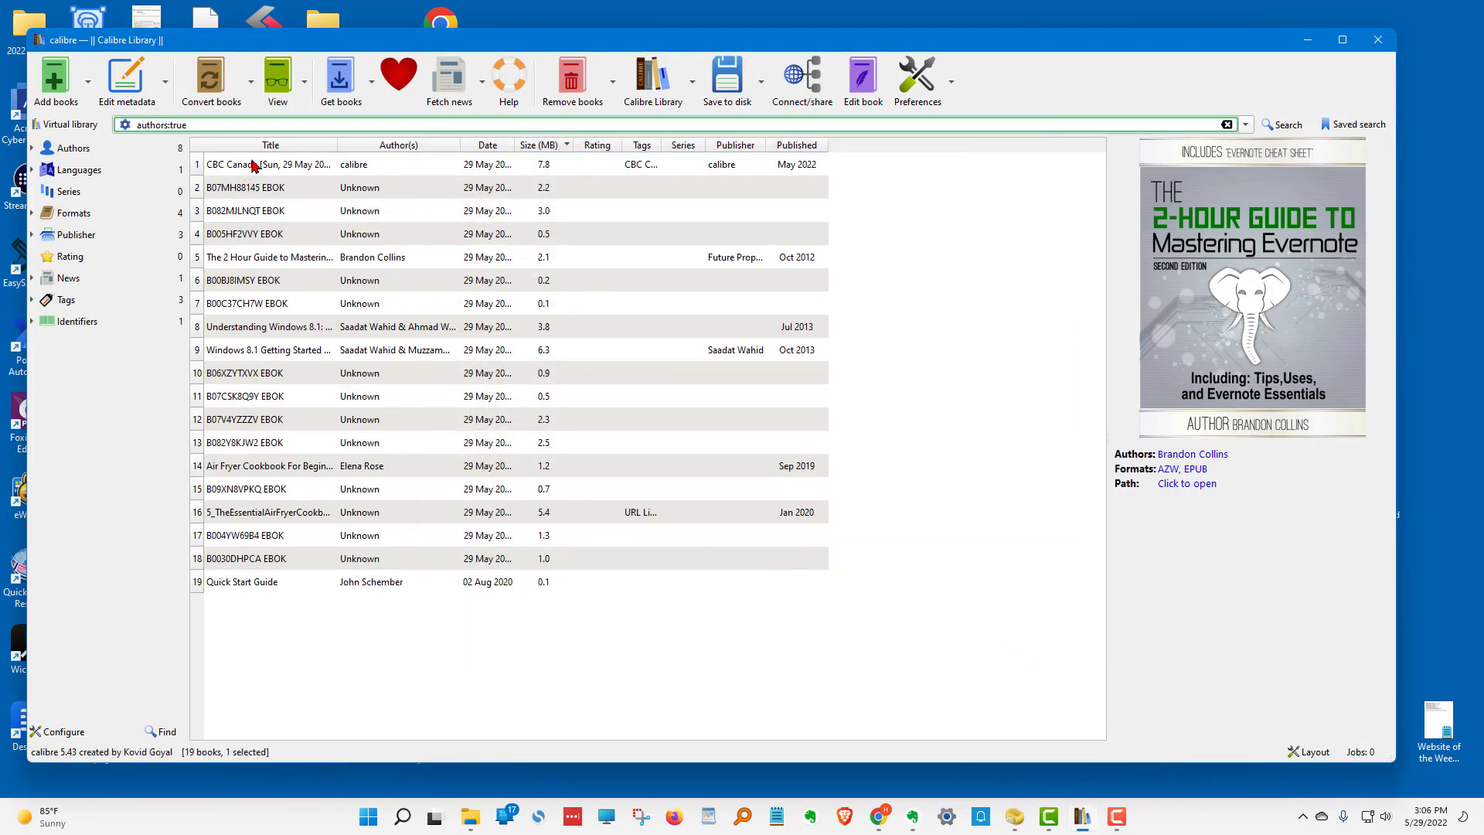
pyautogui.moveTo(254, 168)
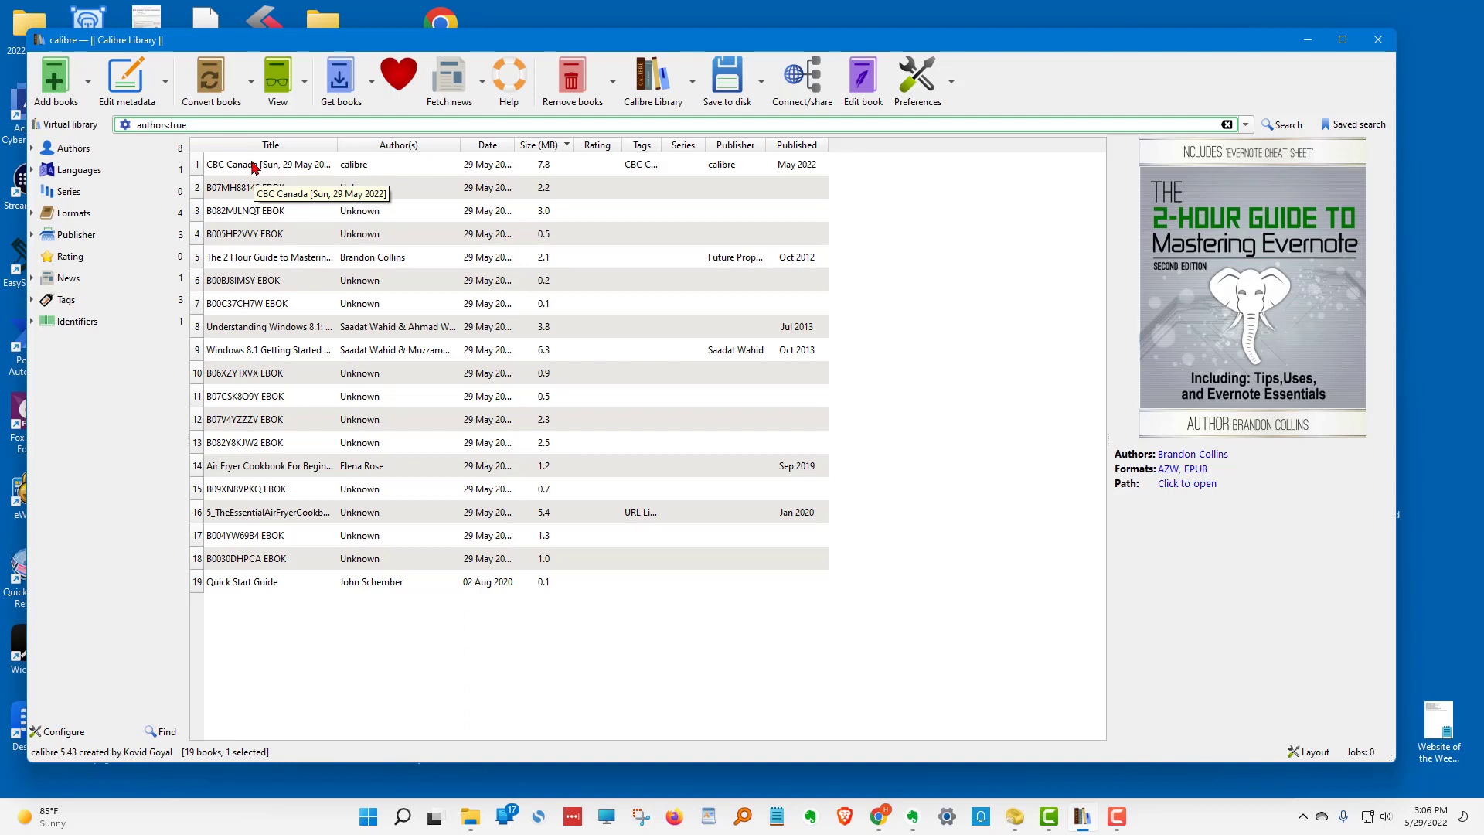
# Select the downloaded CBC Canada news issue in the library list.
pyautogui.click(269, 164)
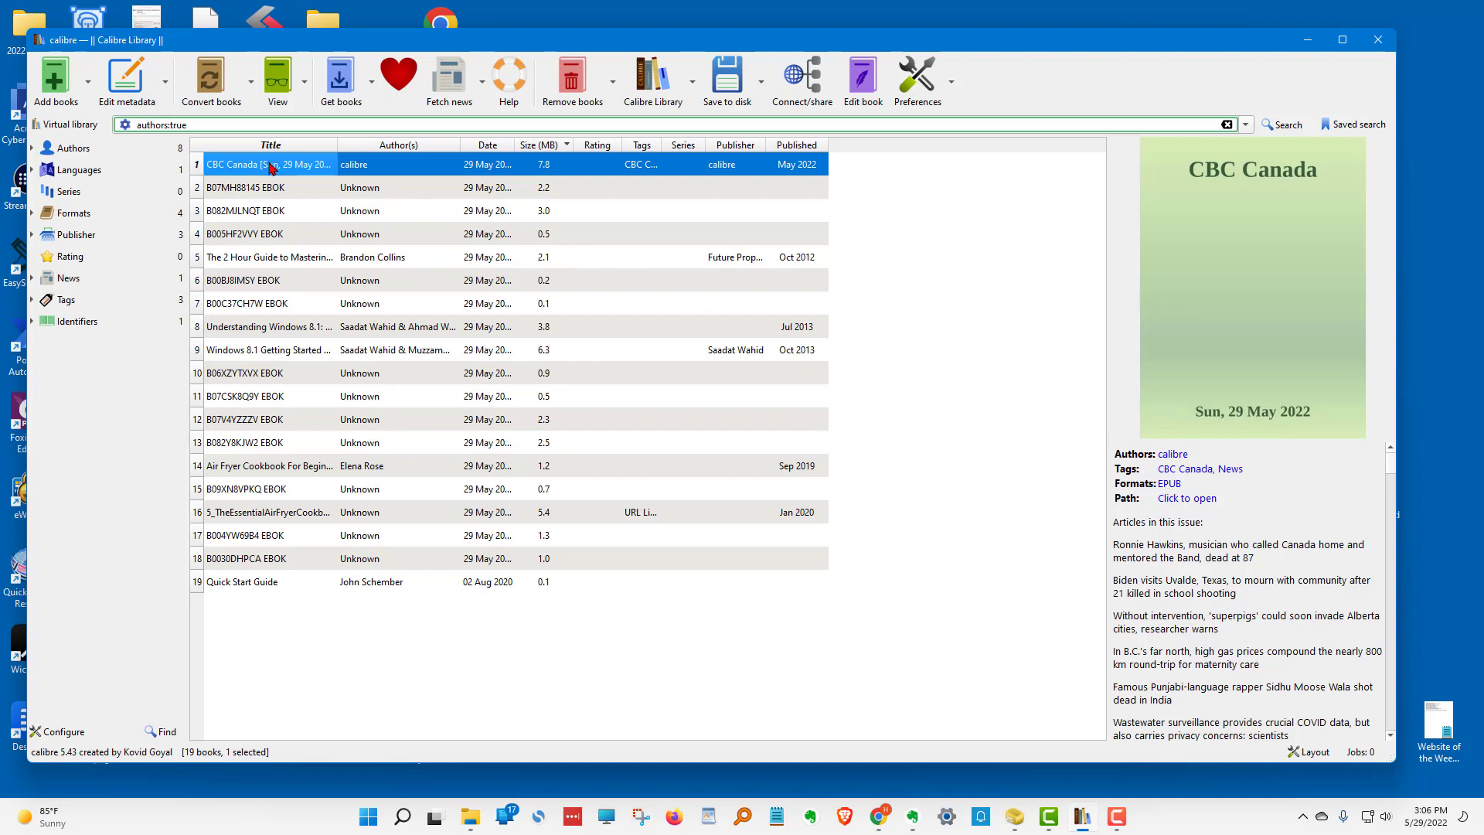
pyautogui.moveTo(270, 164)
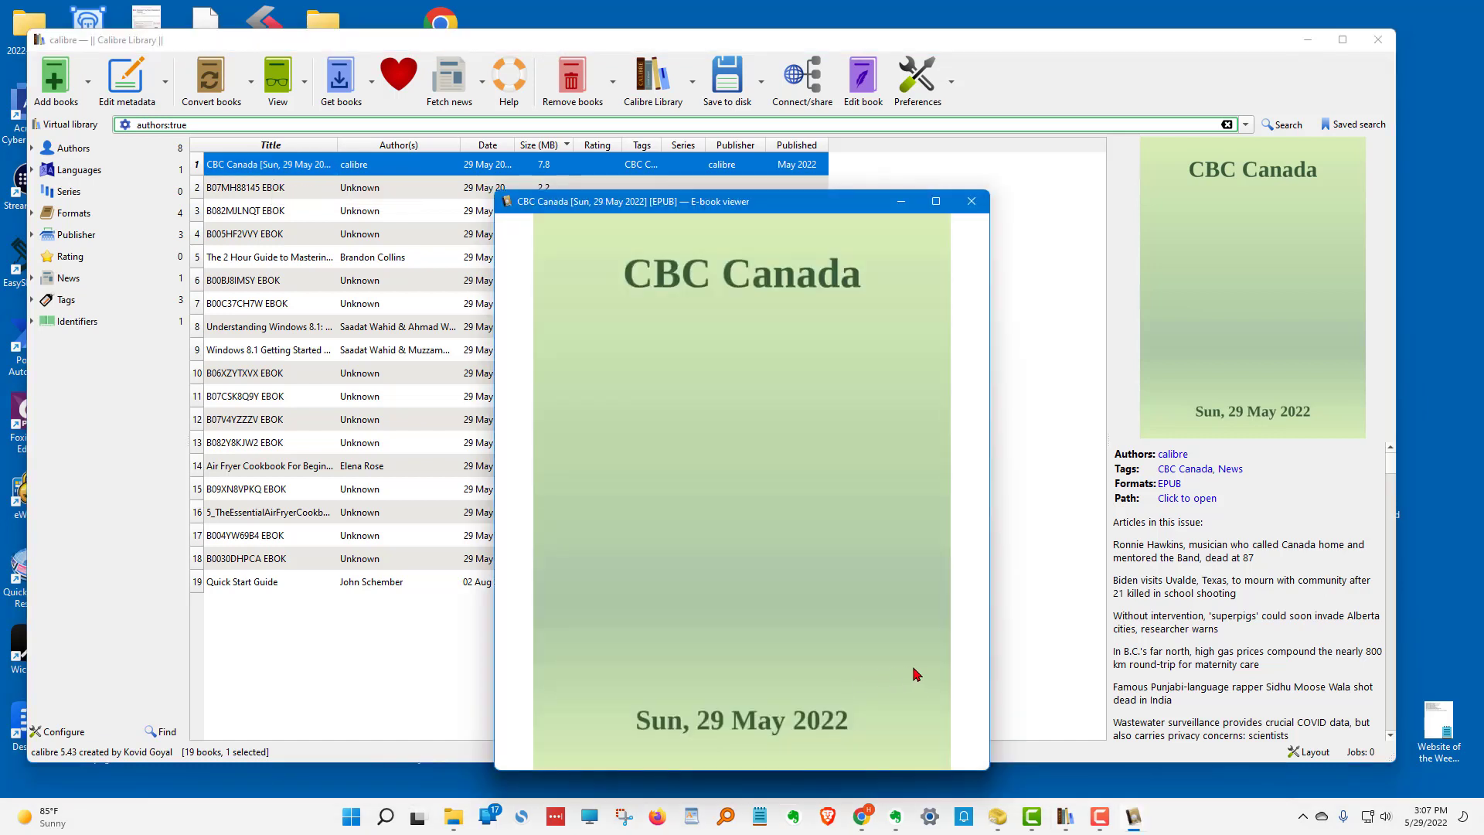
pyautogui.moveTo(790, 581)
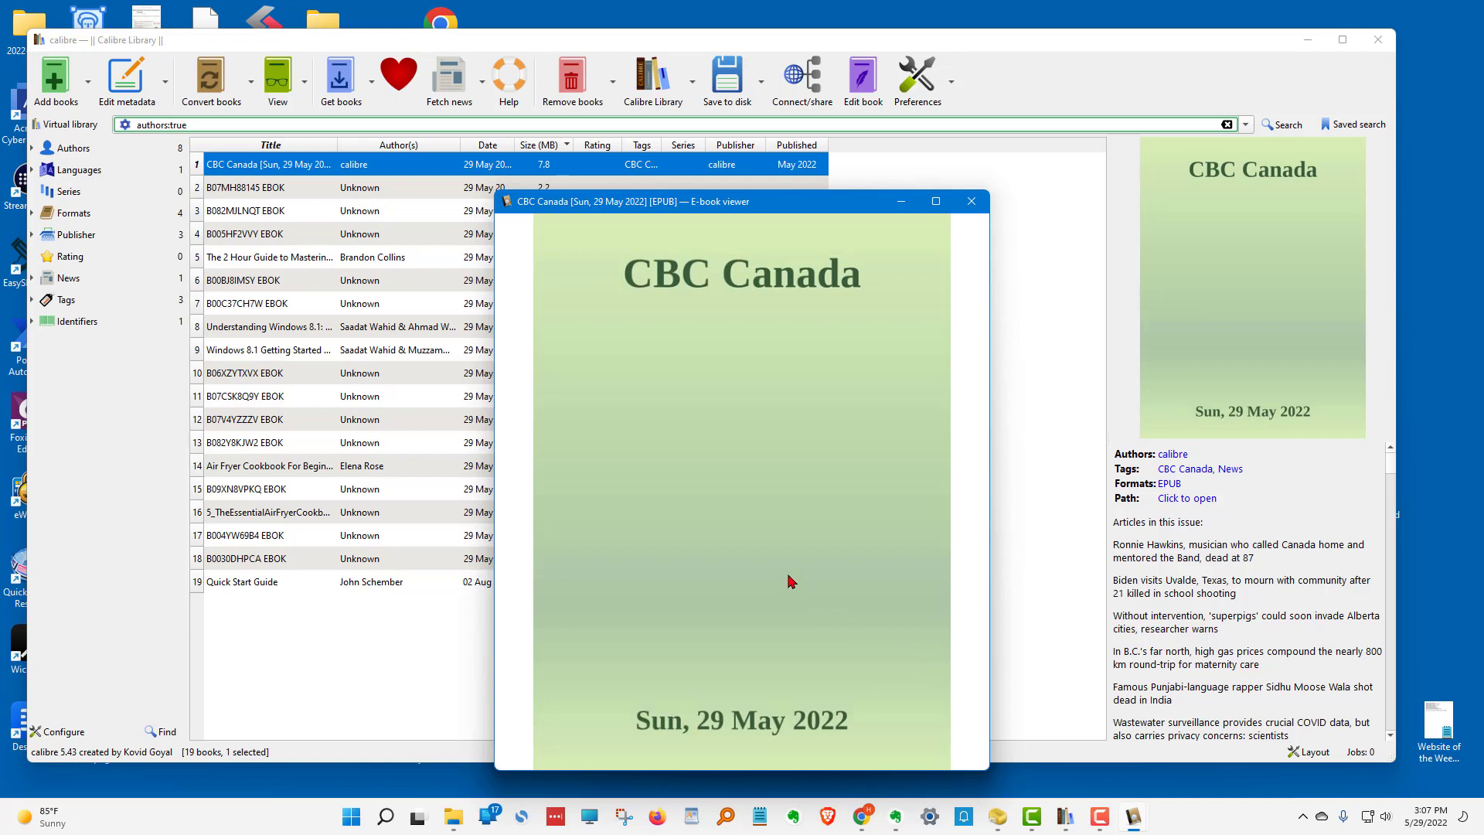
# Page past the CBC Canada cover to Top Stories, then close the viewer.
pyautogui.click(790, 581)
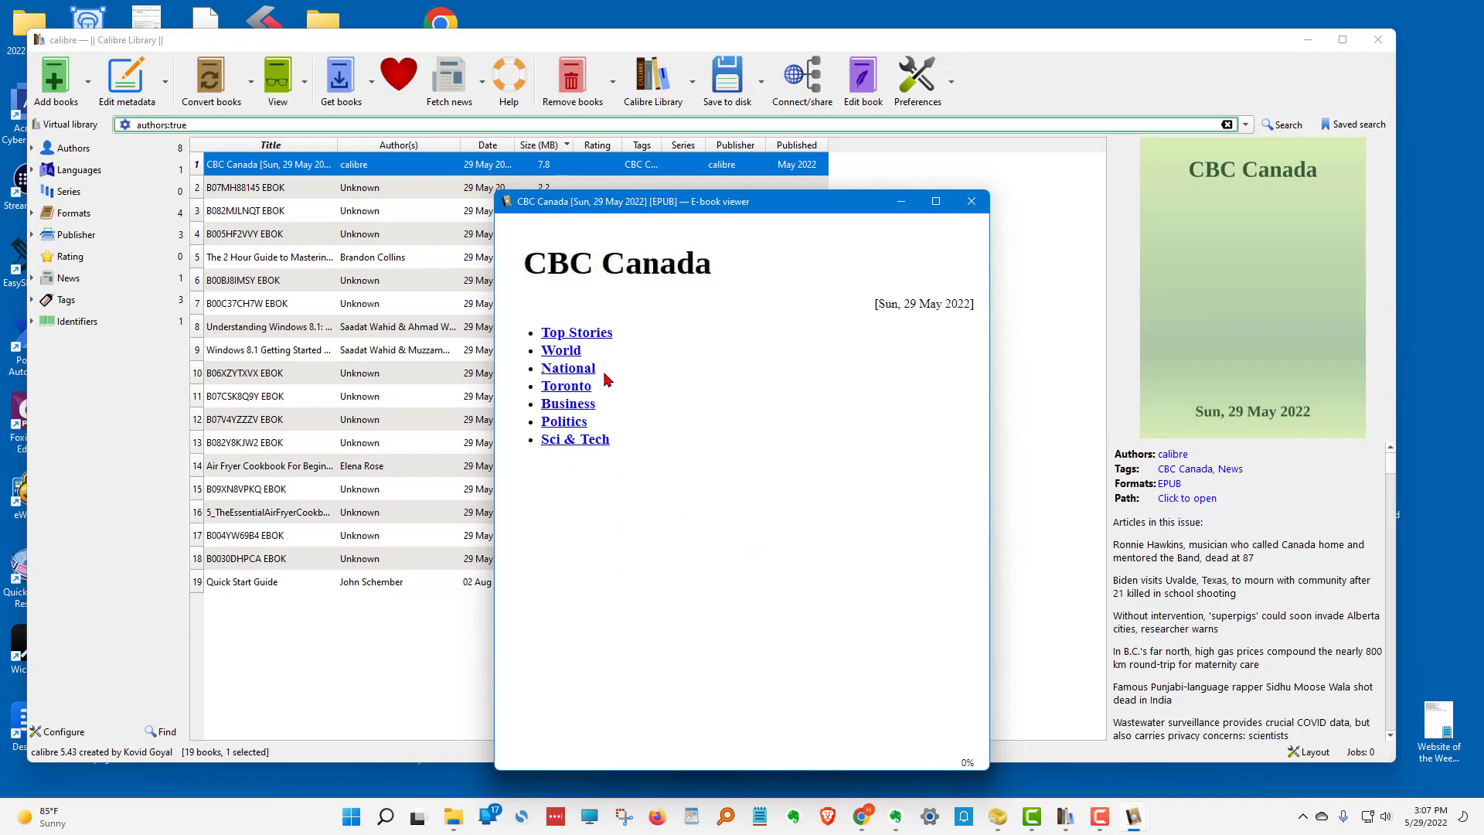
pyautogui.moveTo(702, 454)
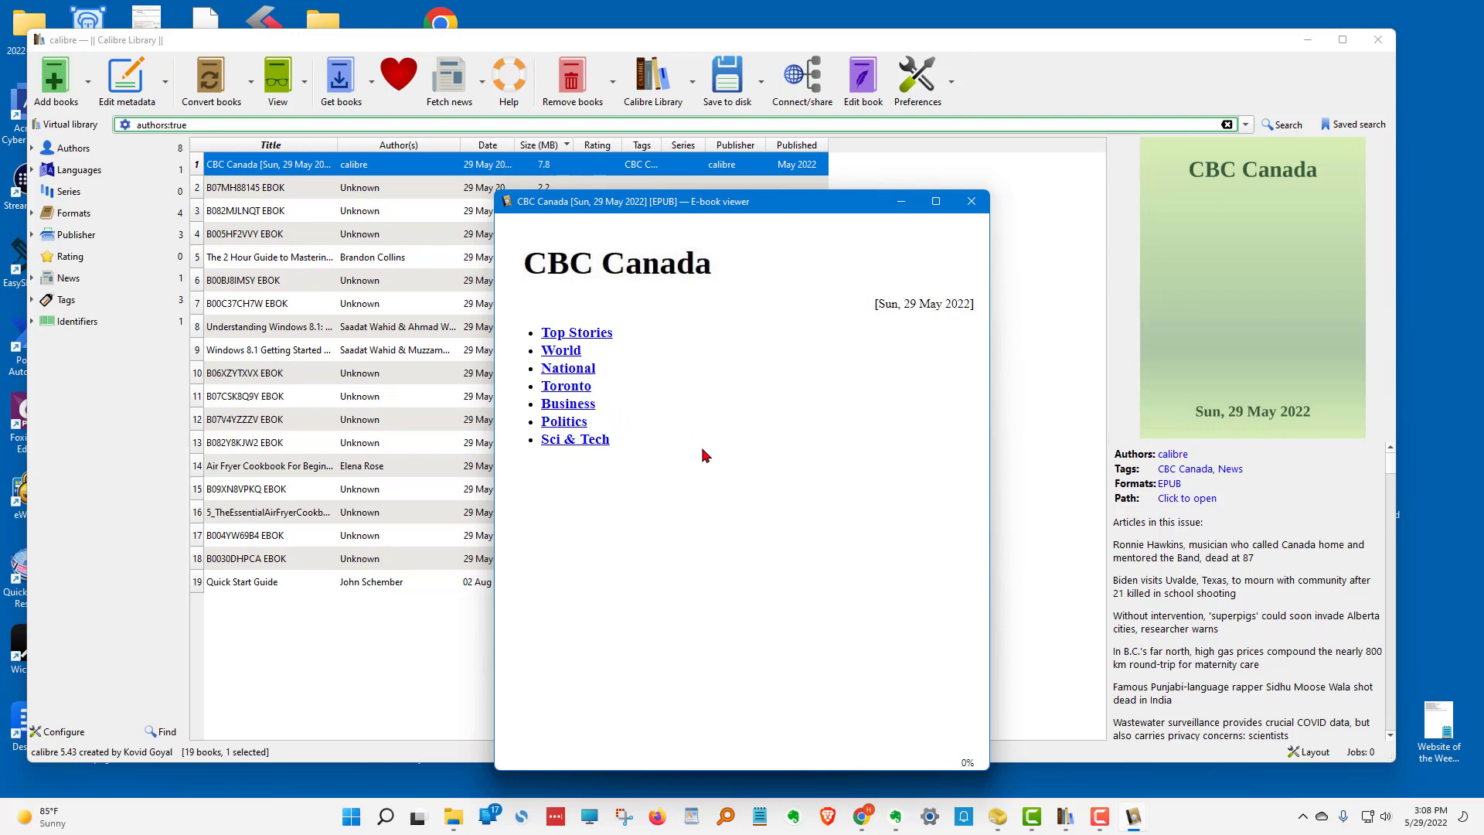
pyautogui.click(575, 332)
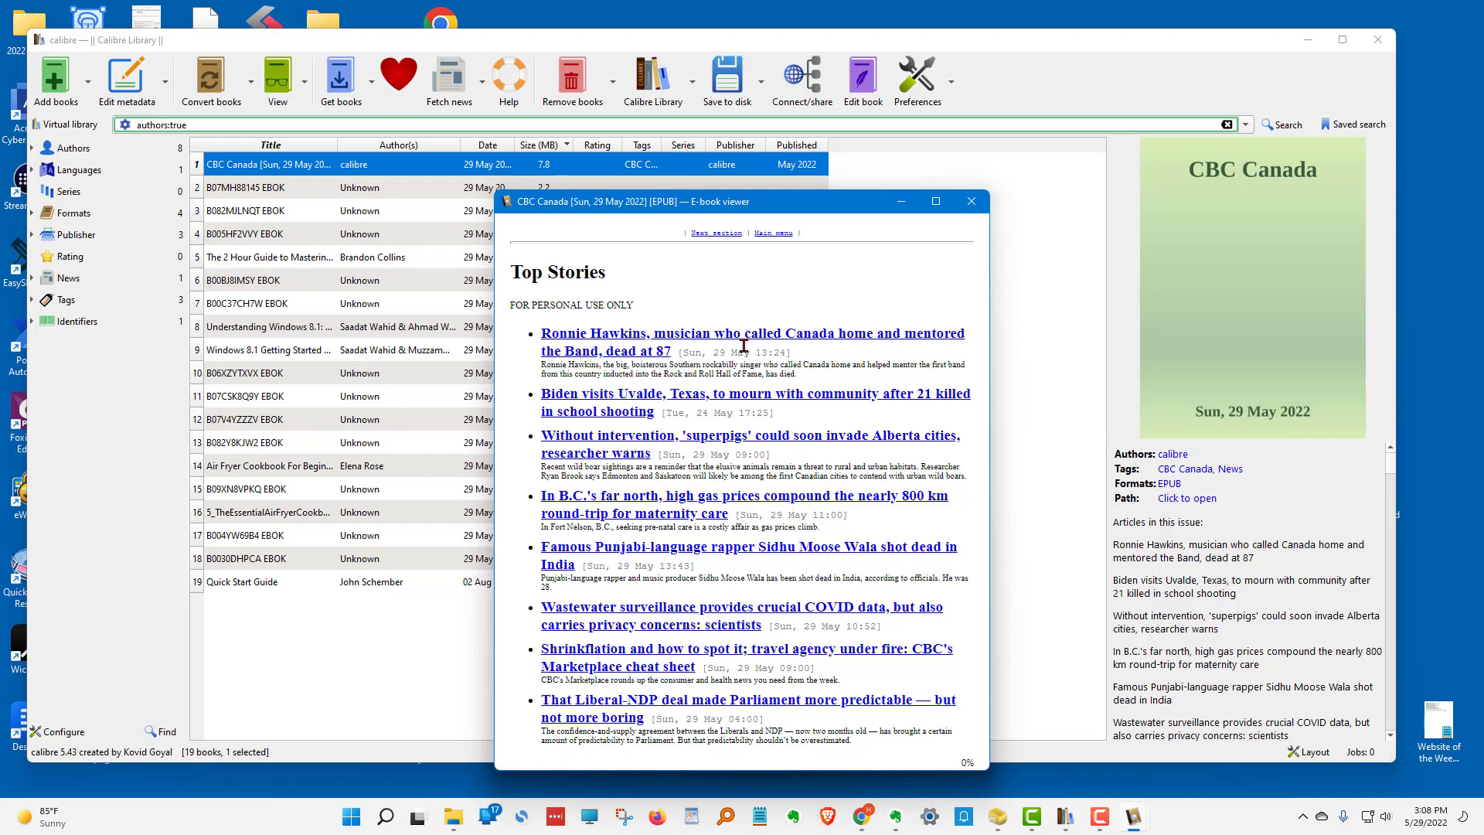
pyautogui.moveTo(970, 201)
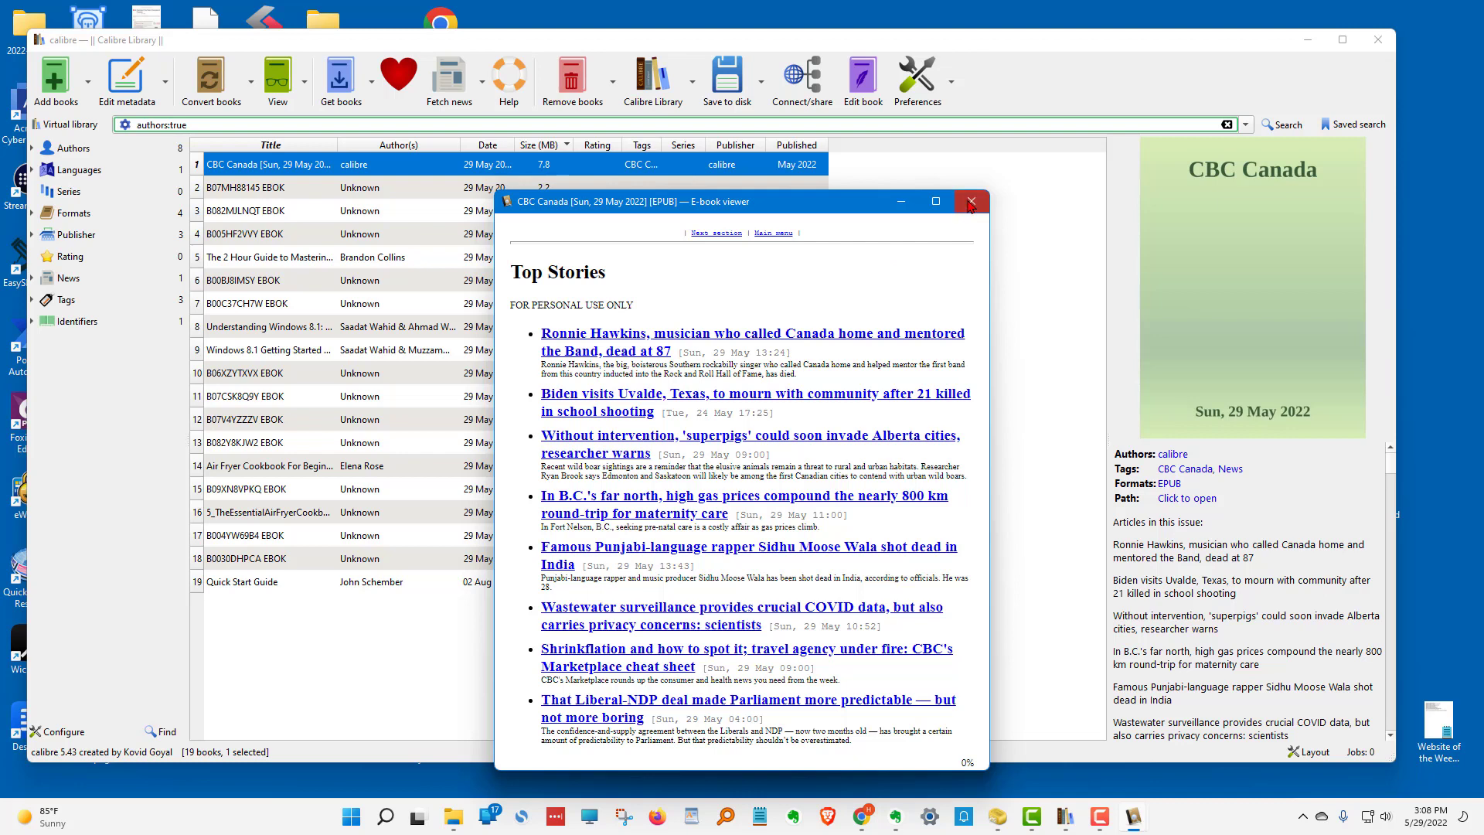
pyautogui.click(969, 201)
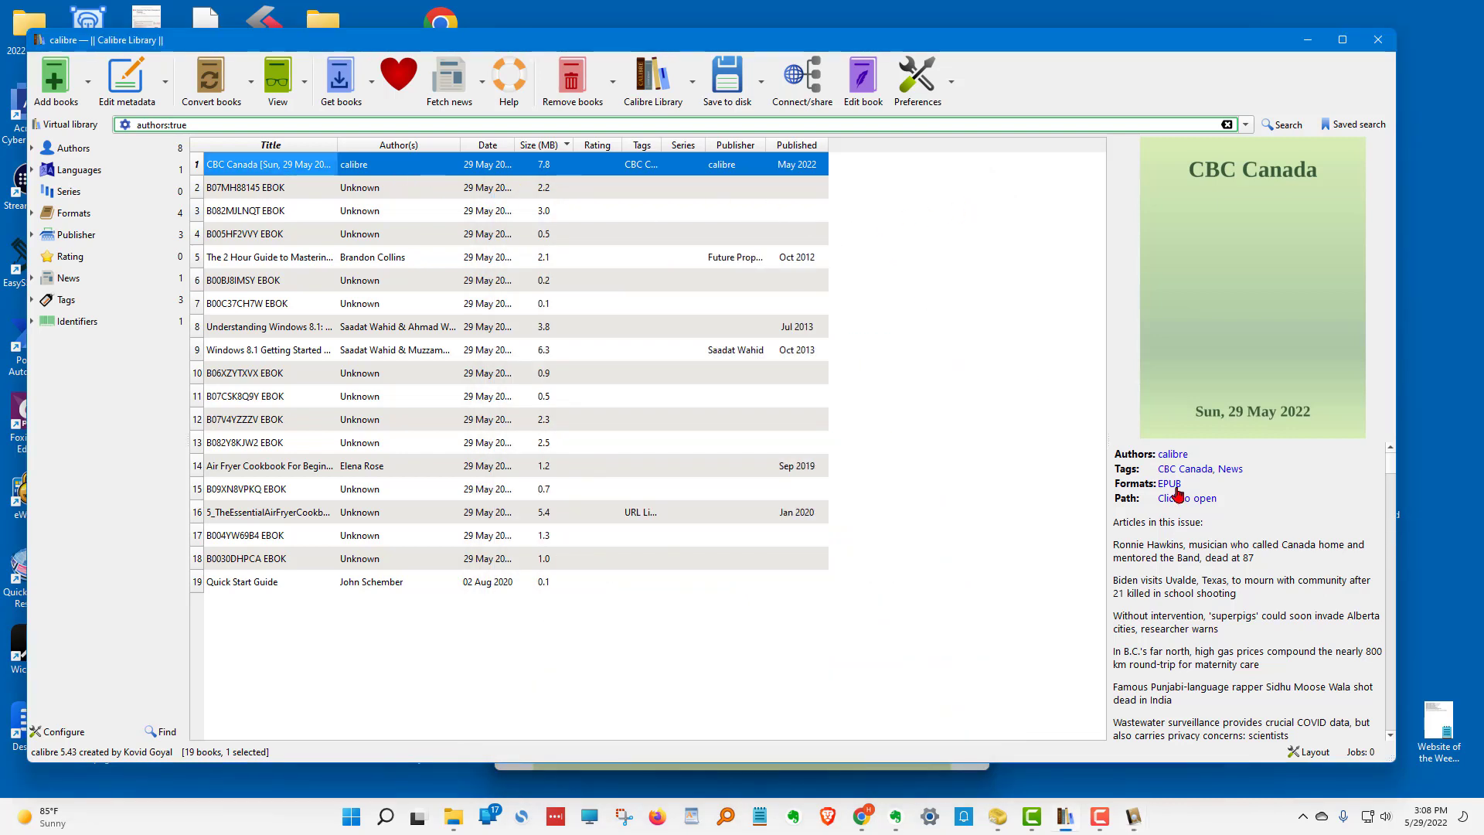
pyautogui.moveTo(943, 407)
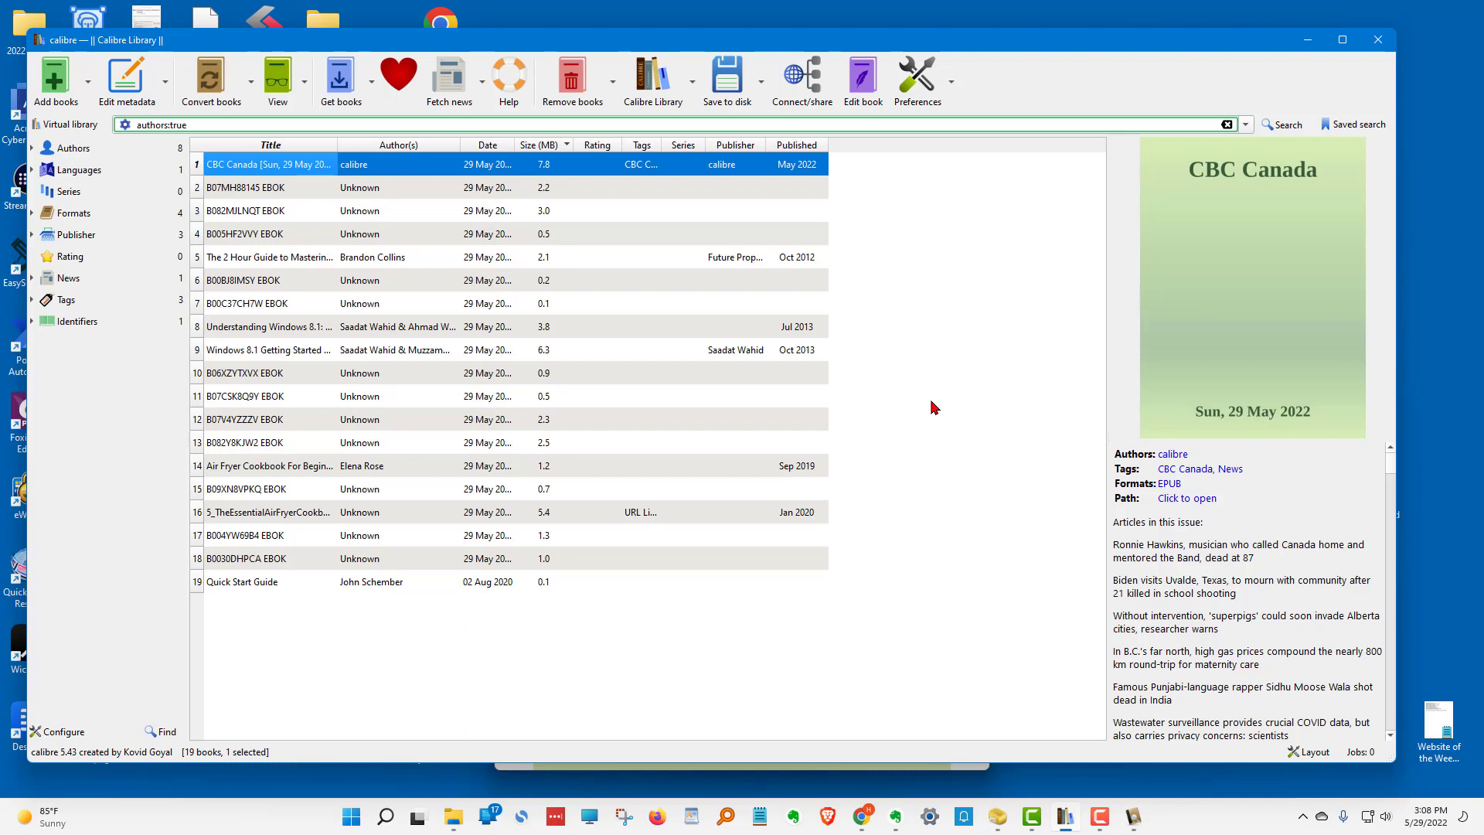
pyautogui.moveTo(320, 365)
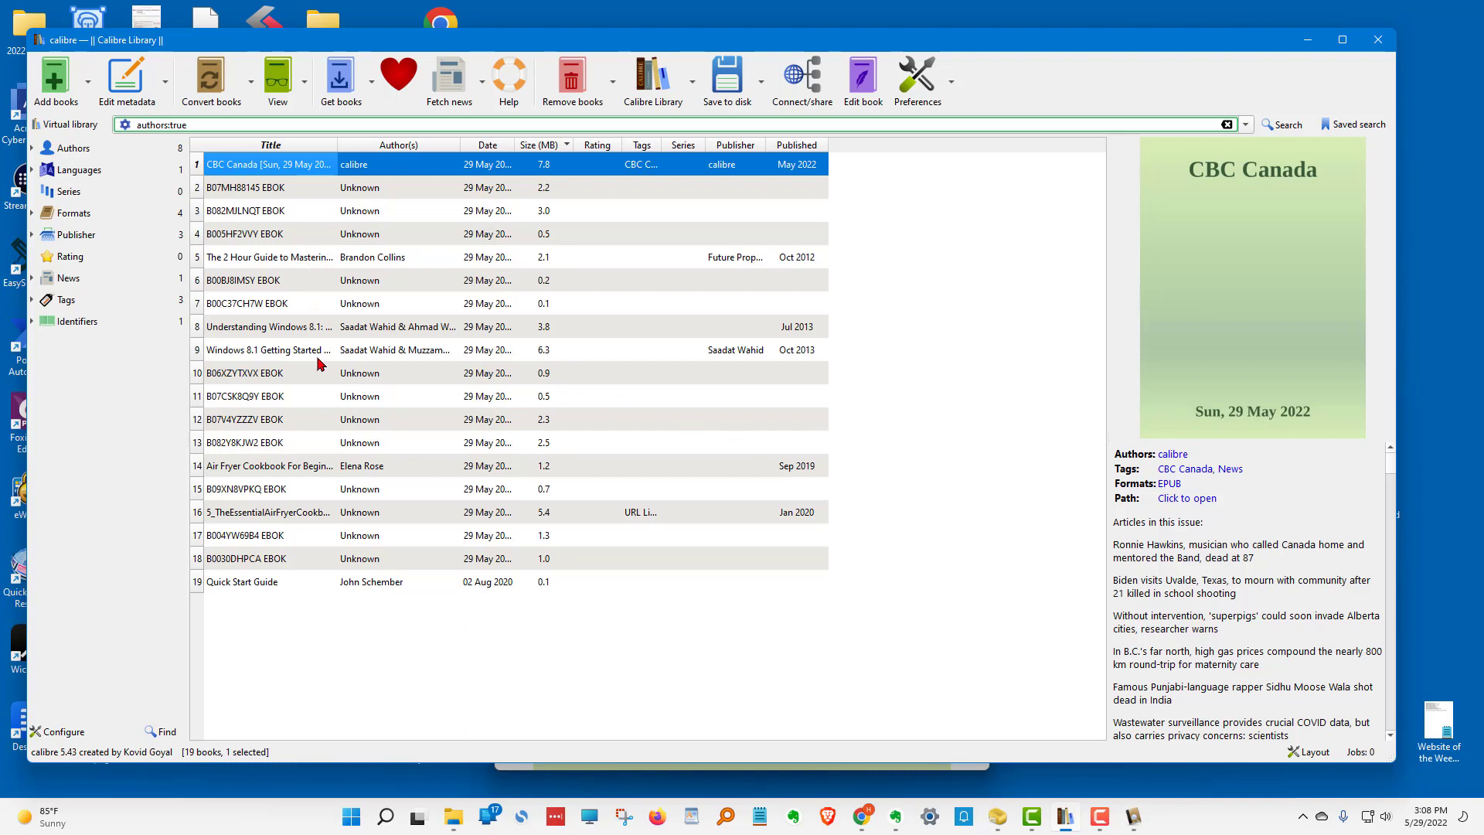